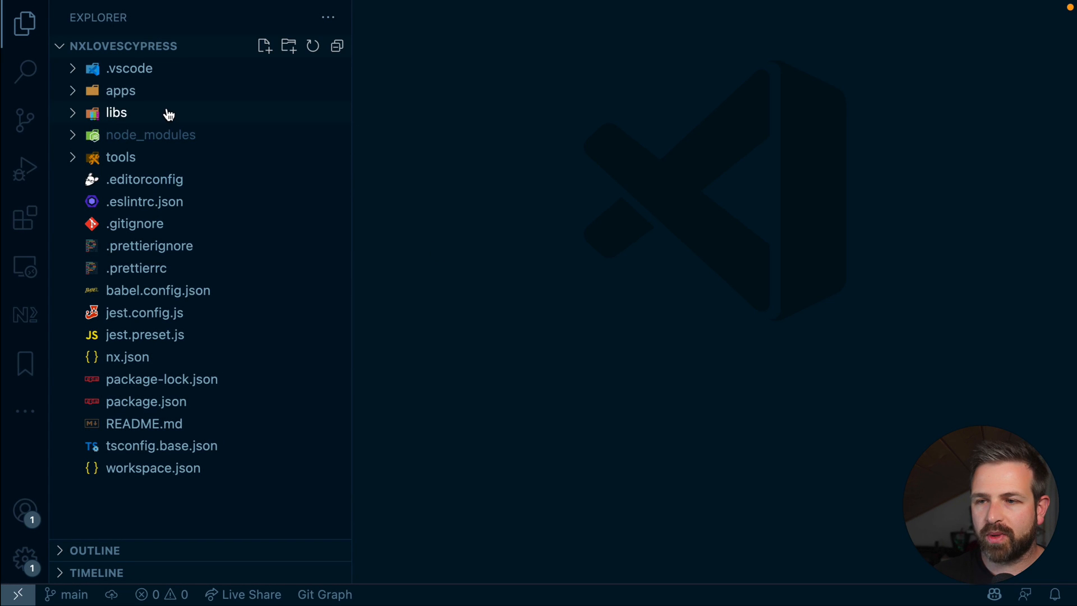
{"action": "mouse_move", "coordinate": [158, 290]}
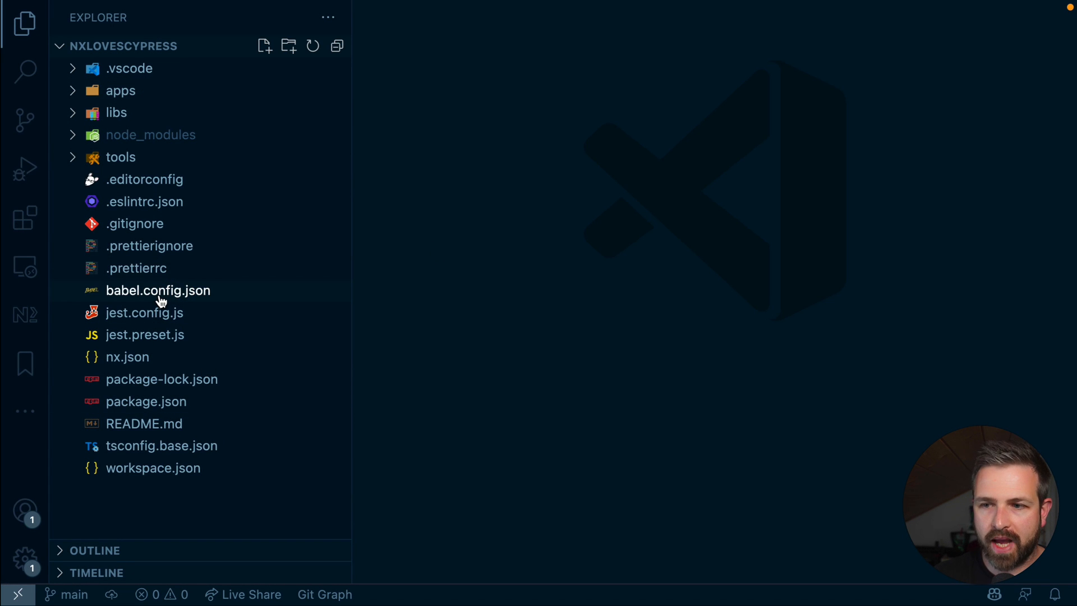
{"action": "mouse_move", "coordinate": [158, 290]}
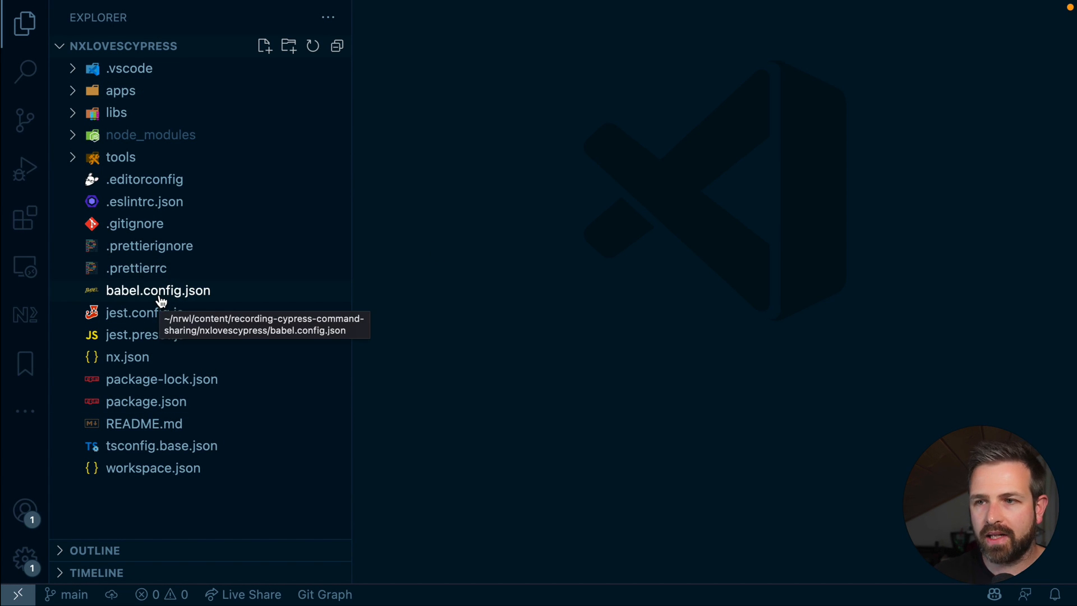
{"action": "mouse_move", "coordinate": [364, 298]}
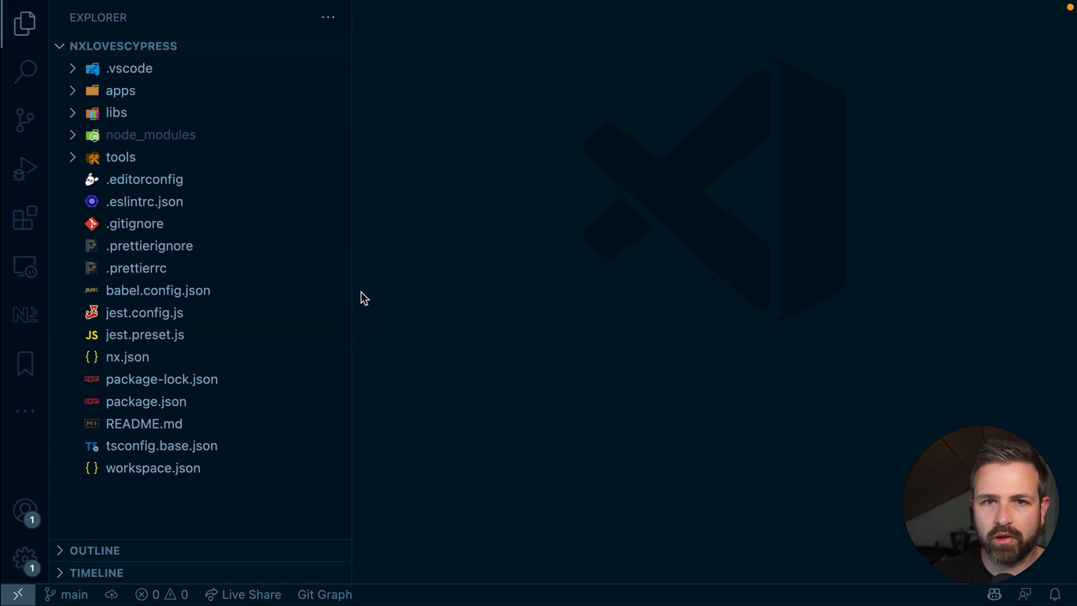
{"action": "mouse_move", "coordinate": [112, 96]}
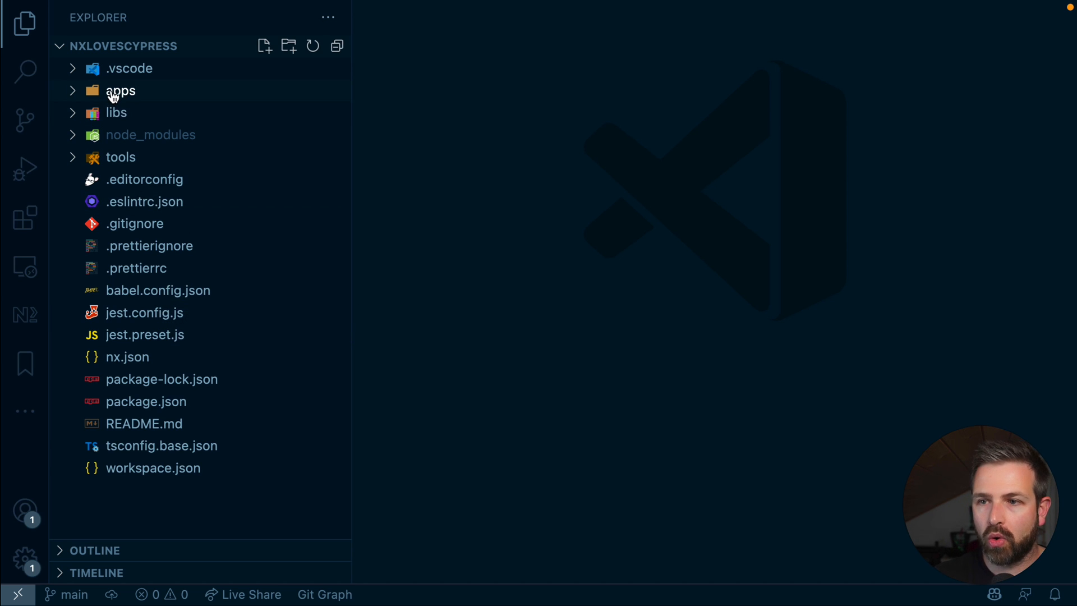
Expand the apps folder and the happynrwl-e2e project folder in the Explorer
{"action": "left_click", "coordinate": [120, 90]}
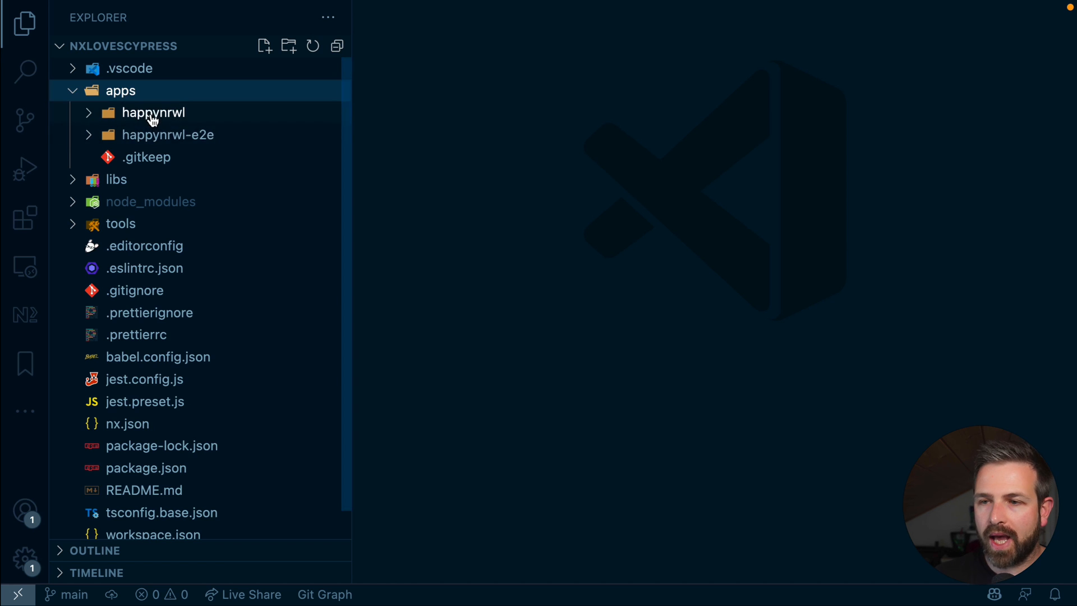
{"action": "left_click", "coordinate": [153, 112]}
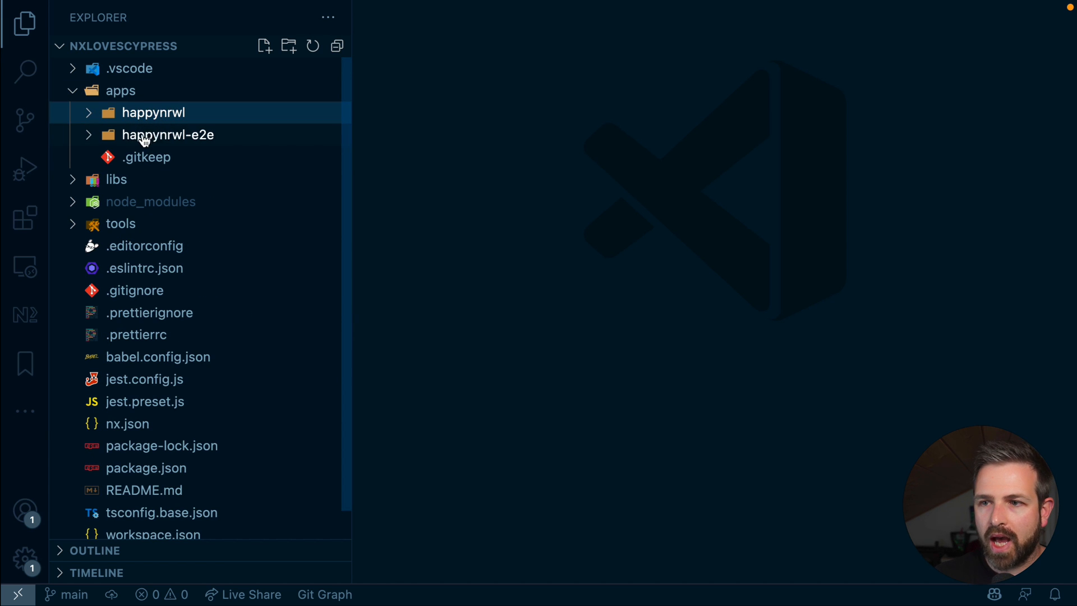
{"action": "left_click", "coordinate": [167, 135]}
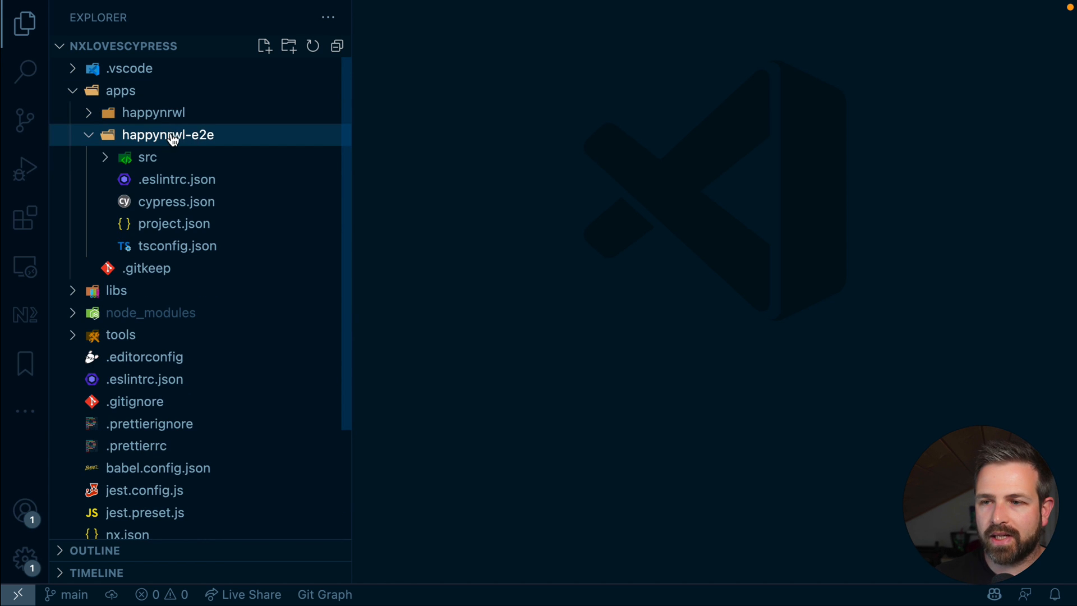
{"action": "mouse_move", "coordinate": [180, 150]}
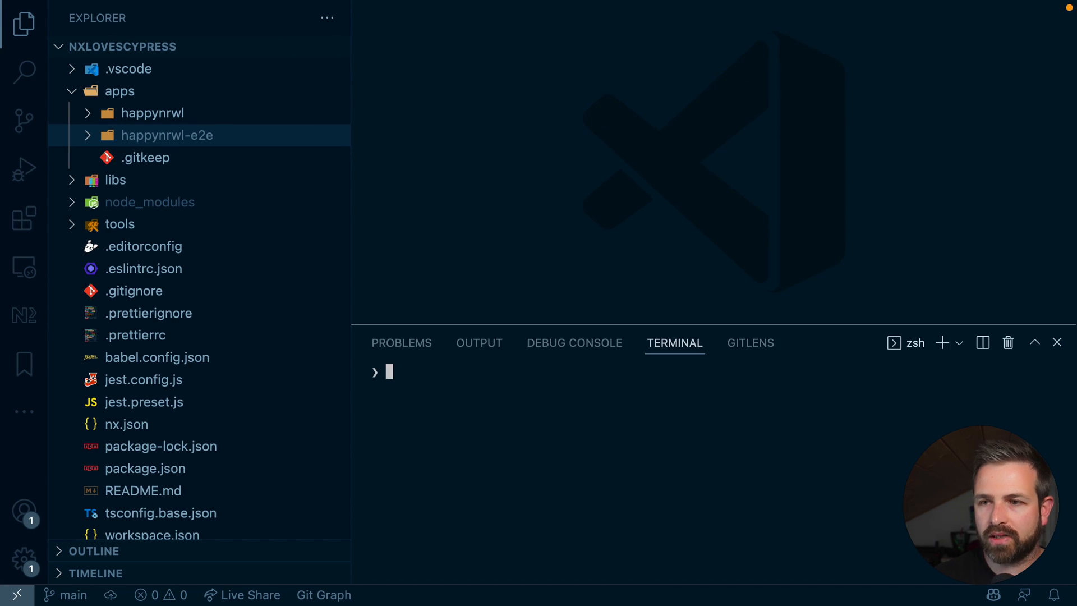
Run 'npx nx e2e happynrwl-e2e' in the terminal to execute the Cypress tests
{"action": "type", "text": "npx nx e"}
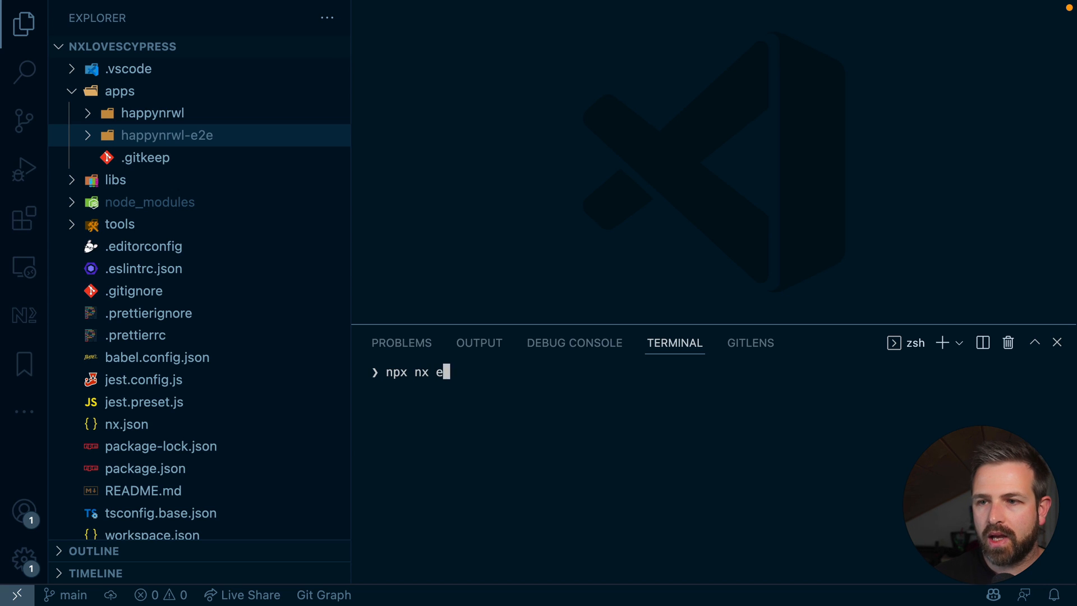
{"action": "type", "text": "2e happynrwl-e2e"}
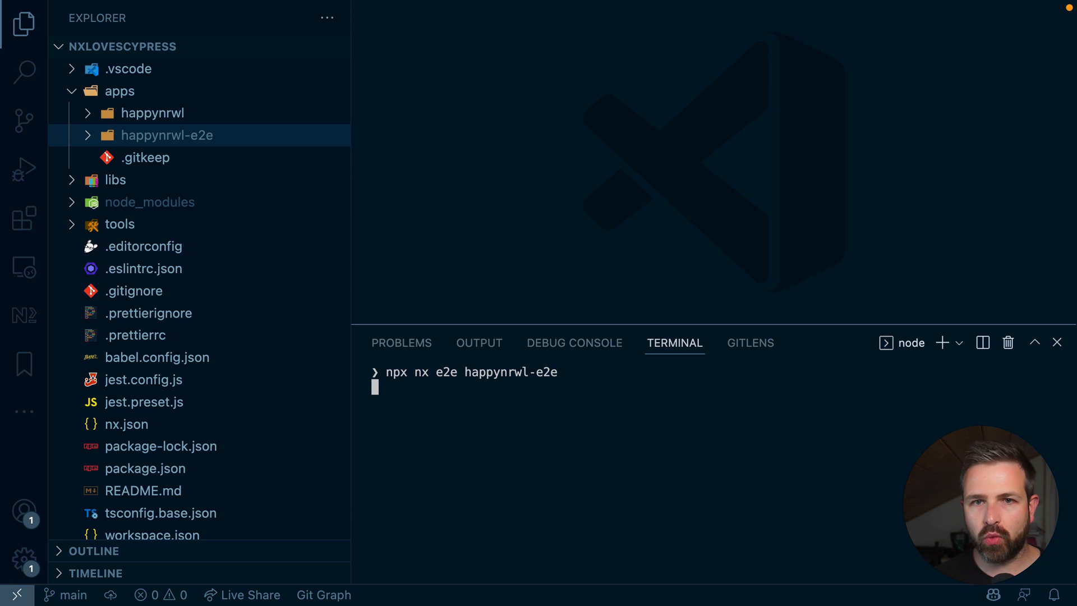
{"action": "key", "text": "Return"}
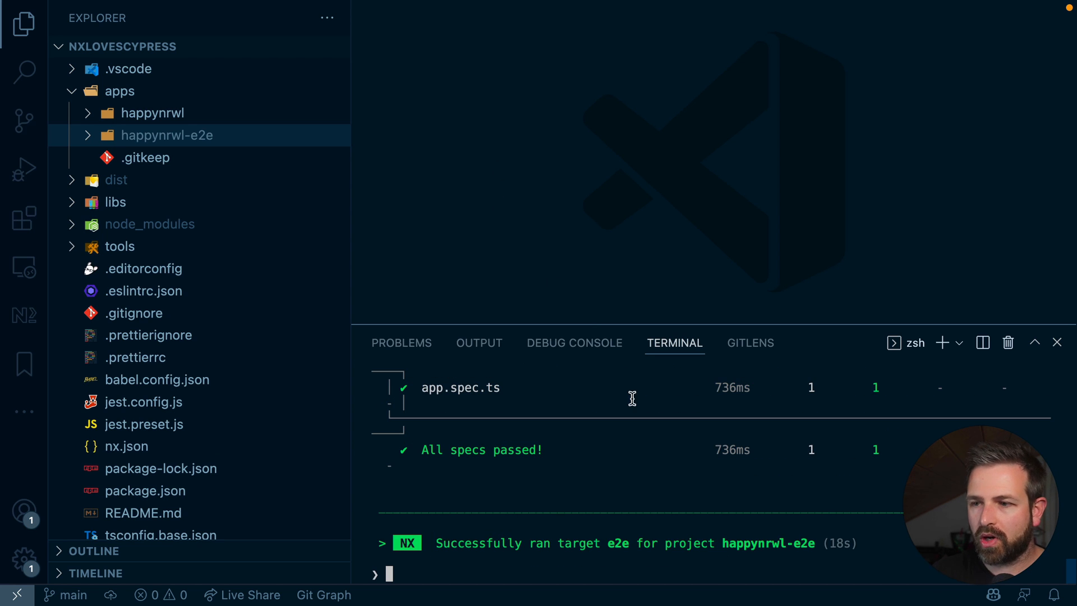
{"action": "mouse_move", "coordinate": [843, 481]}
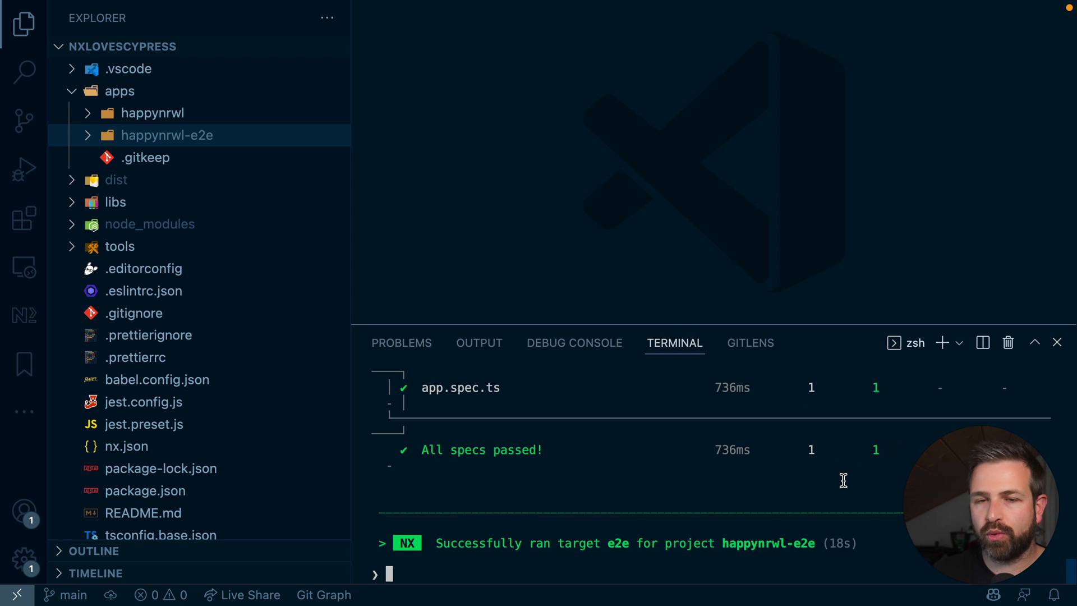
{"action": "mouse_move", "coordinate": [848, 472]}
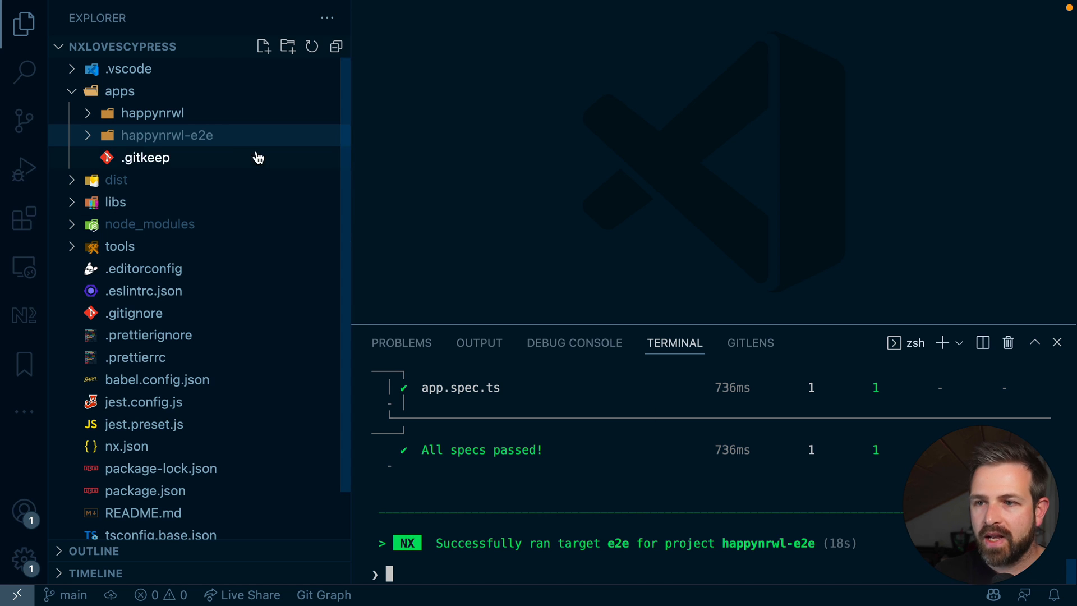
Open the e2e support files index.ts and commands.ts, then app.spec.ts
{"action": "left_click", "coordinate": [167, 135]}
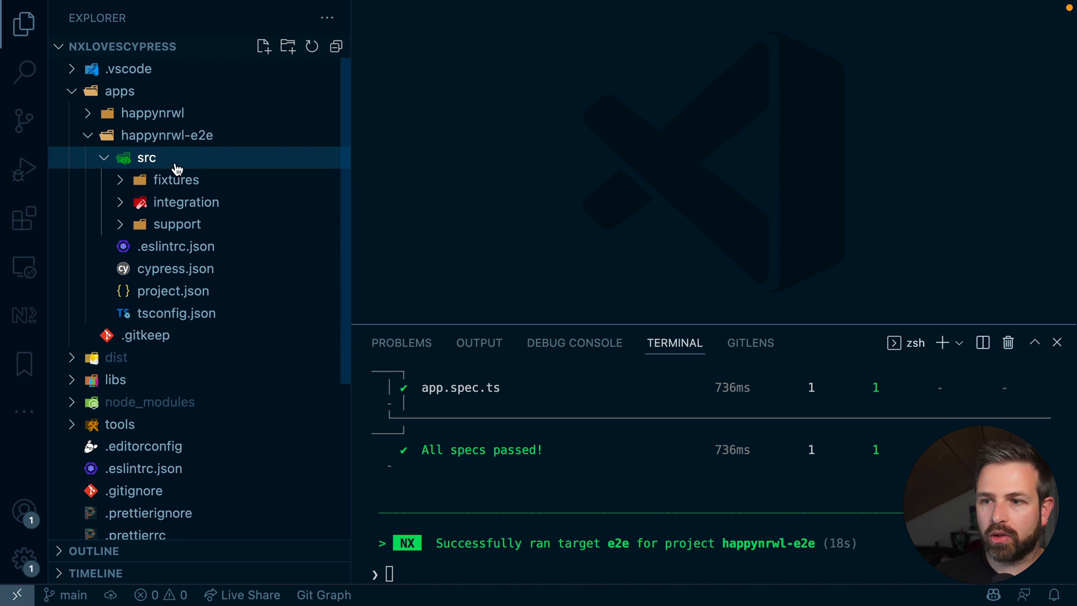
{"action": "left_click", "coordinate": [178, 224]}
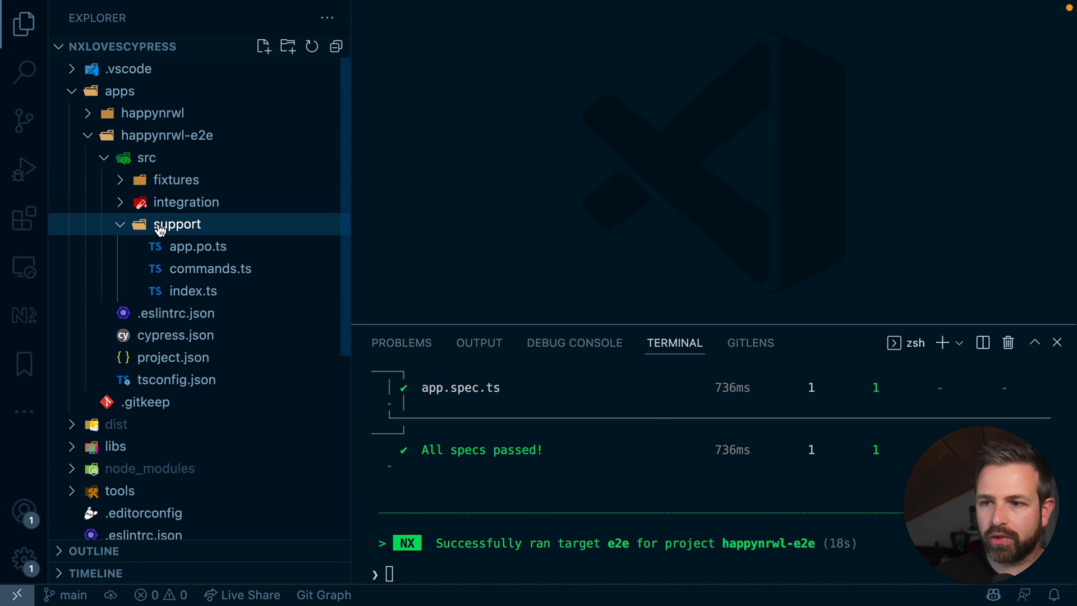
{"action": "left_click", "coordinate": [193, 291]}
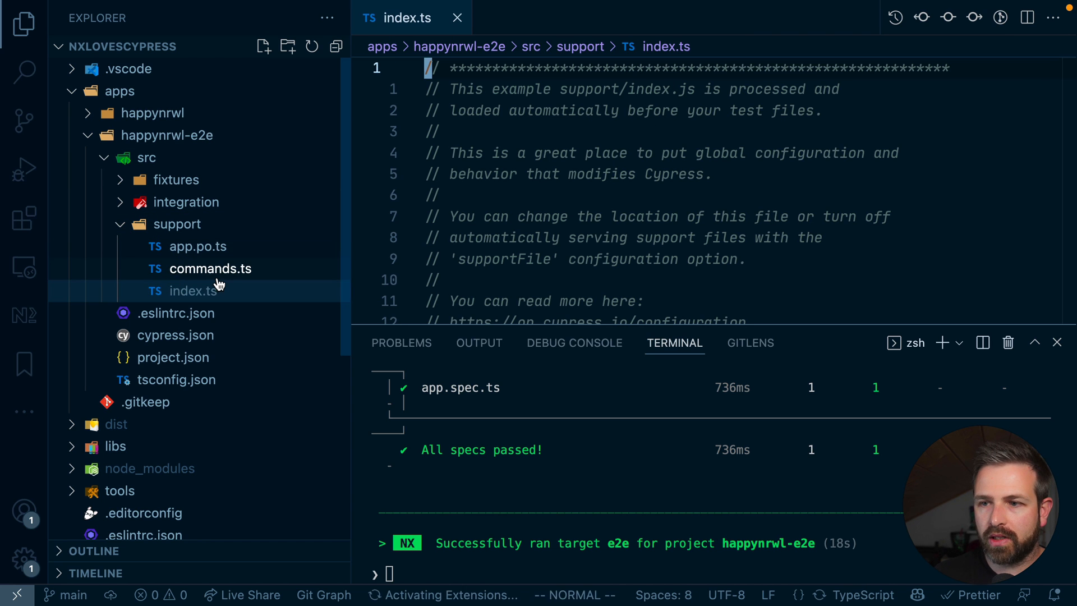
{"action": "left_click", "coordinate": [1057, 342]}
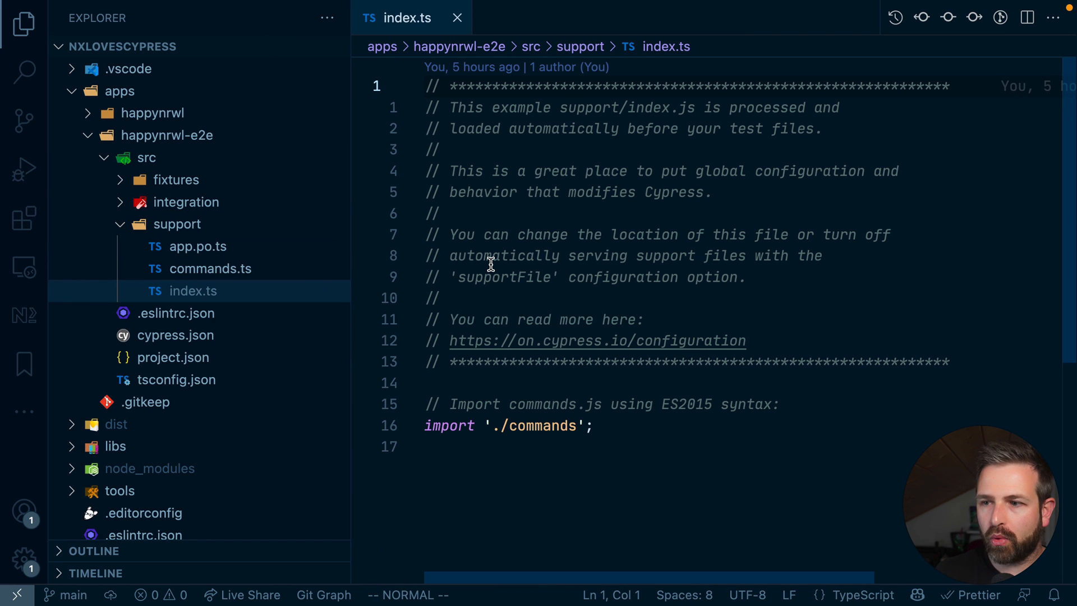
{"action": "left_click", "coordinate": [211, 269]}
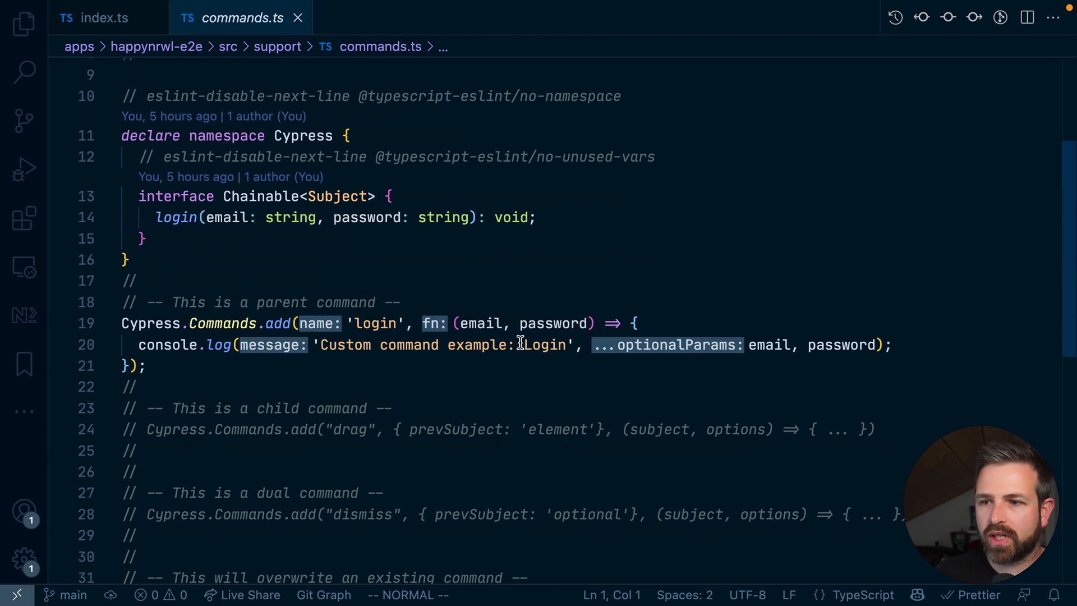
{"action": "mouse_move", "coordinate": [524, 354]}
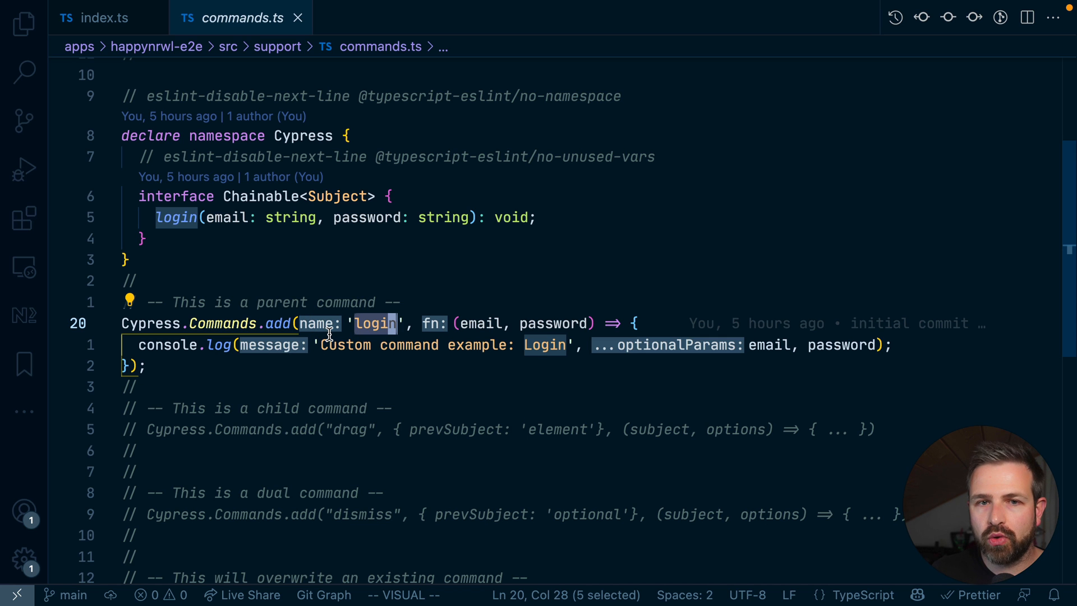
{"action": "left_click", "coordinate": [25, 22]}
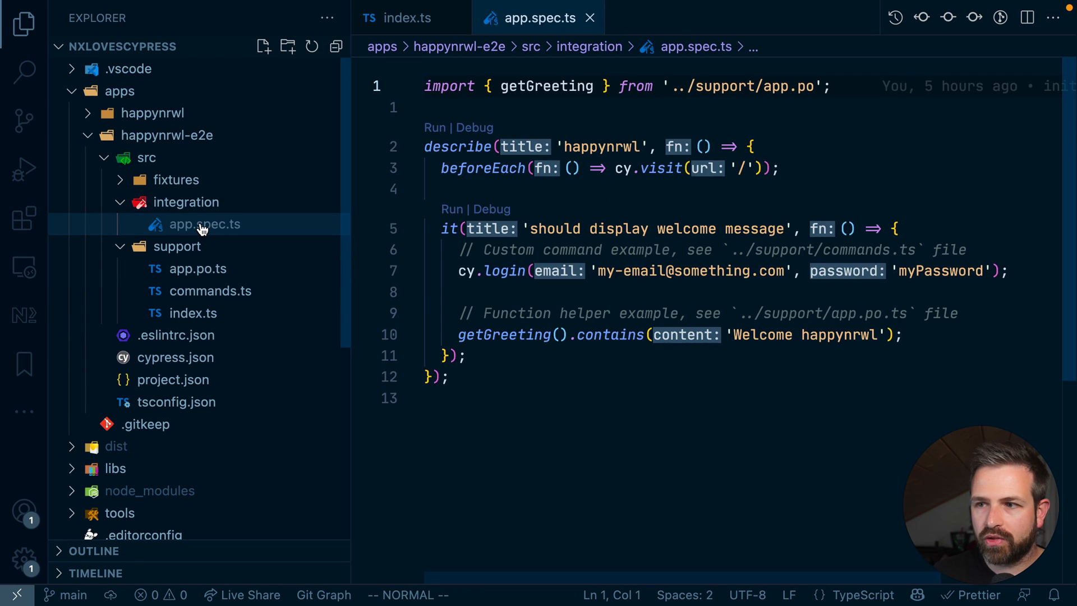
Reopen the e2e support commands.ts to review the typed login command
{"action": "left_click", "coordinate": [24, 23]}
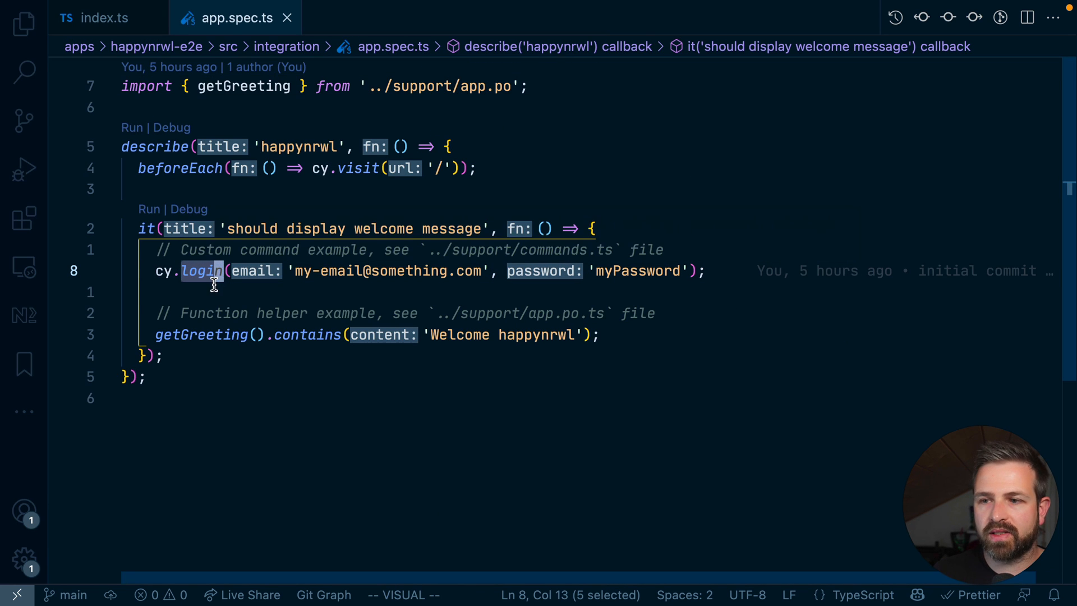
{"action": "mouse_move", "coordinate": [230, 301]}
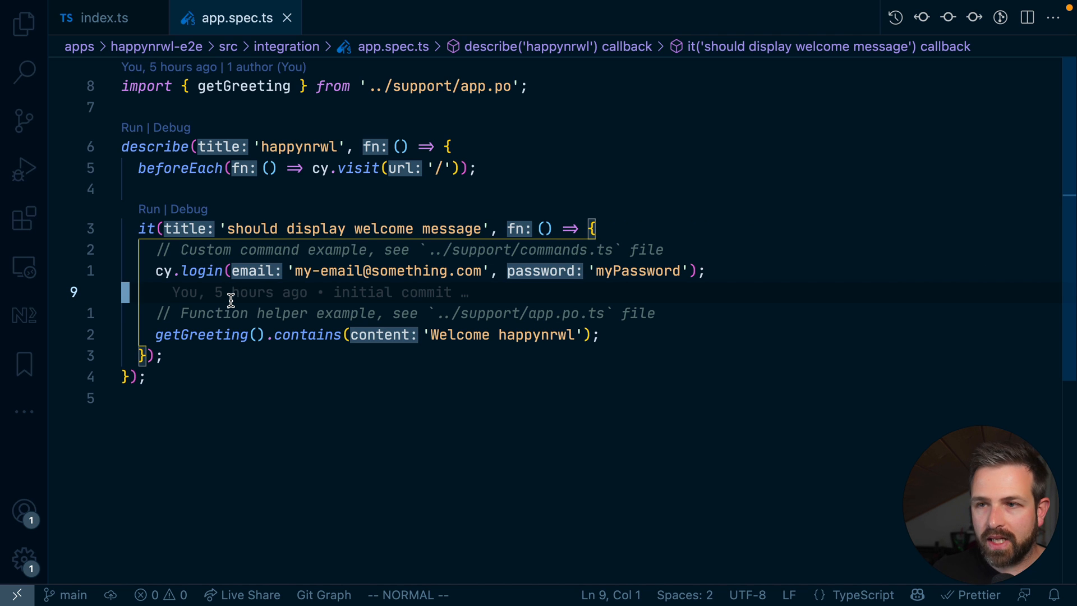
{"action": "left_click", "coordinate": [24, 24]}
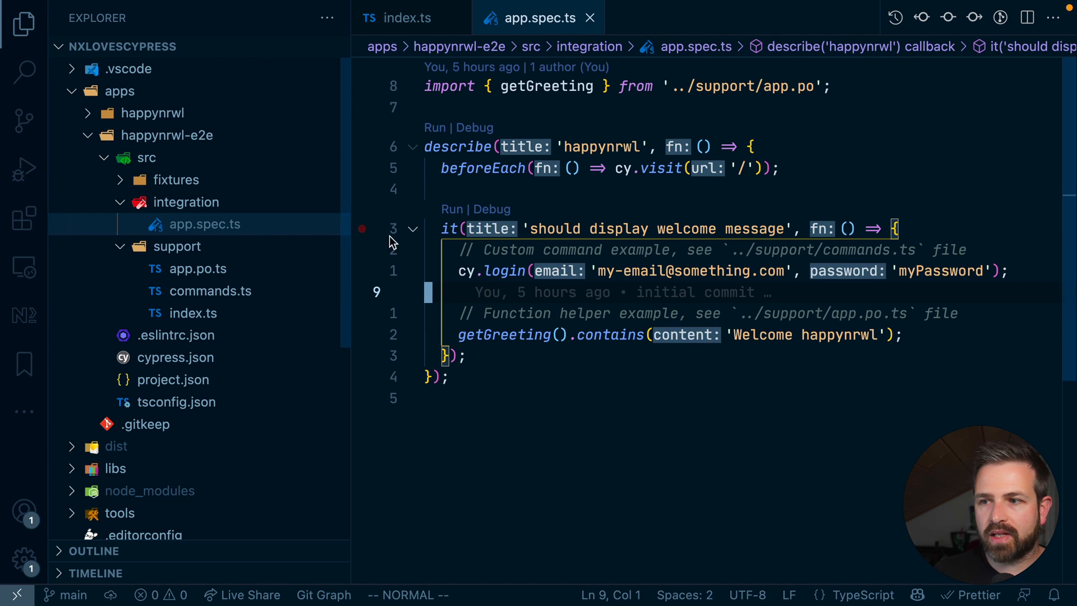
{"action": "left_click", "coordinate": [214, 291]}
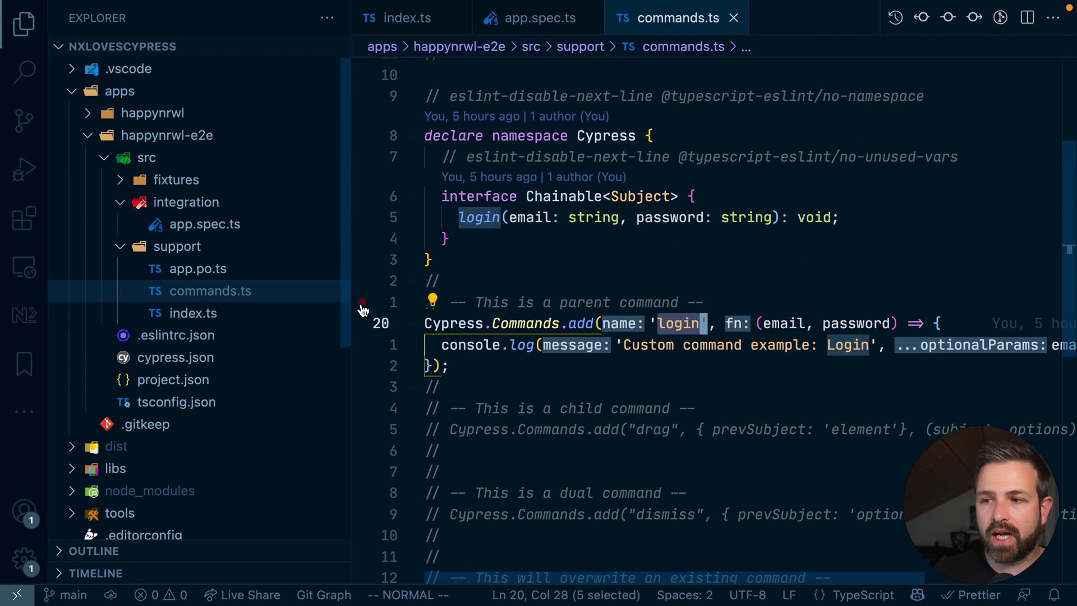
{"action": "mouse_move", "coordinate": [526, 323]}
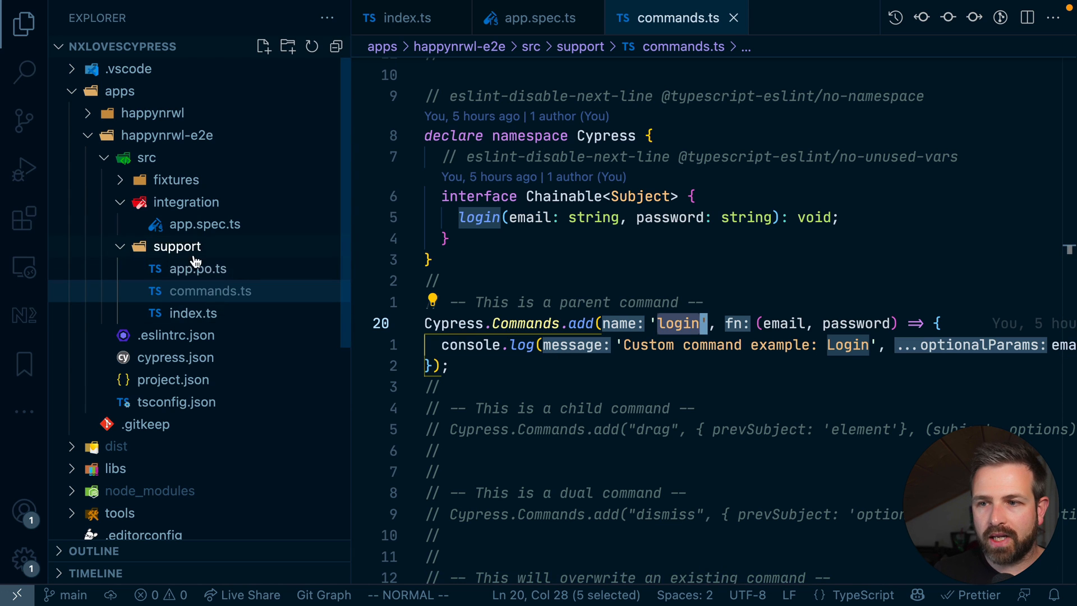
{"action": "mouse_move", "coordinate": [192, 158]}
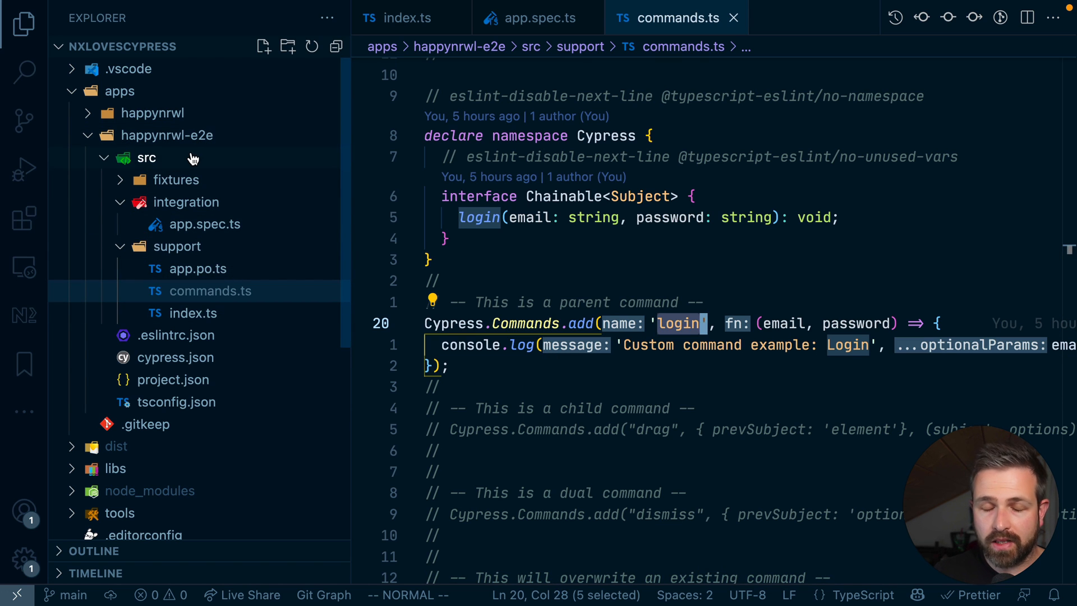
{"action": "mouse_move", "coordinate": [189, 159]}
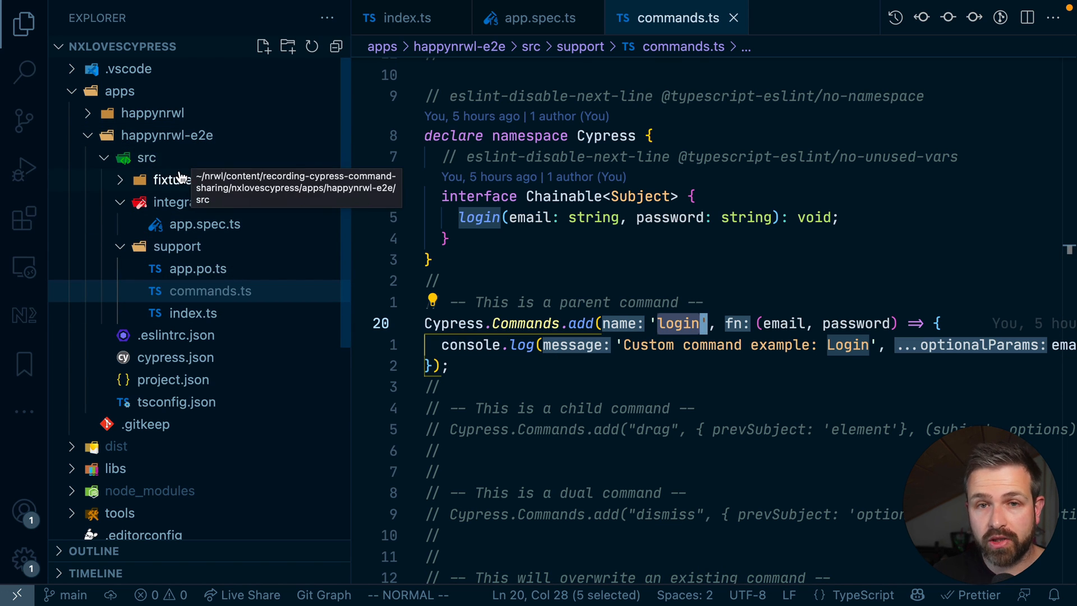
{"action": "mouse_move", "coordinate": [176, 180]}
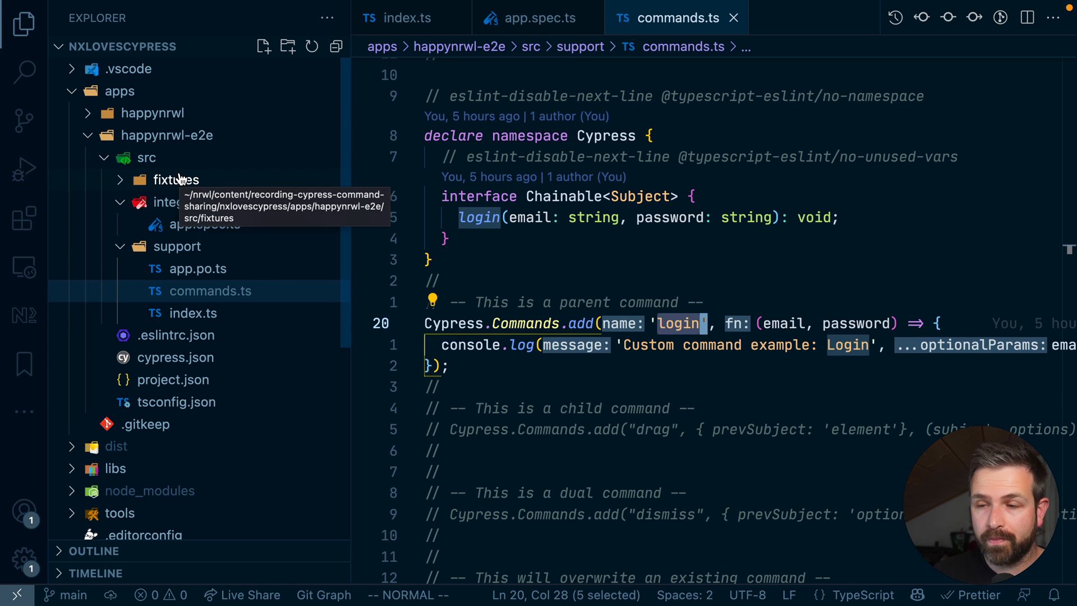
{"action": "mouse_move", "coordinate": [181, 144]}
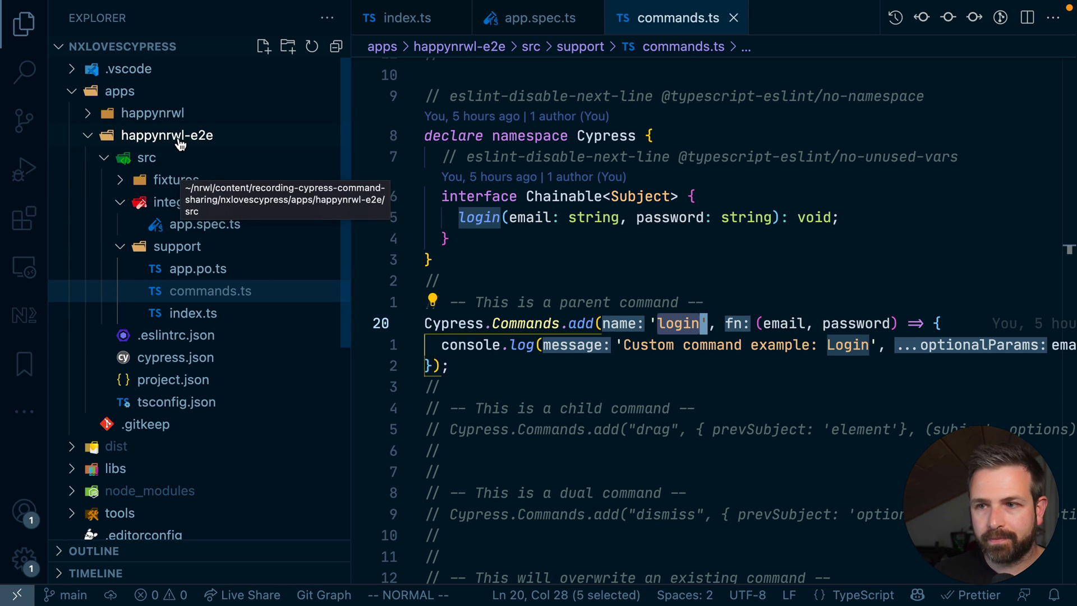
{"action": "left_click", "coordinate": [120, 91]}
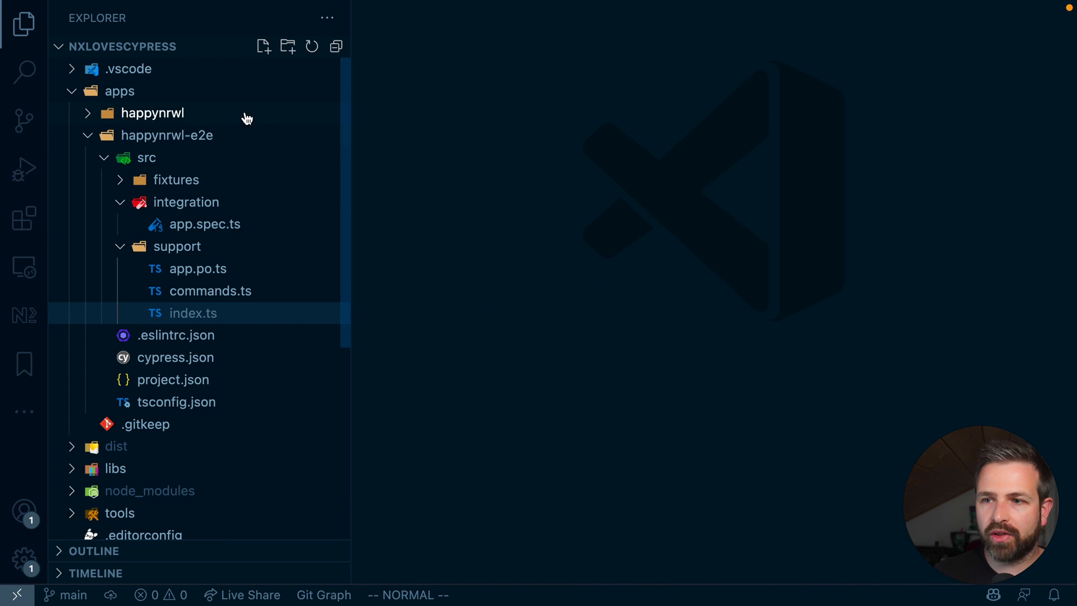
Collapse the apps folder in the Explorer
{"action": "left_click", "coordinate": [119, 91]}
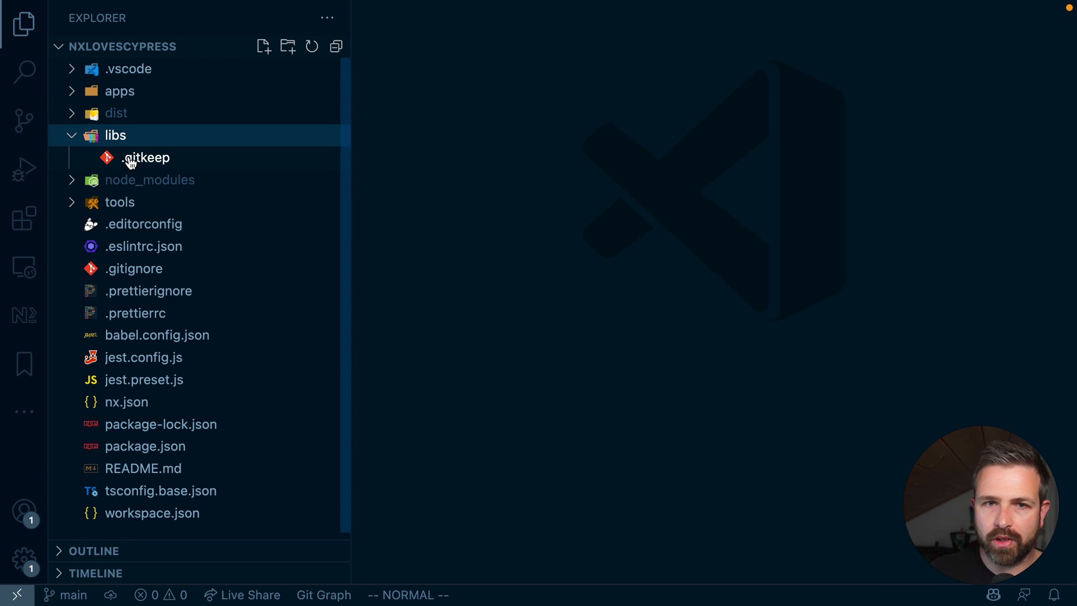
{"action": "mouse_move", "coordinate": [115, 135]}
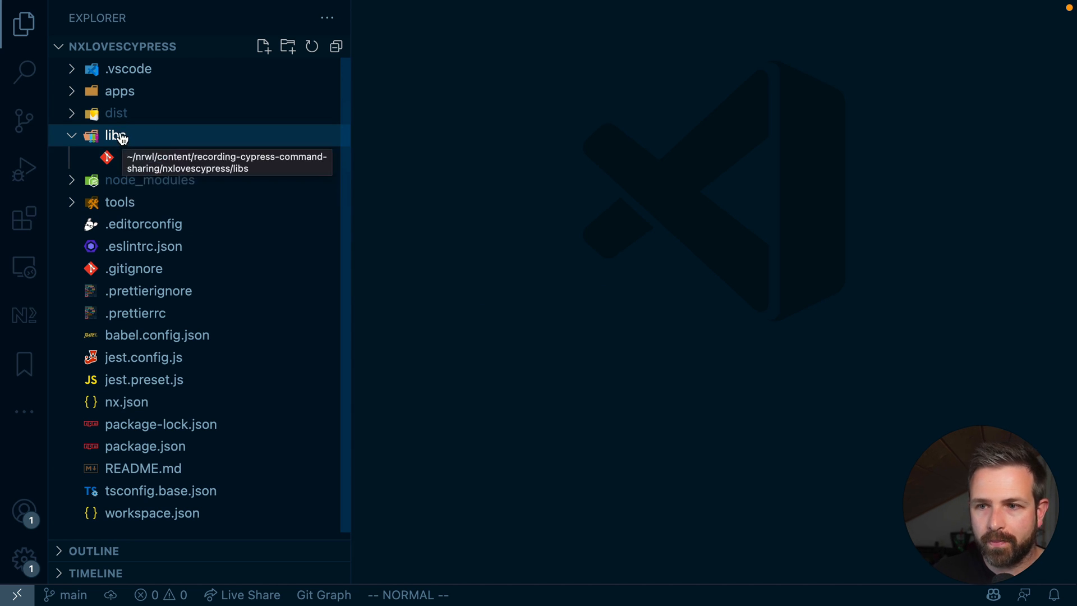
{"action": "left_click", "coordinate": [23, 315]}
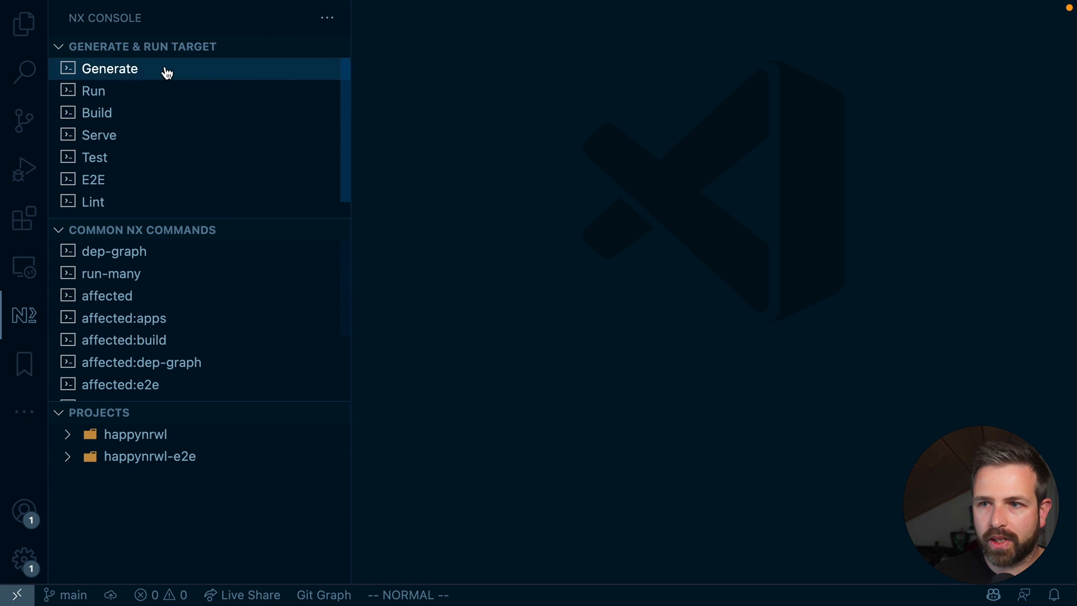
{"action": "left_click", "coordinate": [108, 68]}
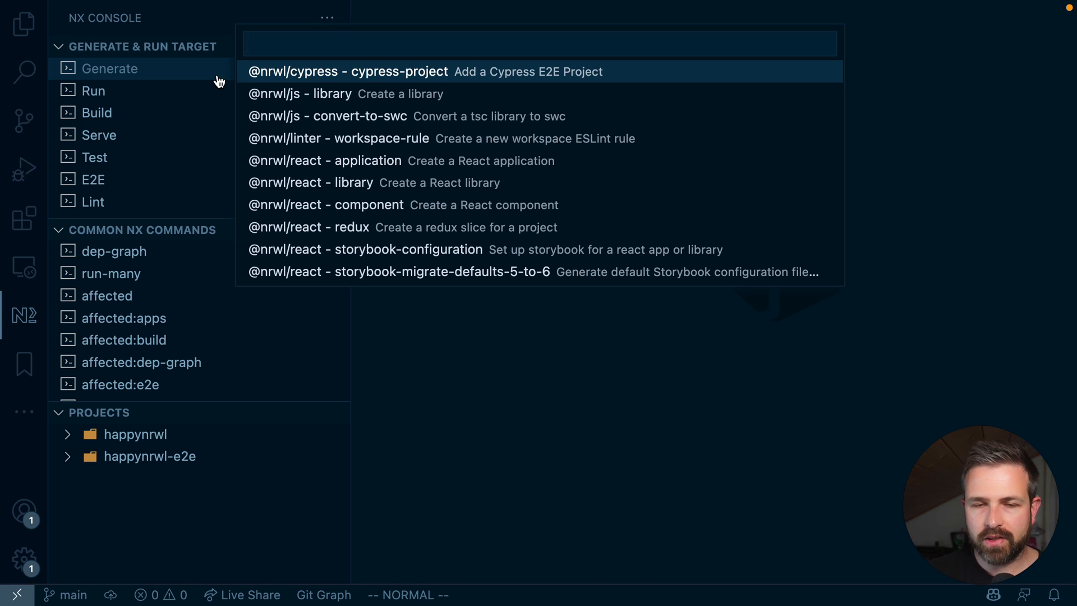
{"action": "type", "text": "rea"}
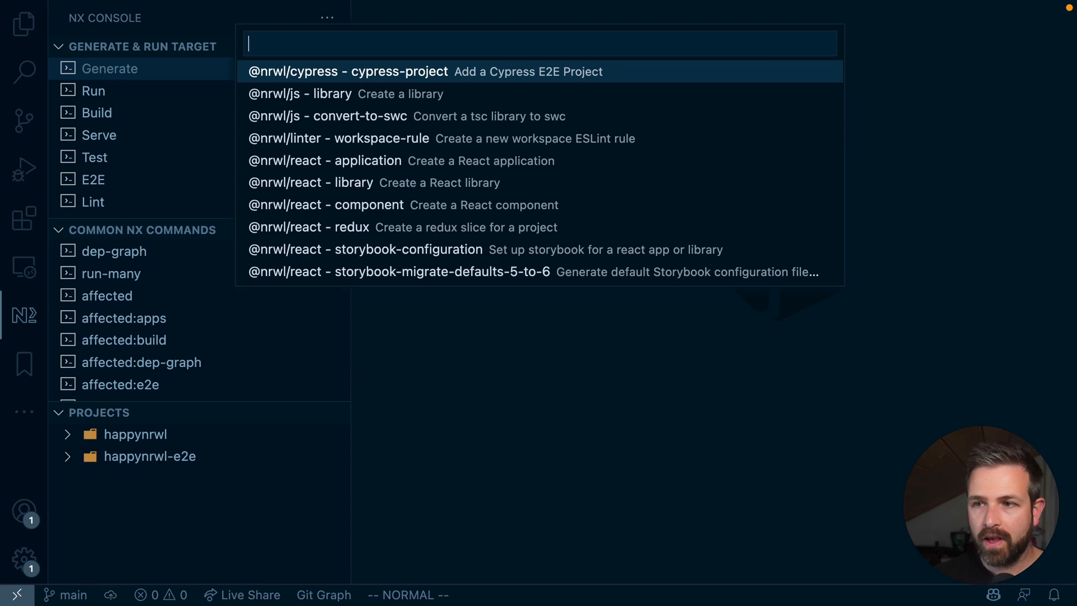
{"action": "type", "text": "@nr"}
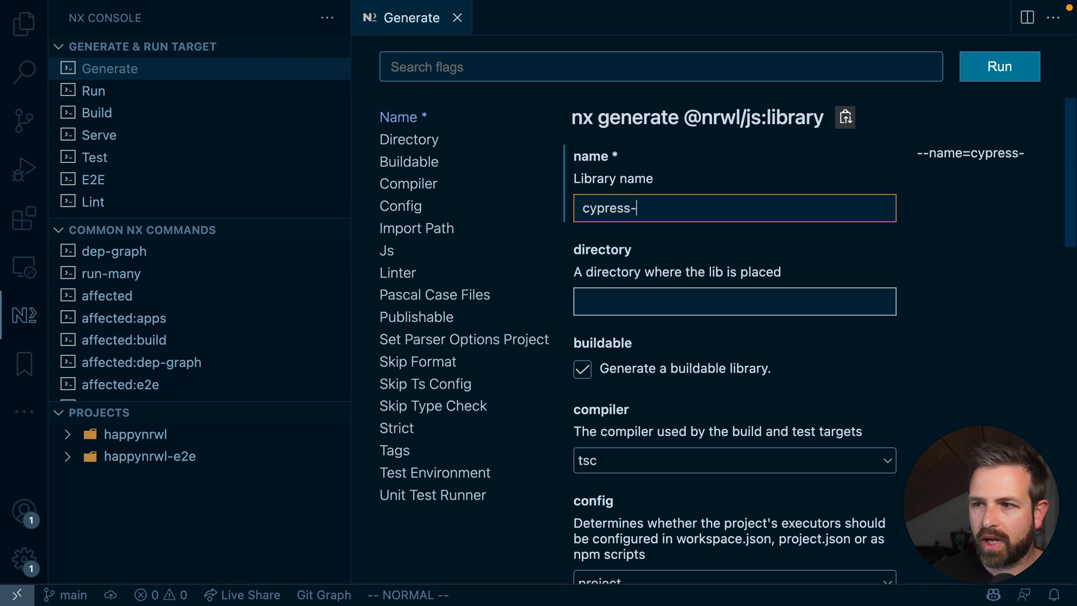
Name the new library cypress-commands with directory shared in the generator form
{"action": "type", "text": "commands"}
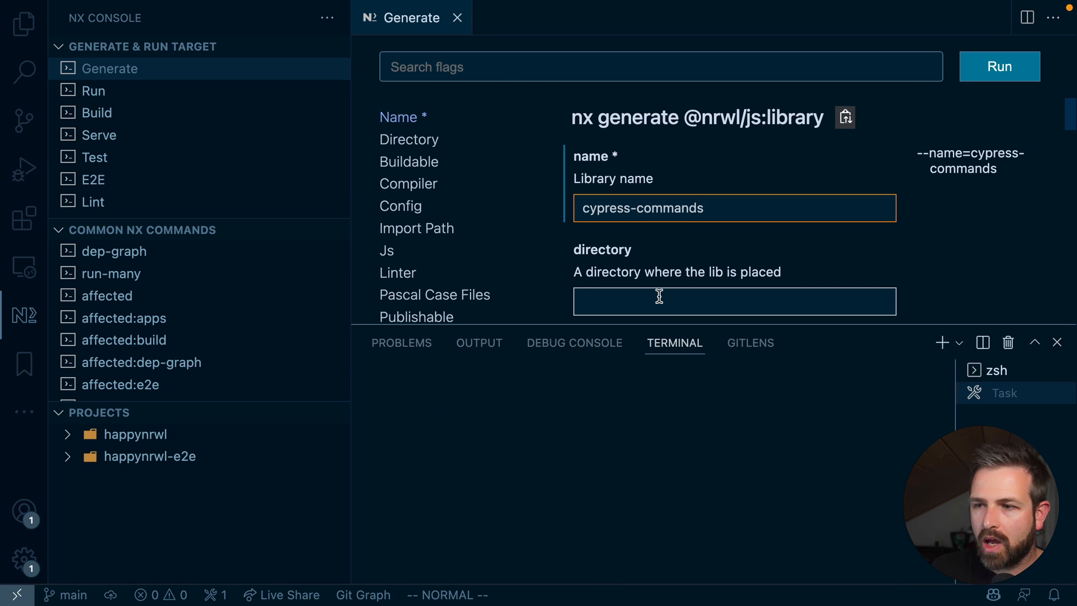
{"action": "left_click", "coordinate": [999, 67]}
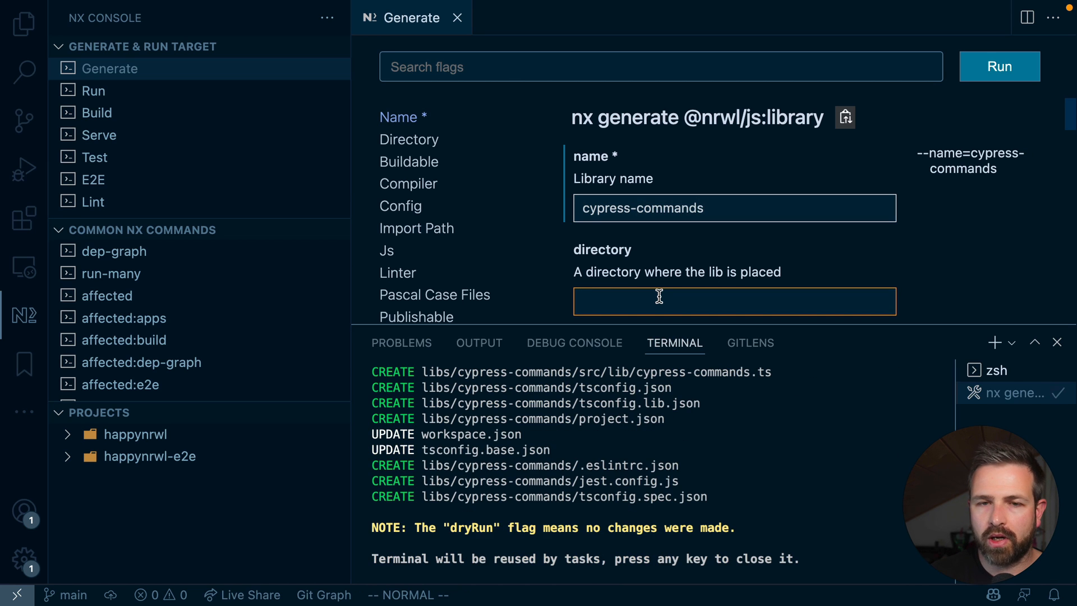
{"action": "type", "text": "sha"}
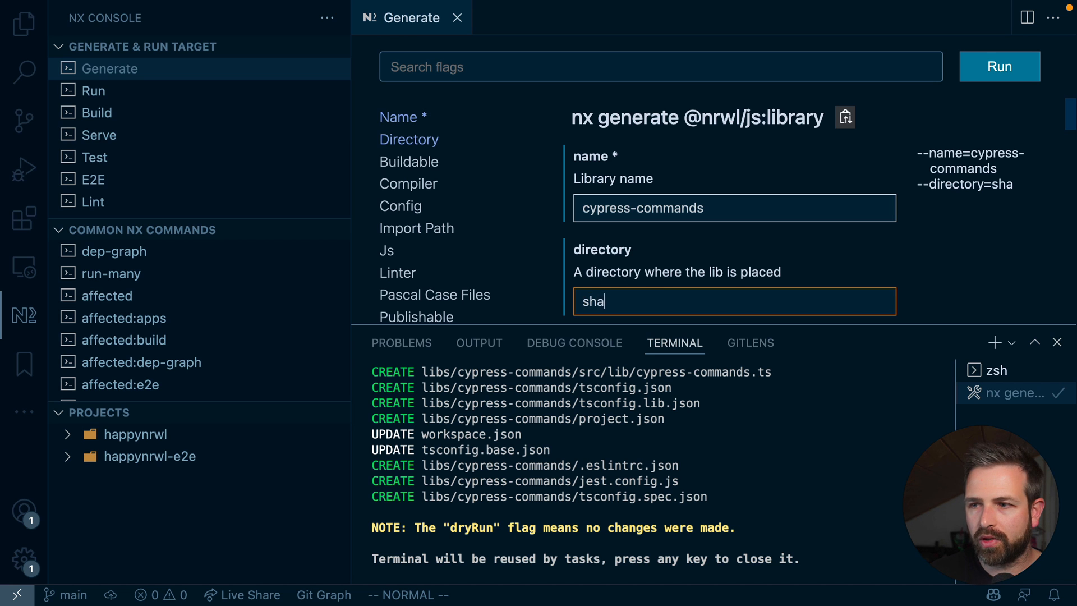
{"action": "type", "text": "red"}
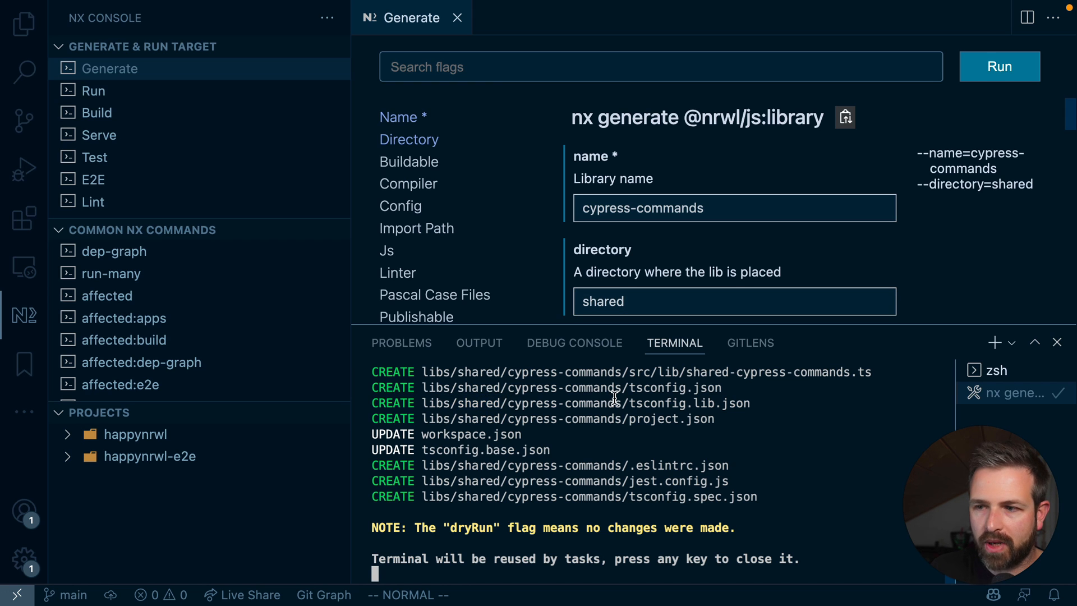
{"action": "mouse_move", "coordinate": [602, 422]}
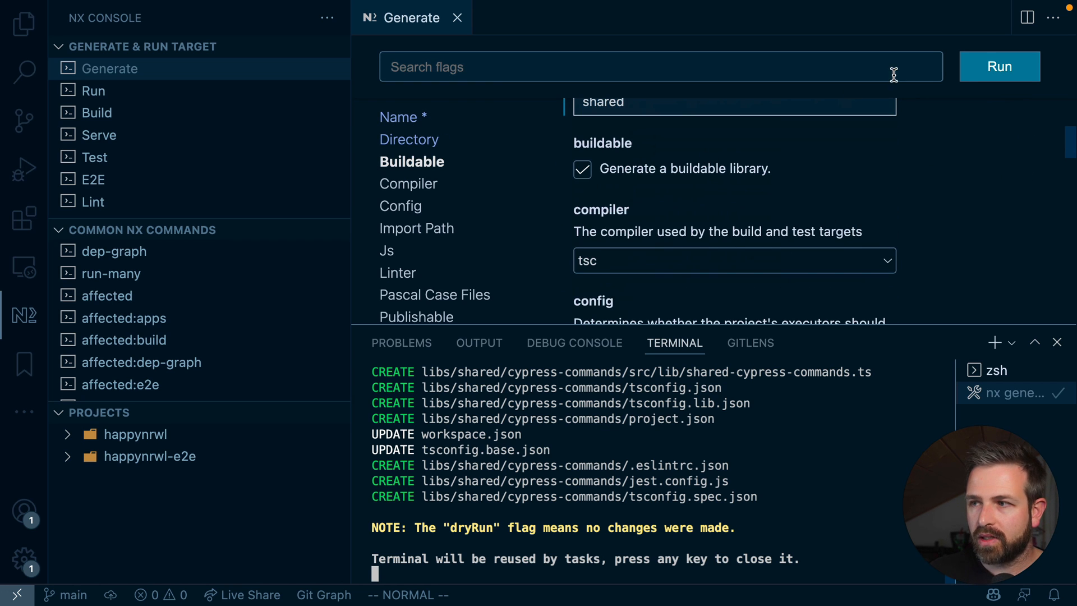
{"action": "left_click", "coordinate": [733, 261]}
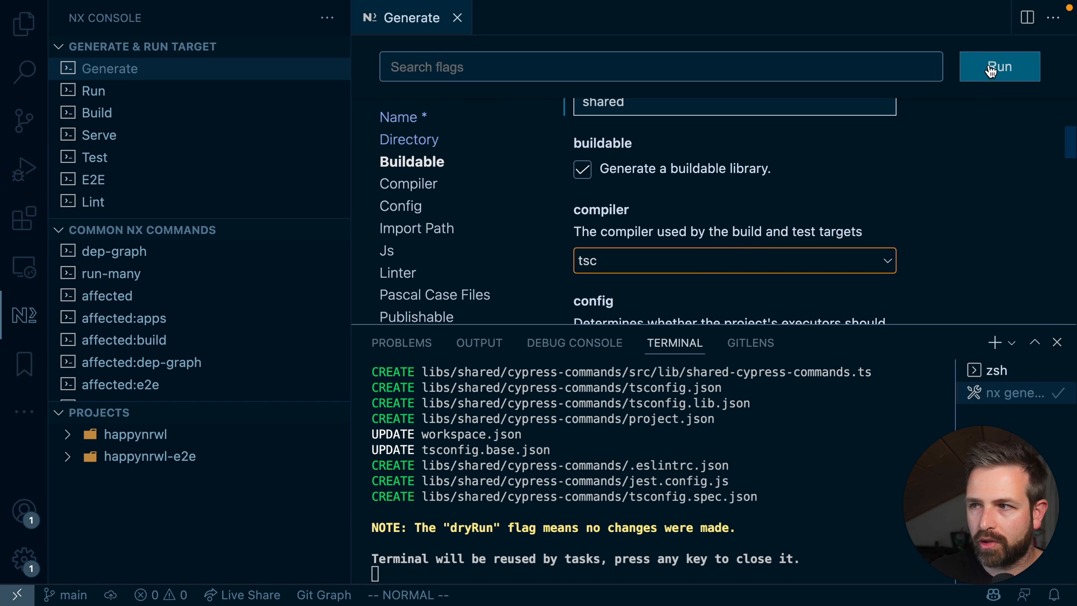
Generate the shared cypress-commands library and close the generator form
{"action": "left_click", "coordinate": [1000, 67]}
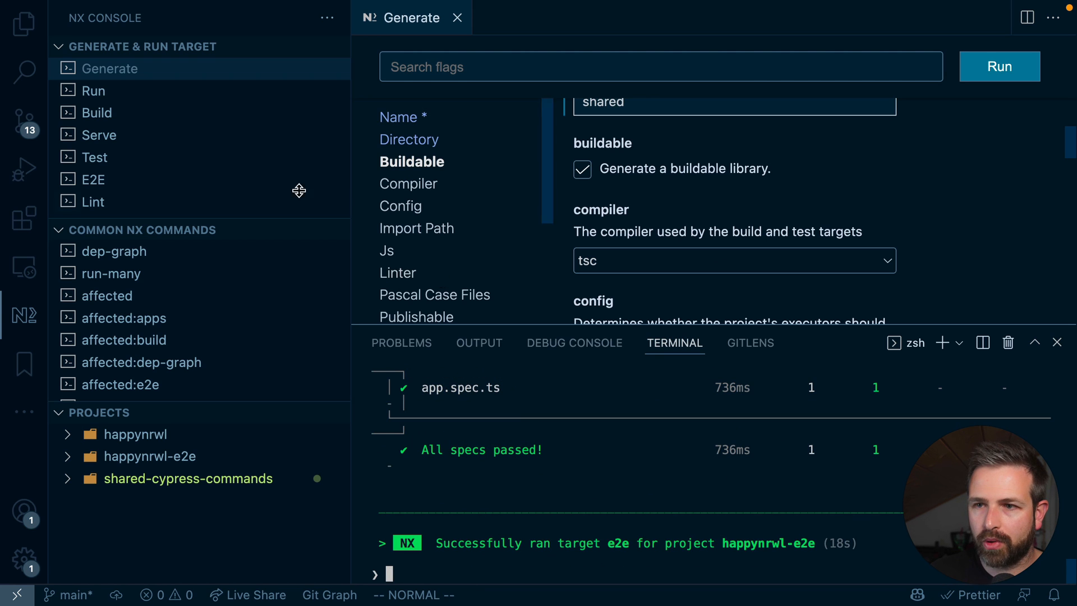
{"action": "left_click", "coordinate": [24, 25]}
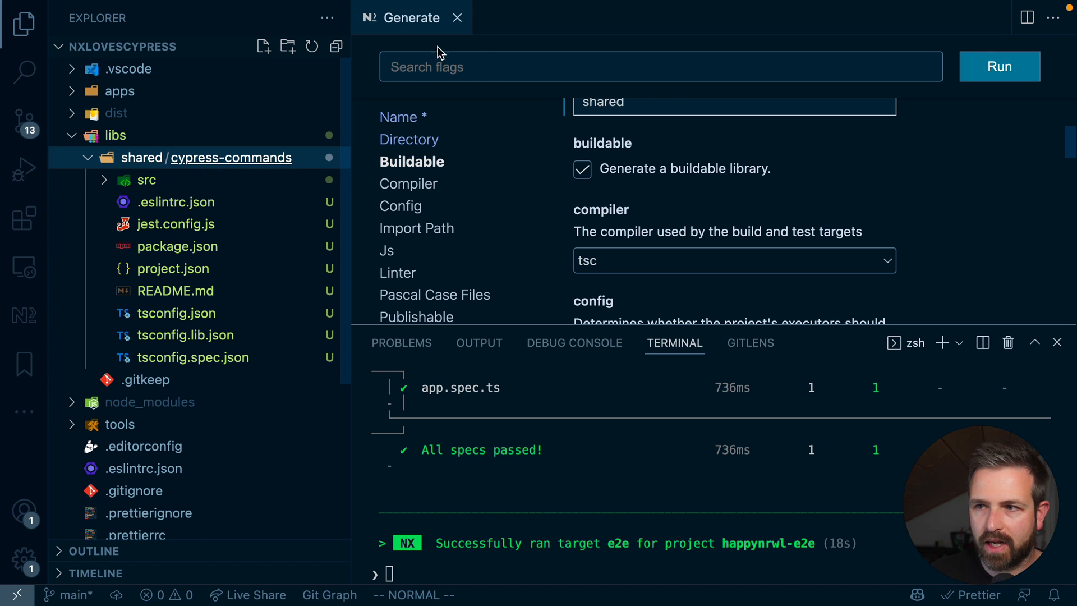
{"action": "left_click", "coordinate": [457, 18]}
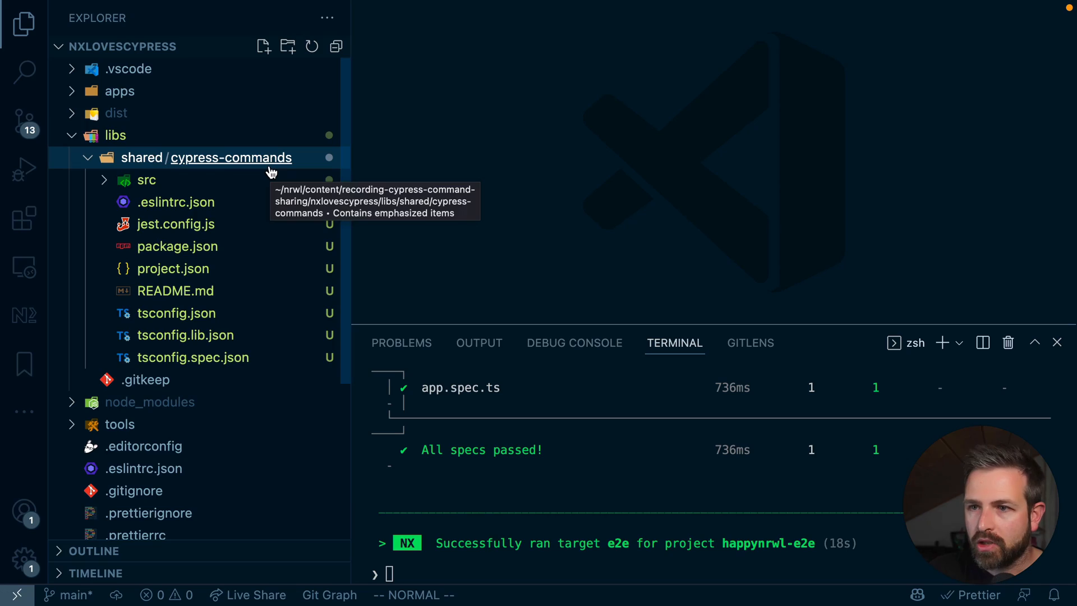
Copy the typed login command declaration from the e2e project's commands.ts
{"action": "left_click", "coordinate": [119, 91]}
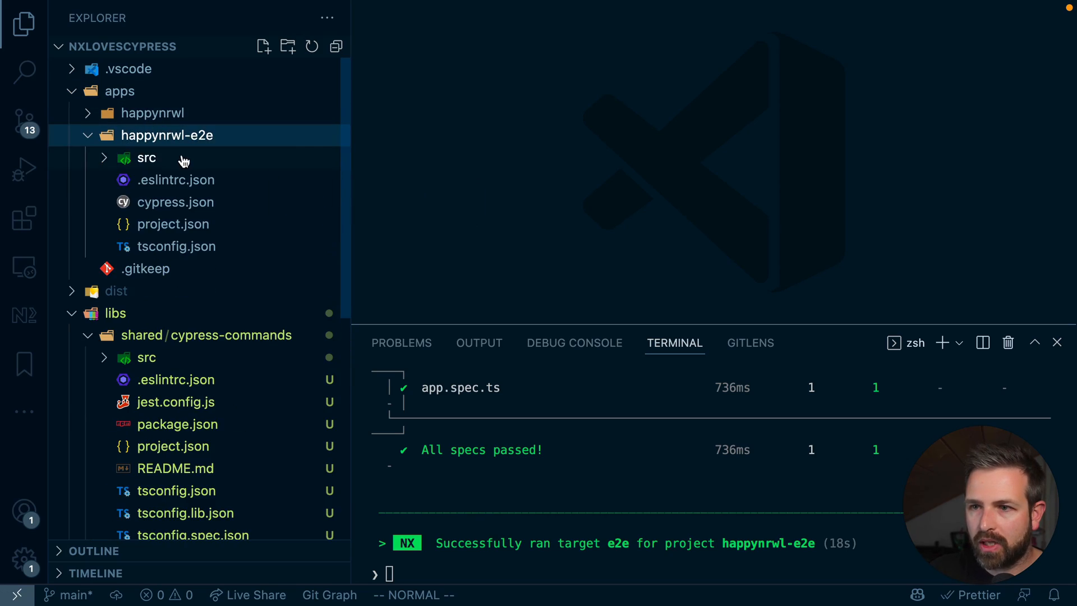
{"action": "left_click", "coordinate": [147, 157]}
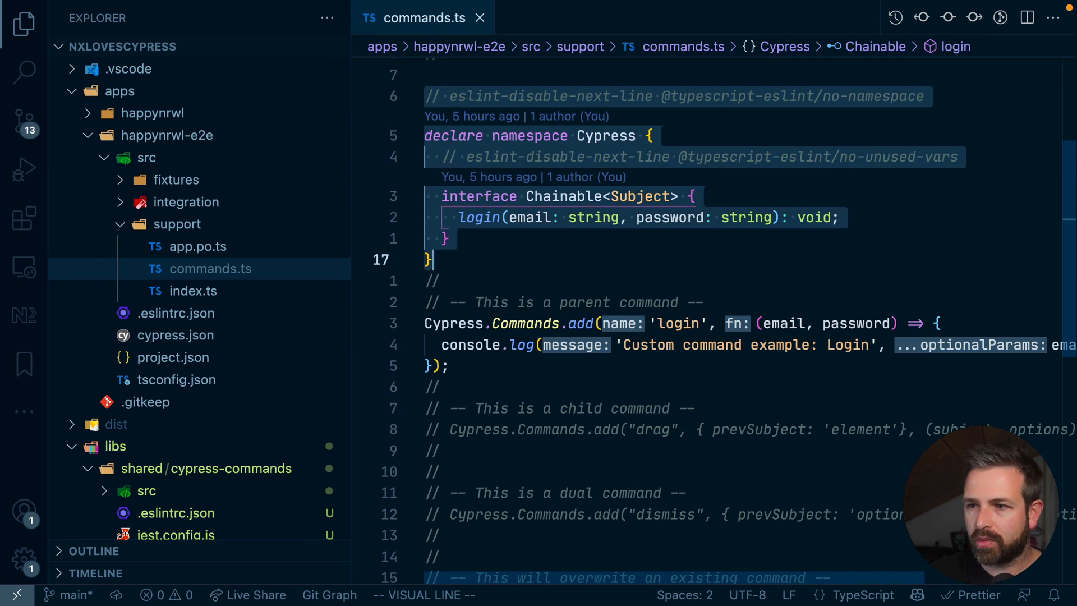
{"action": "key", "text": "y"}
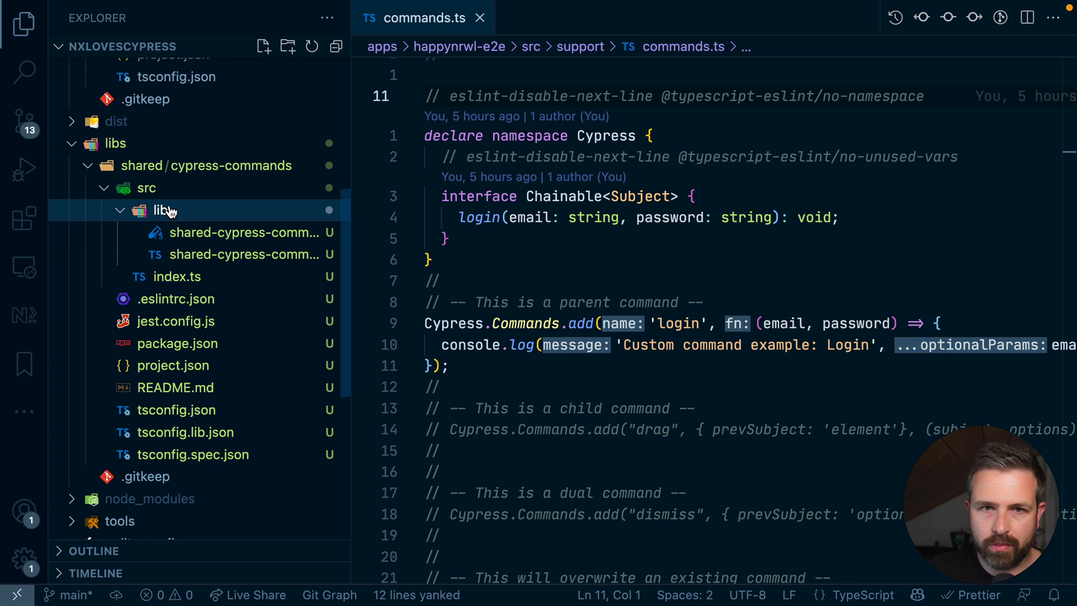
Create get-el-command.ts in the shared cypress-commands library's lib folder
{"action": "left_click", "coordinate": [263, 46]}
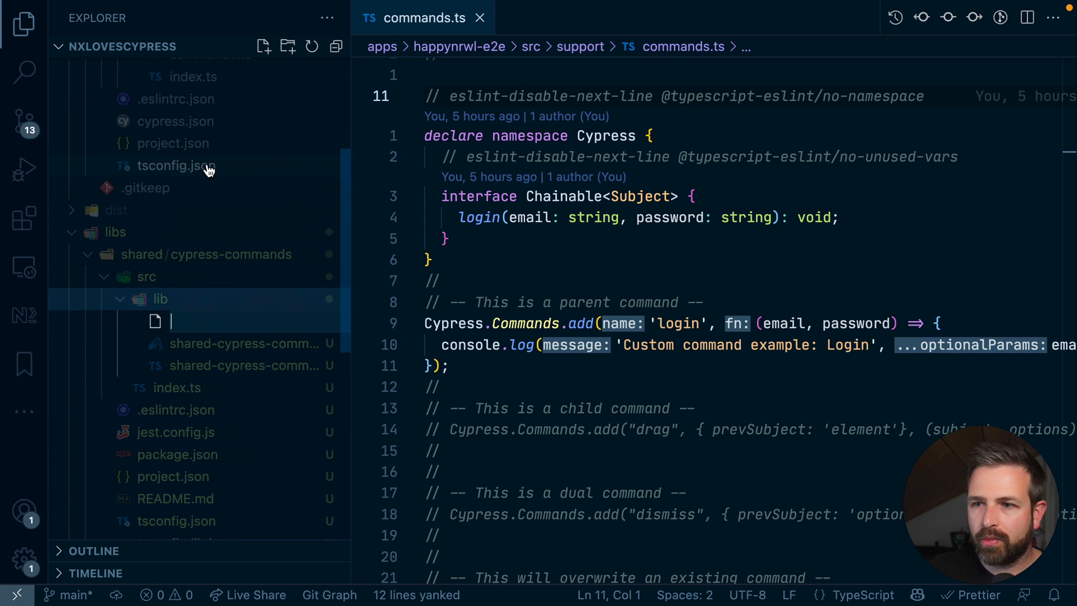
{"action": "type", "text": "get-el-co"}
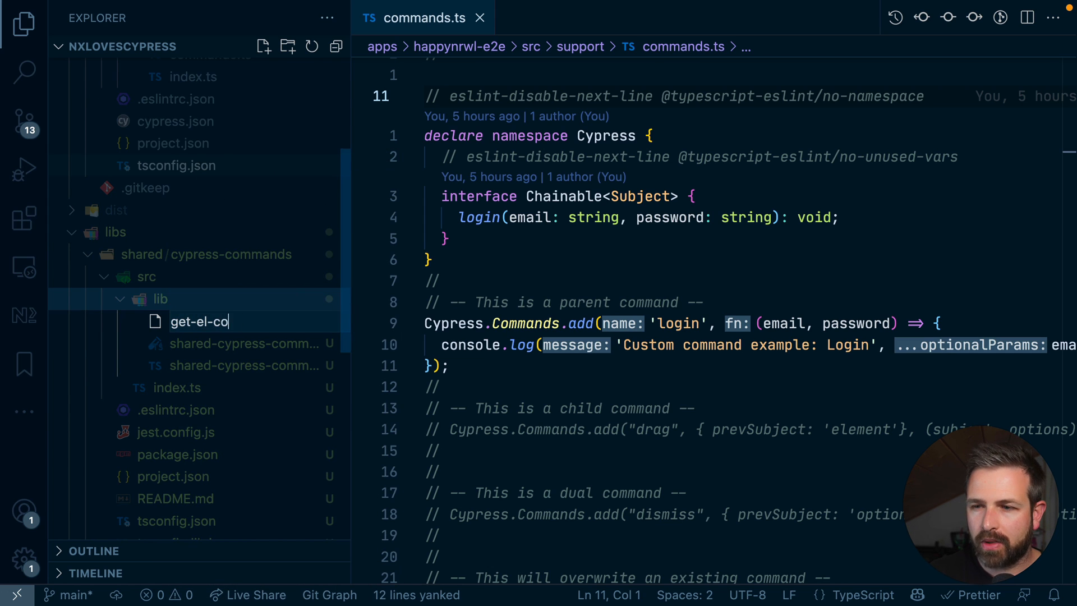
{"action": "type", "text": "mmand.ts"}
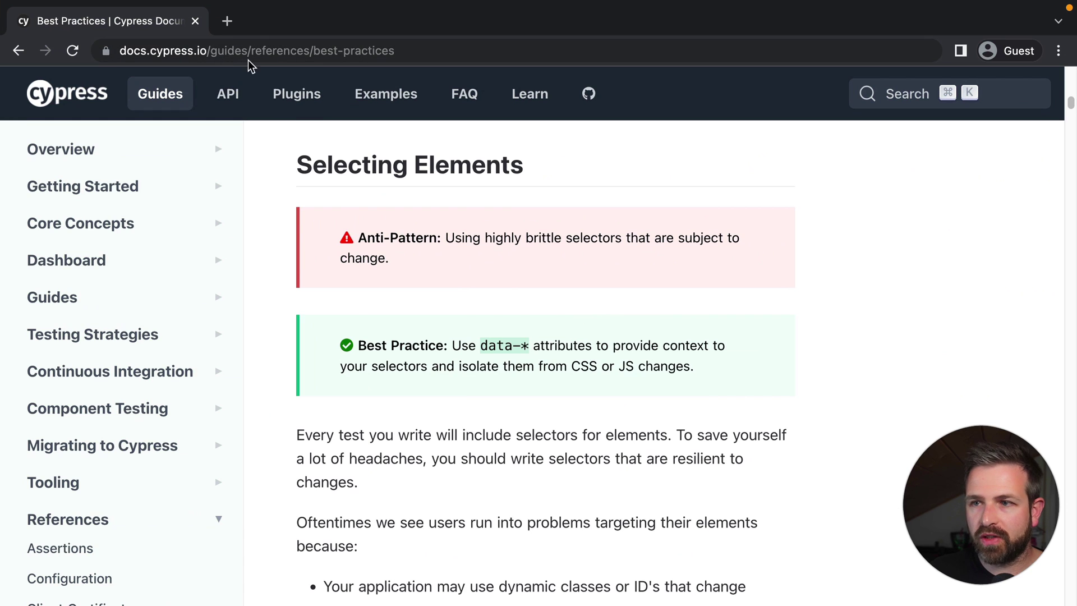
{"action": "mouse_move", "coordinate": [319, 150]}
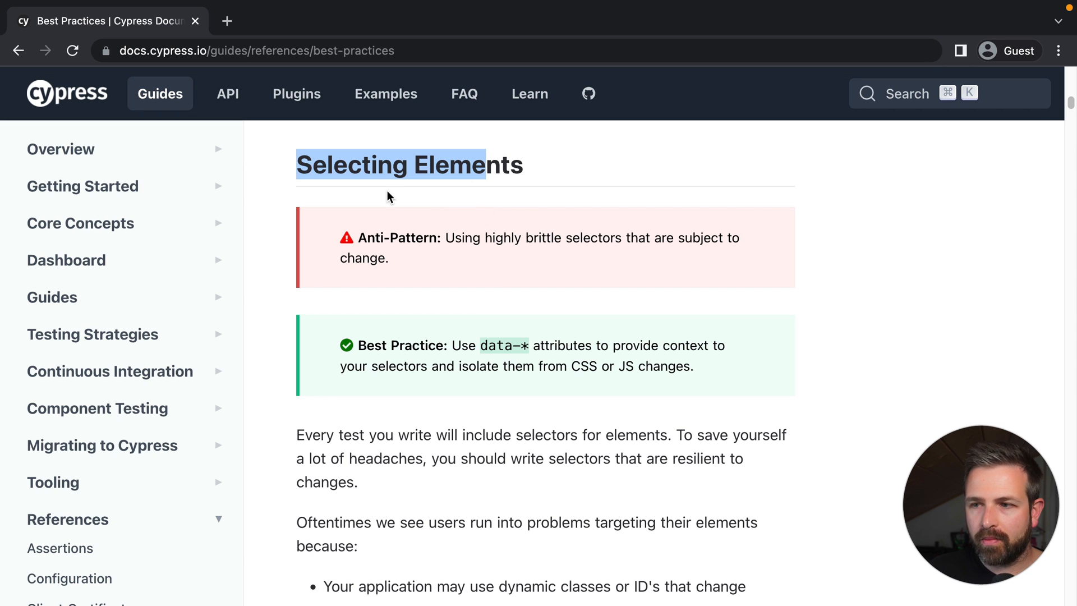
{"action": "mouse_move", "coordinate": [441, 228]}
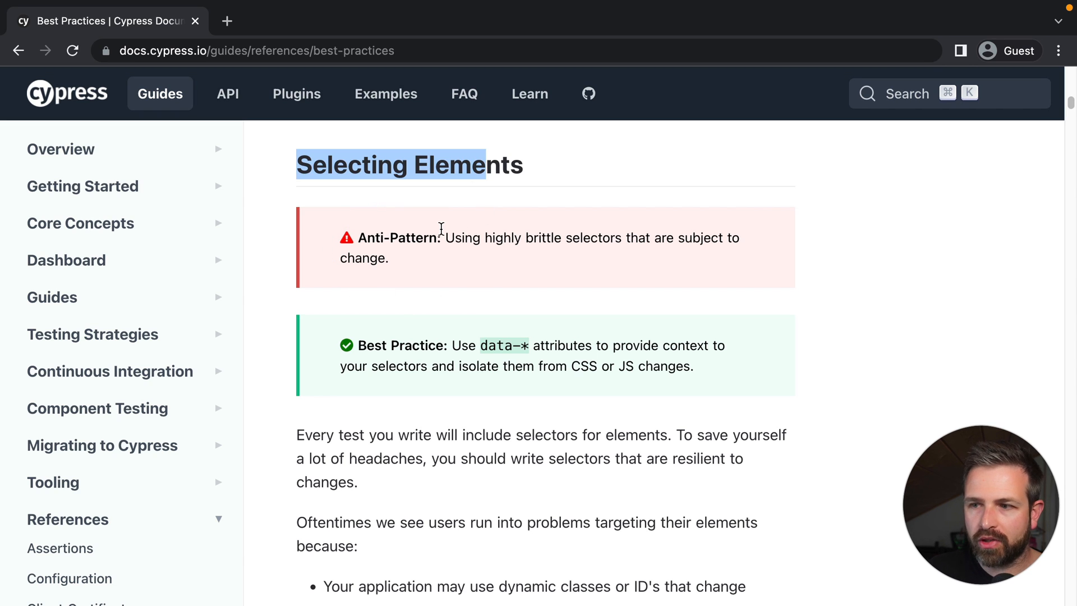
{"action": "mouse_move", "coordinate": [478, 289]}
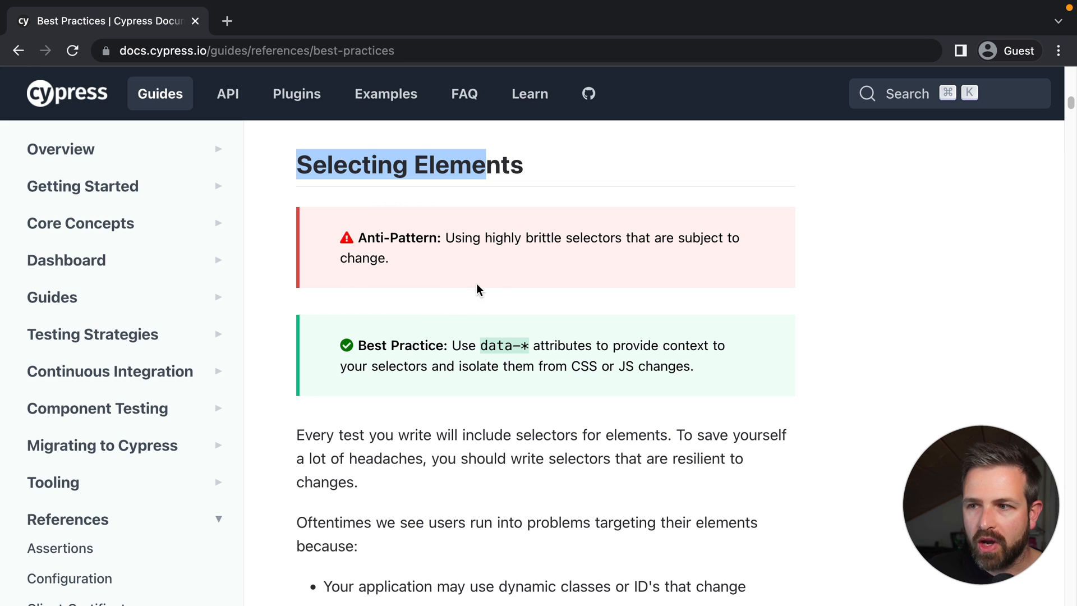
{"action": "mouse_move", "coordinate": [607, 272]}
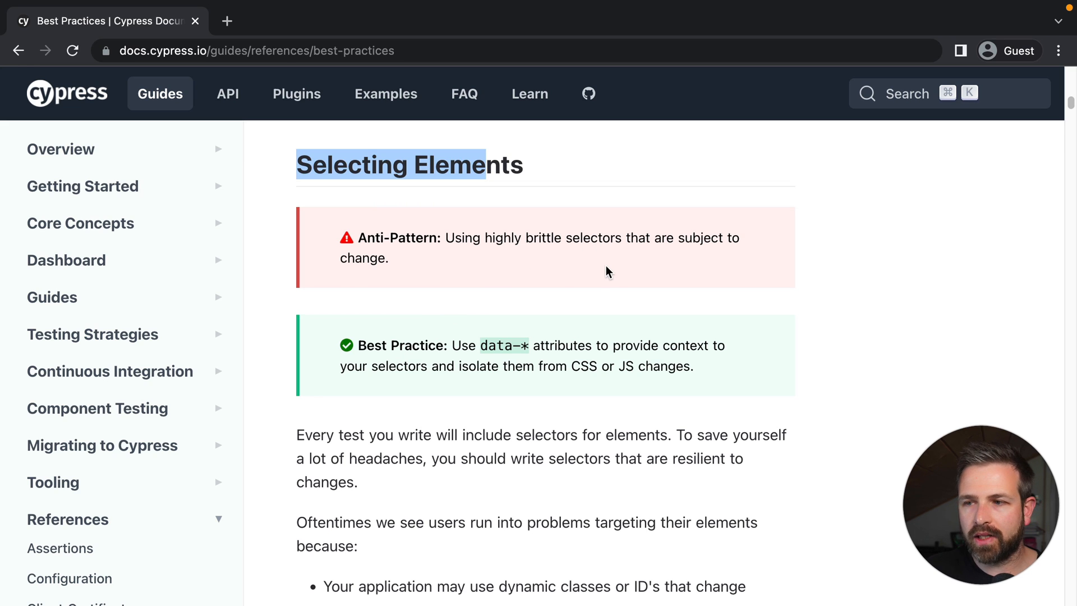
{"action": "mouse_move", "coordinate": [599, 235]}
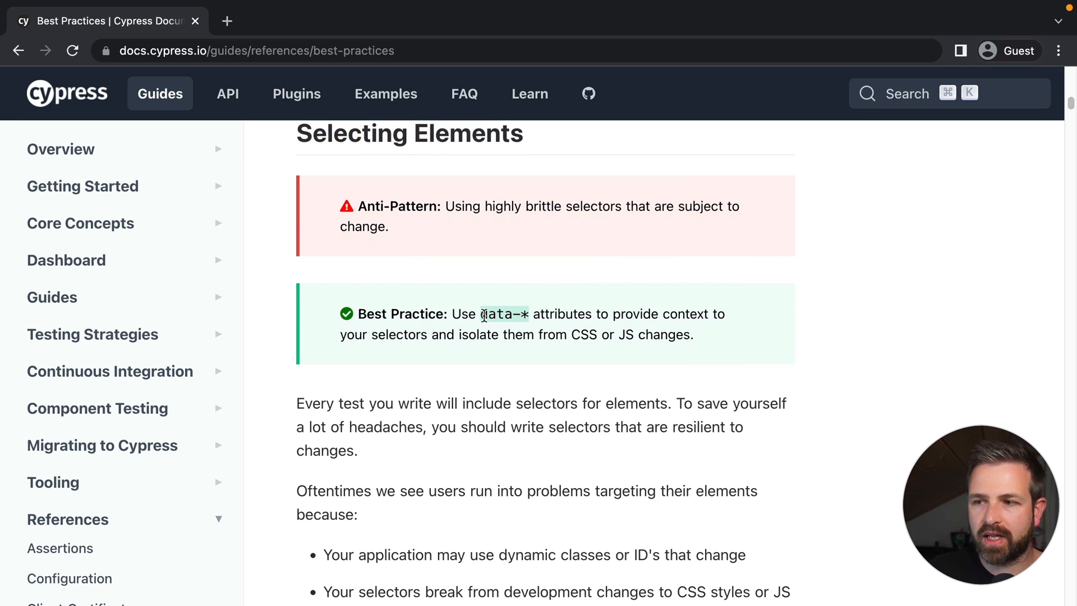
Read Cypress's Selecting Elements guidance, highlighting the #main and data-cy selector examples
{"action": "scroll", "scroll_direction": "down", "scroll_amount": 3}
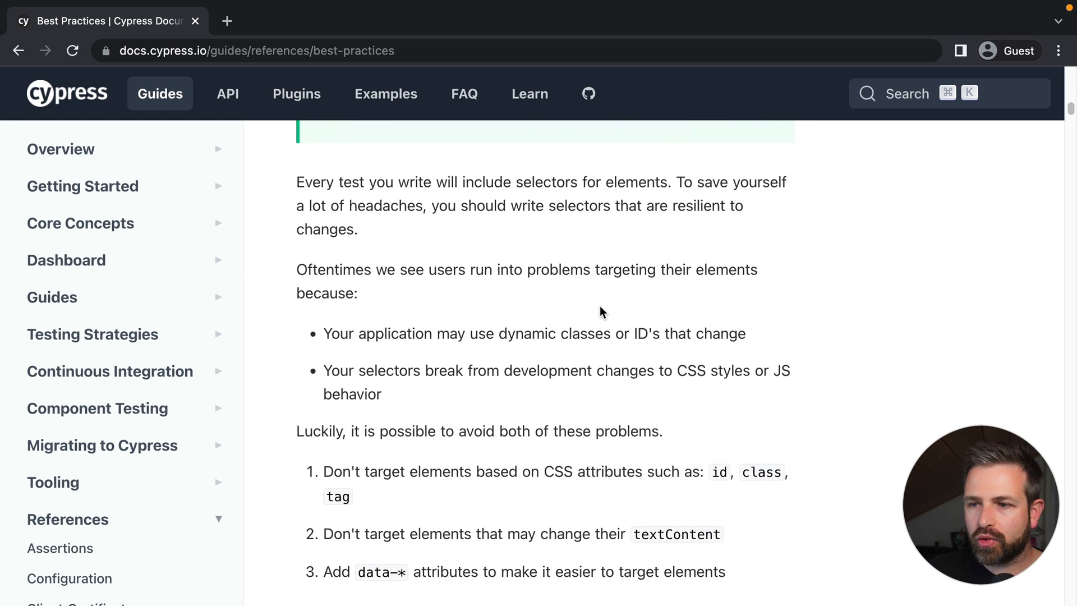
{"action": "scroll", "scroll_direction": "down", "scroll_amount": 3}
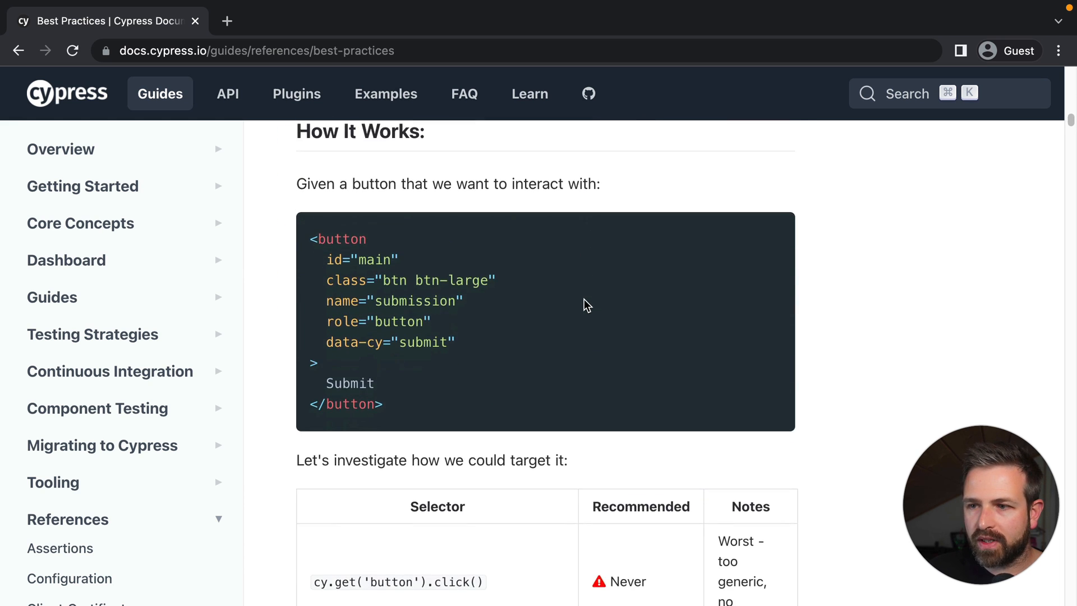
{"action": "scroll", "scroll_direction": "down", "scroll_amount": 3}
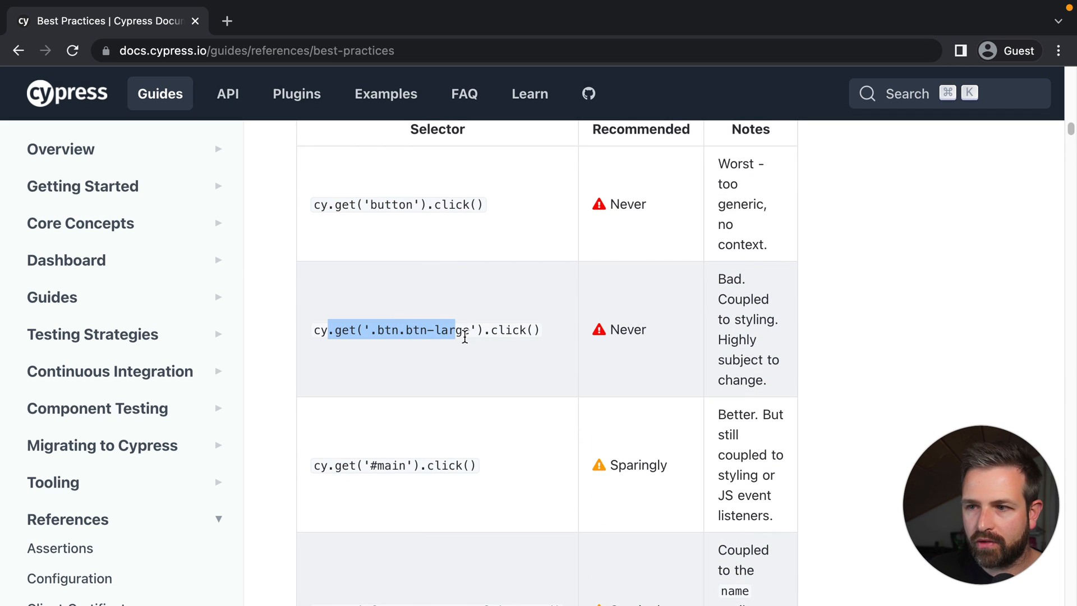
{"action": "scroll", "scroll_direction": "down", "scroll_amount": 3}
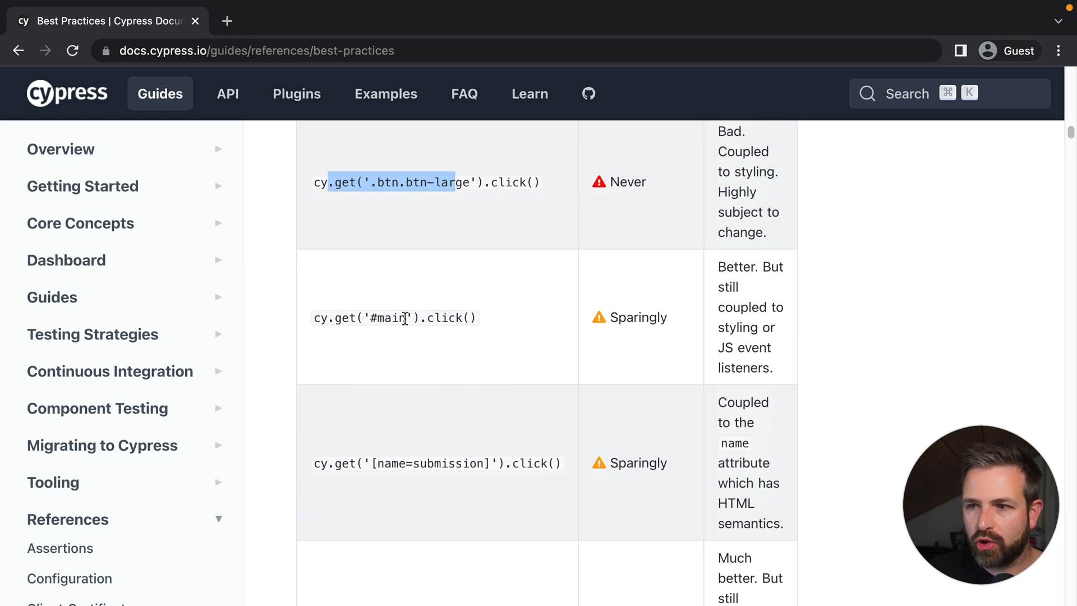
{"action": "double_click", "coordinate": [388, 318]}
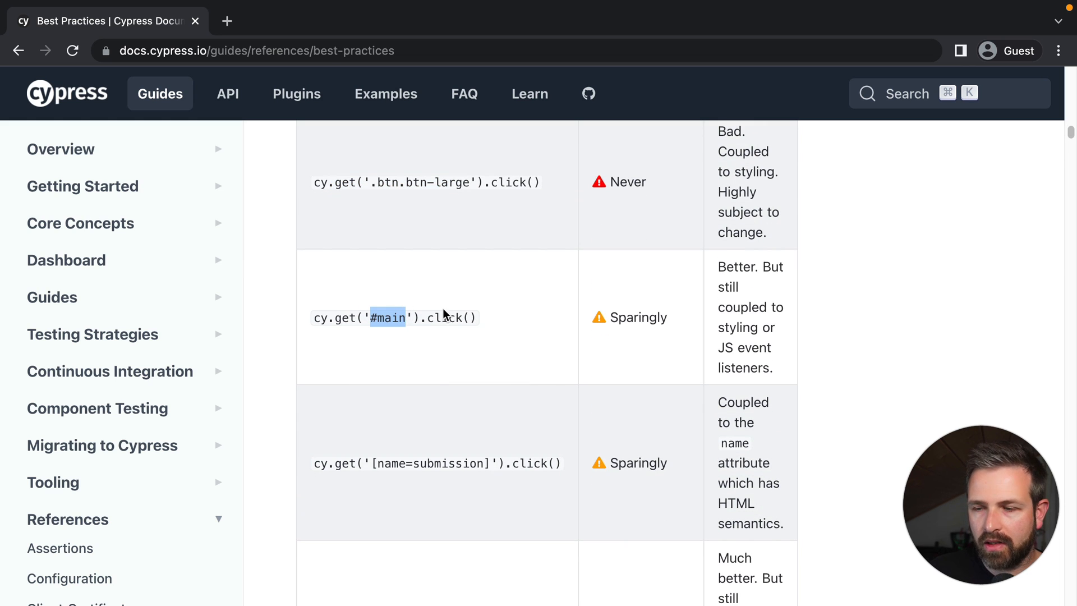
{"action": "scroll", "scroll_direction": "down", "scroll_amount": 3}
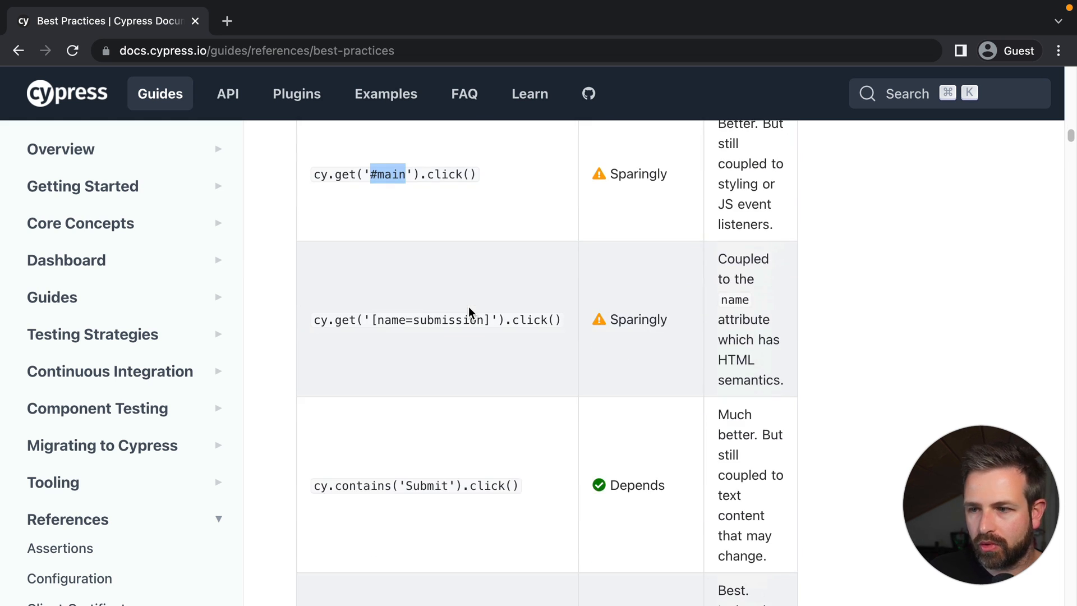
{"action": "scroll", "scroll_direction": "down", "scroll_amount": 3}
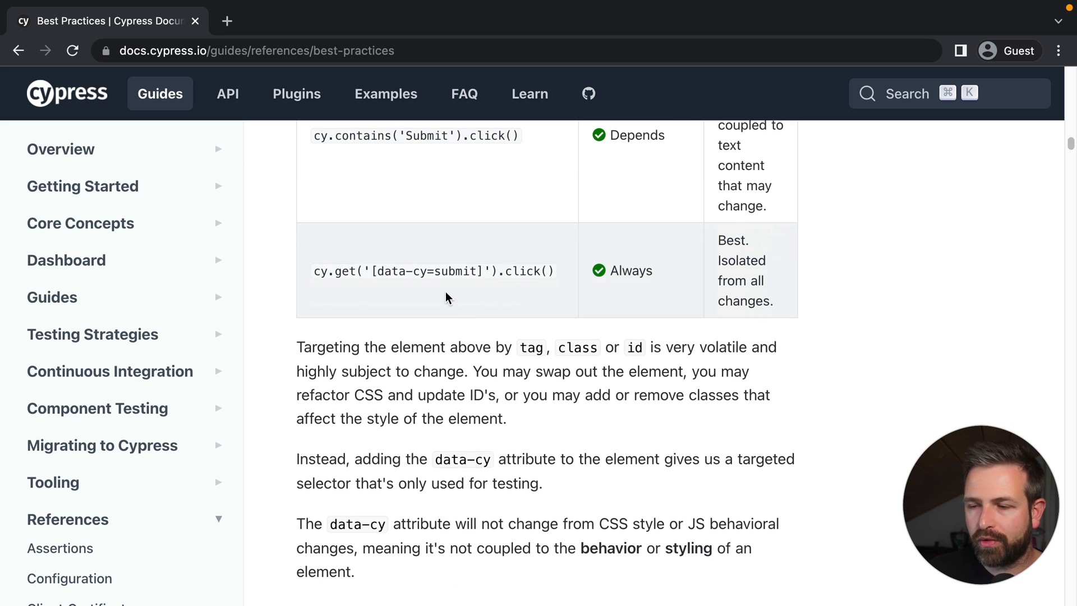
{"action": "double_click", "coordinate": [391, 271]}
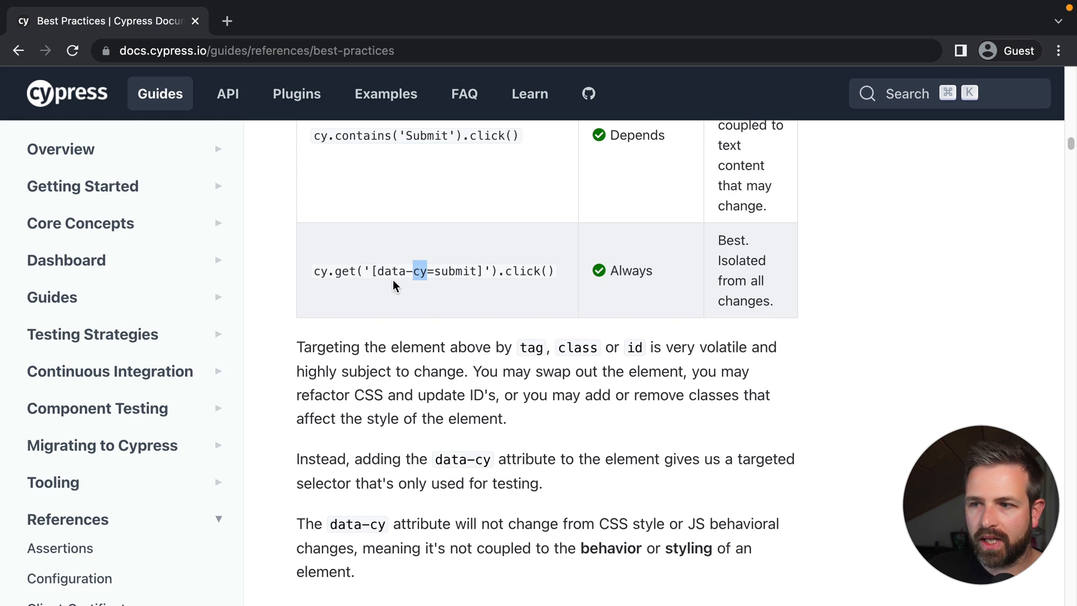
{"action": "scroll", "scroll_direction": "down", "scroll_amount": 3}
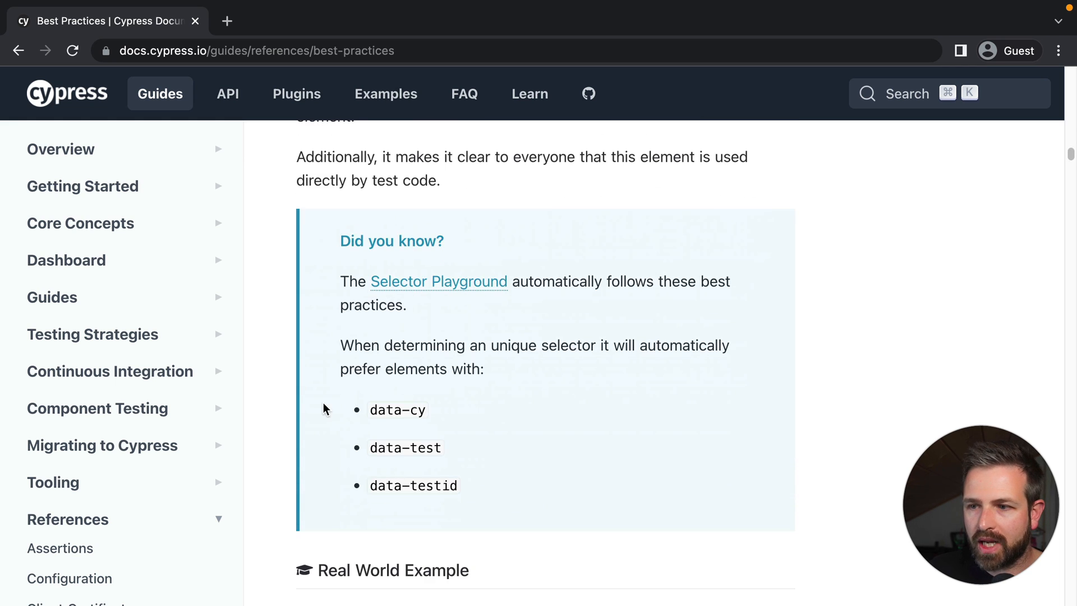
{"action": "mouse_move", "coordinate": [572, 471]}
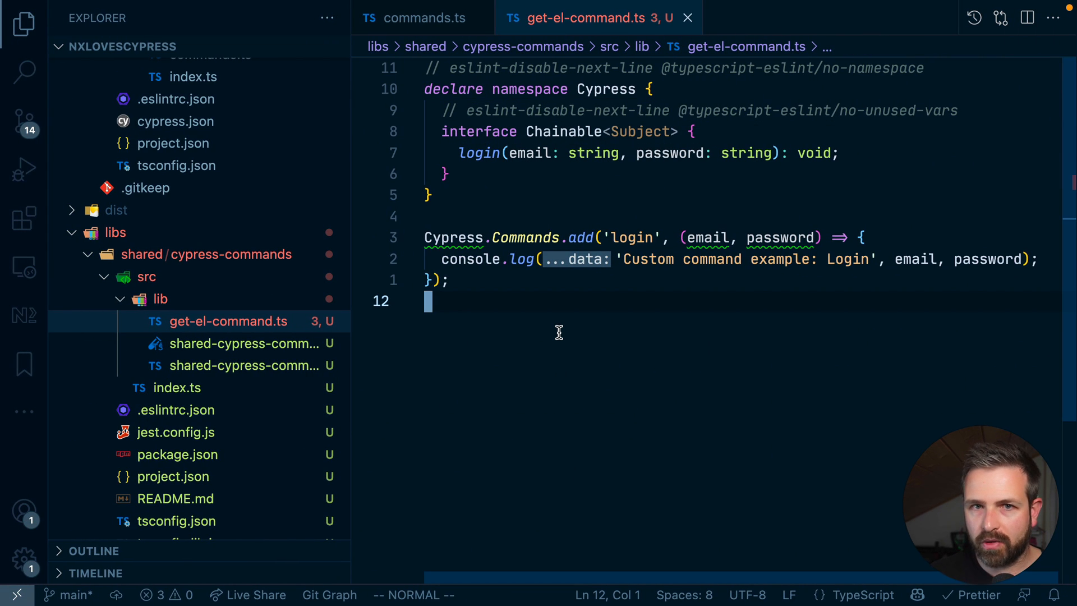
Rename the copied command to getEl taking an identifier: string parameter
{"action": "left_click", "coordinate": [484, 237]}
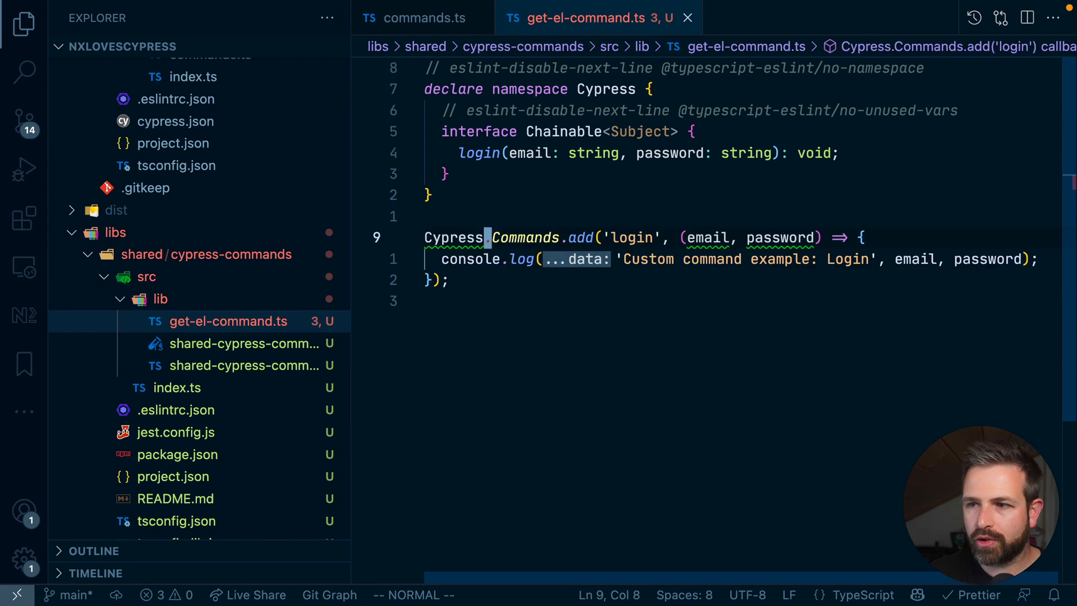
{"action": "type", "text": "getE"}
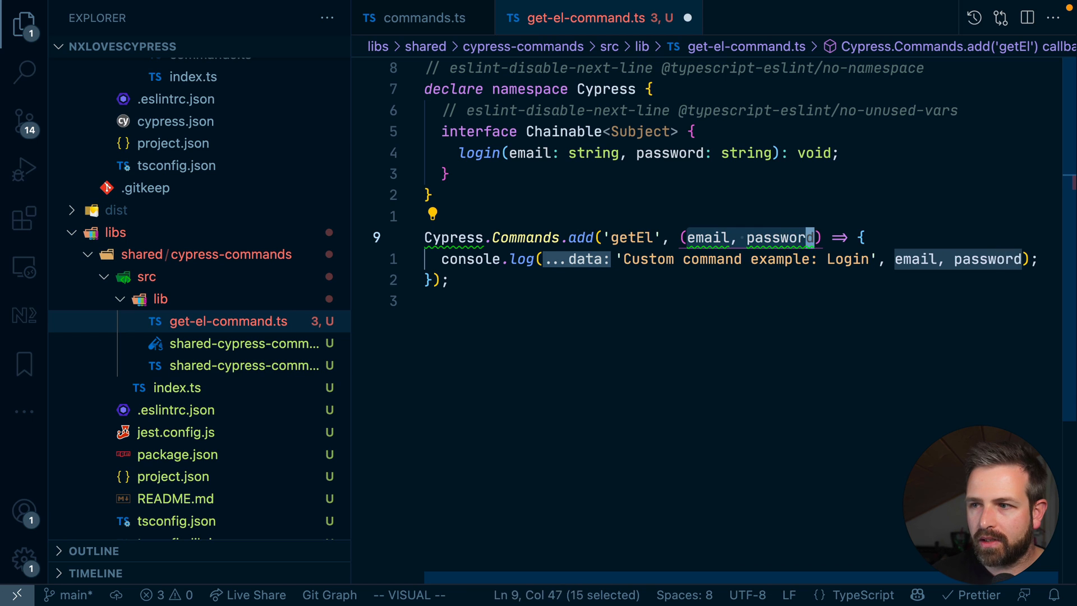
{"action": "type", "text": "identifier:"}
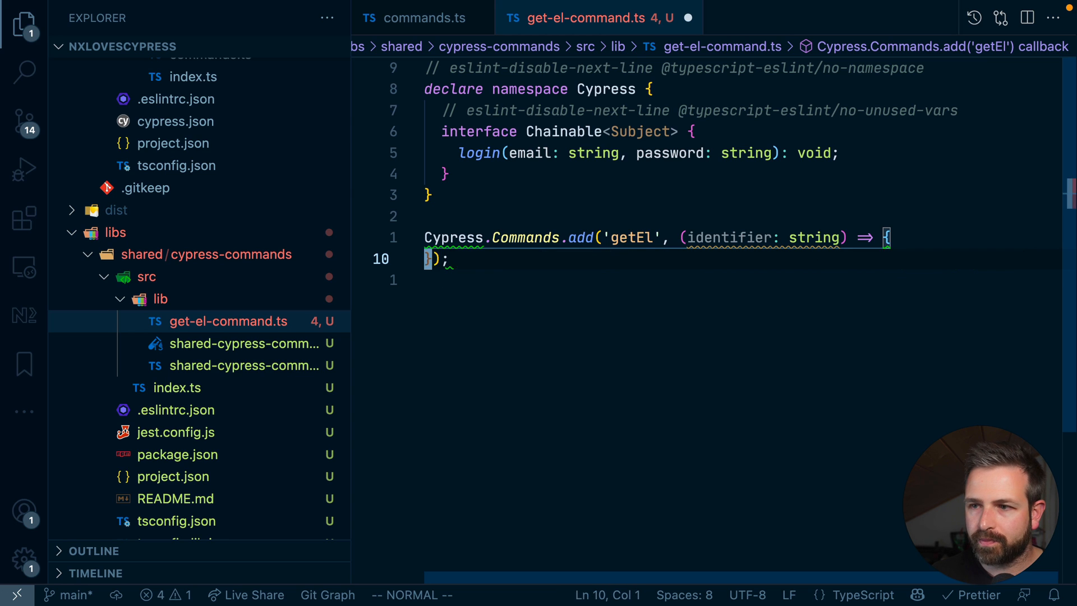
Make getEl return cy.get(`[data-testid="${identifier}"]`) and save the file
{"action": "key", "text": "o"}
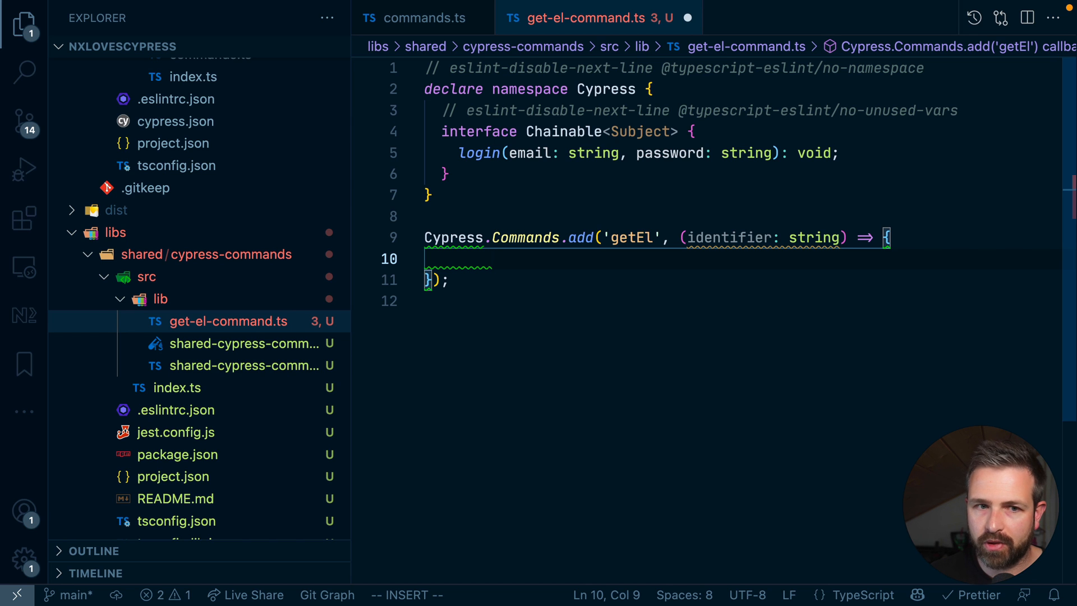
{"action": "type", "text": "return crypto.get"}
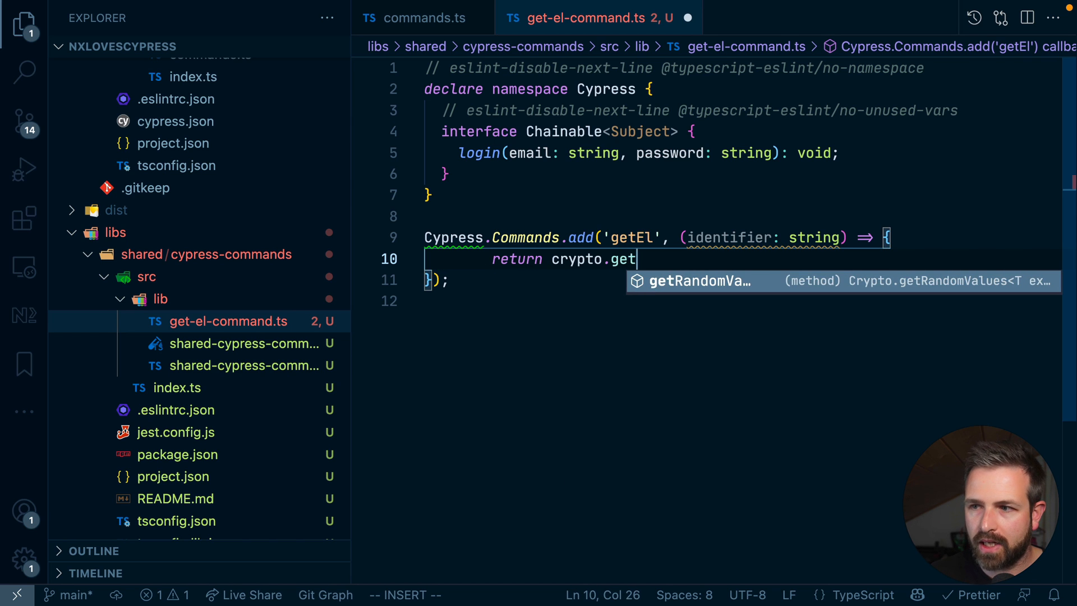
{"action": "type", "text": "cy.get(`[data]`)"}
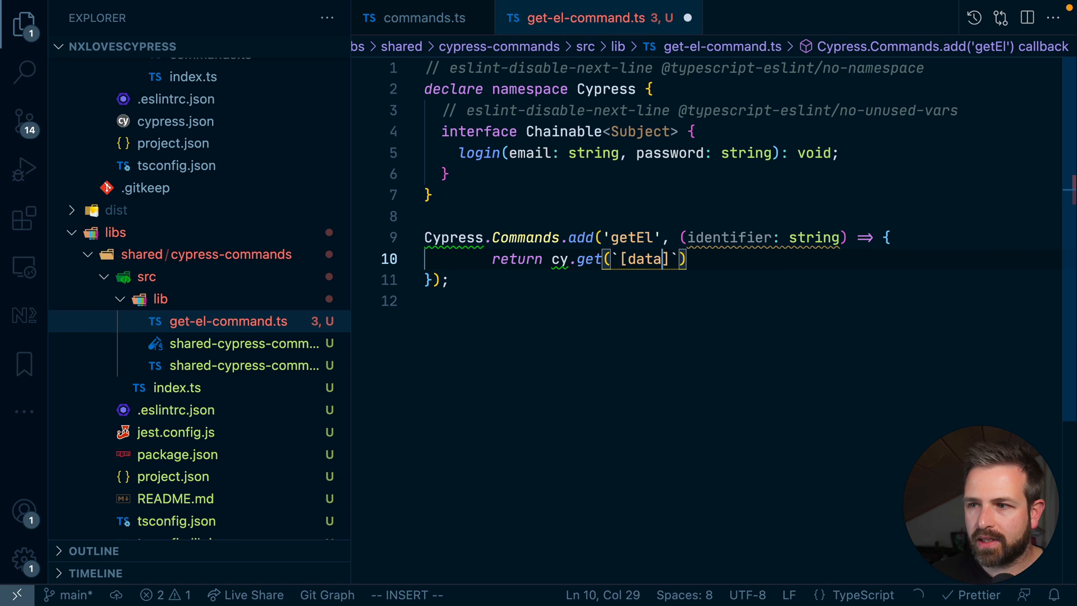
{"action": "type", "text": "-testid=\"${identifier"}
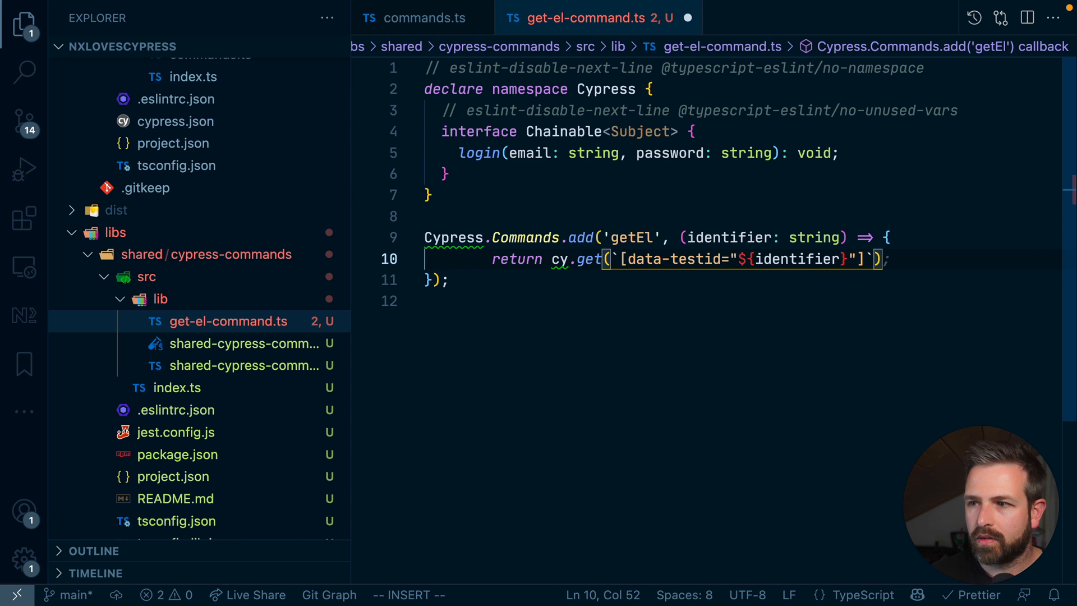
{"action": "key", "text": "Escape"}
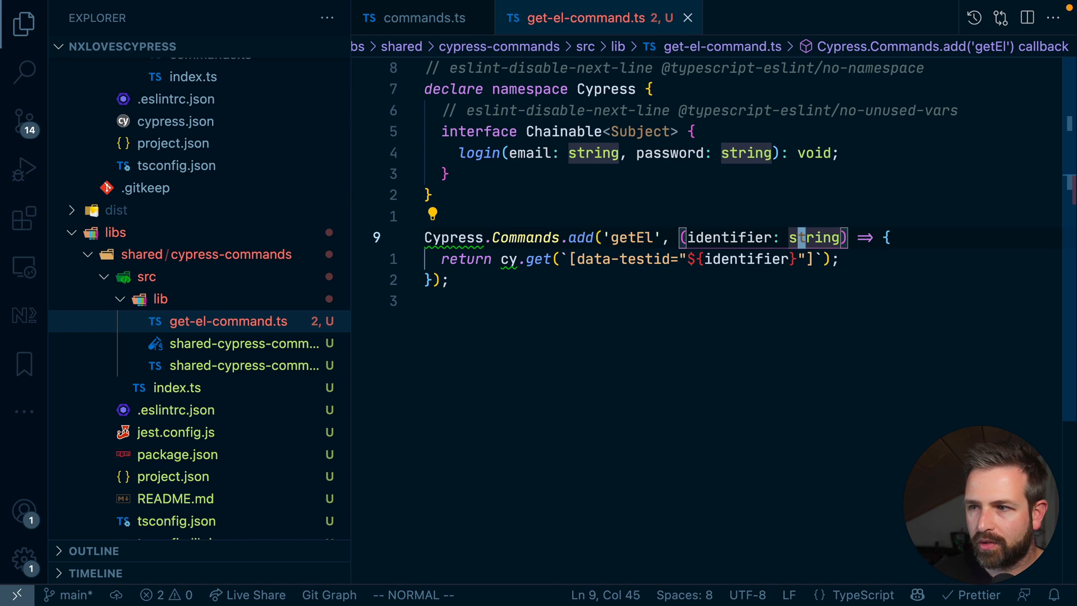
{"action": "mouse_move", "coordinate": [452, 237]}
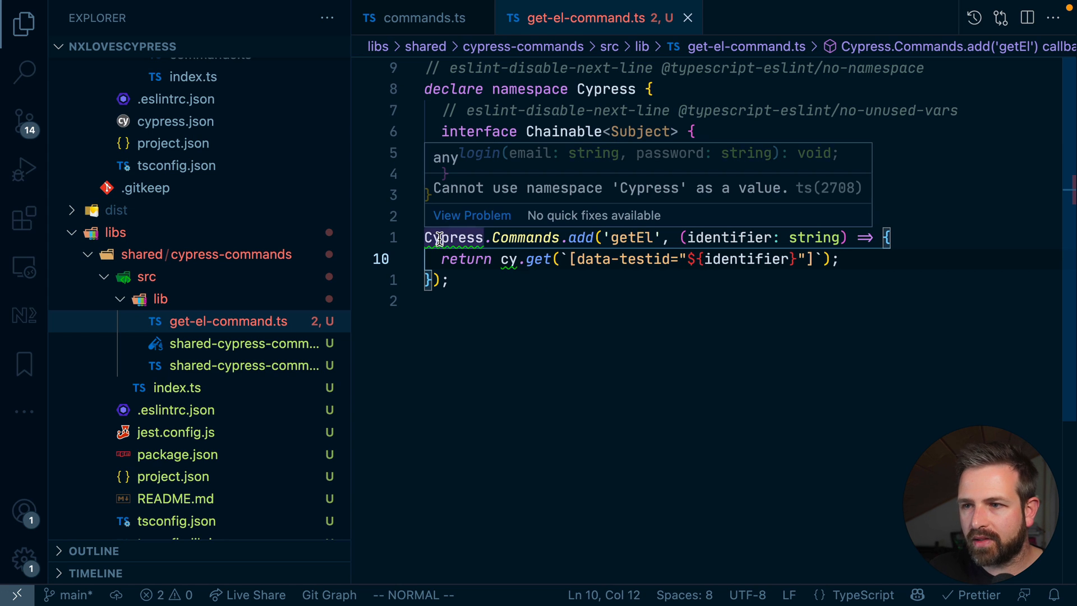
{"action": "mouse_move", "coordinate": [508, 259]}
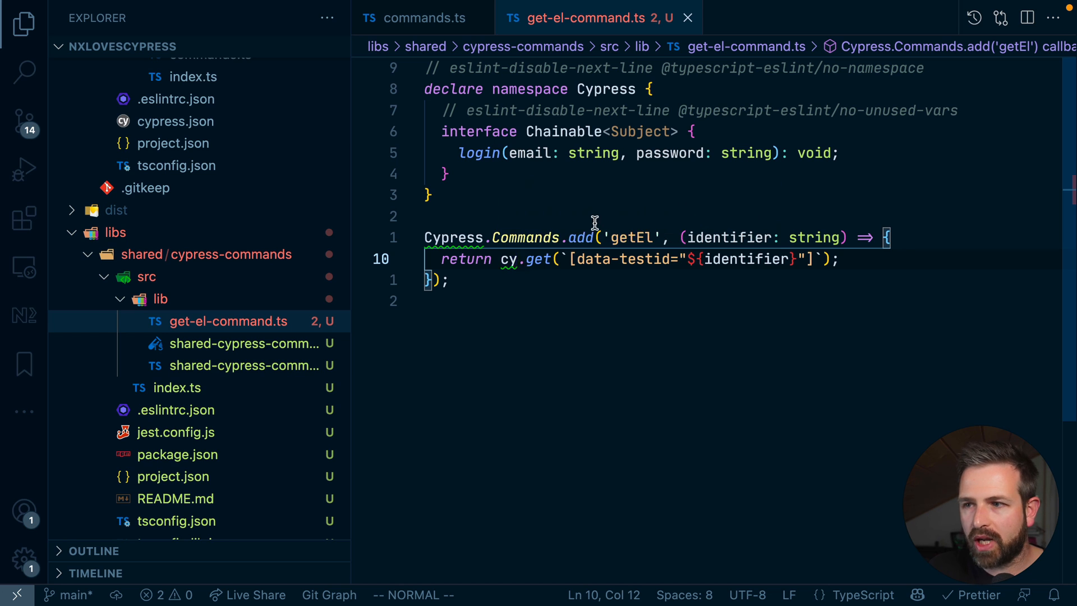
{"action": "mouse_move", "coordinate": [214, 297]}
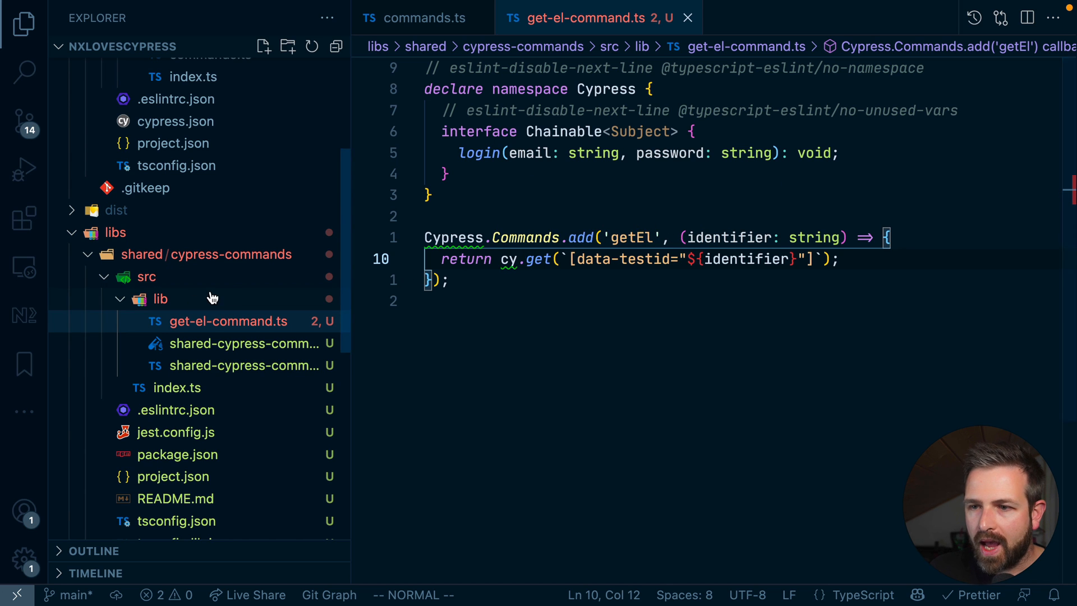
Add node (with cypress) types to the library's tsconfig.lib.json so cy is recognized
{"action": "scroll", "scroll_direction": "down", "scroll_amount": 3}
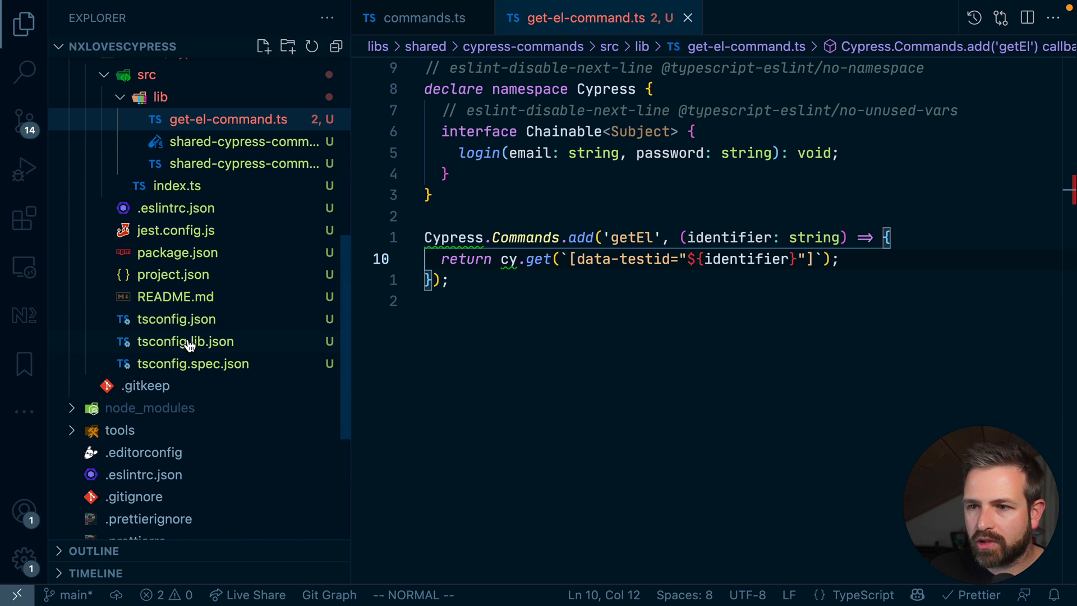
{"action": "left_click", "coordinate": [185, 342]}
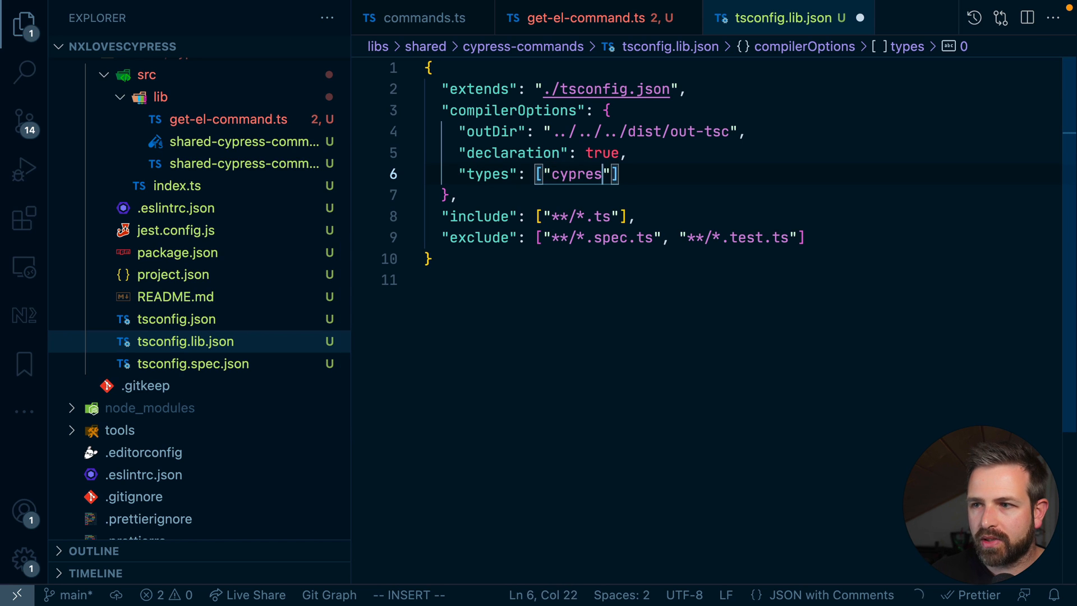
{"action": "type", "text": ", \"node\""}
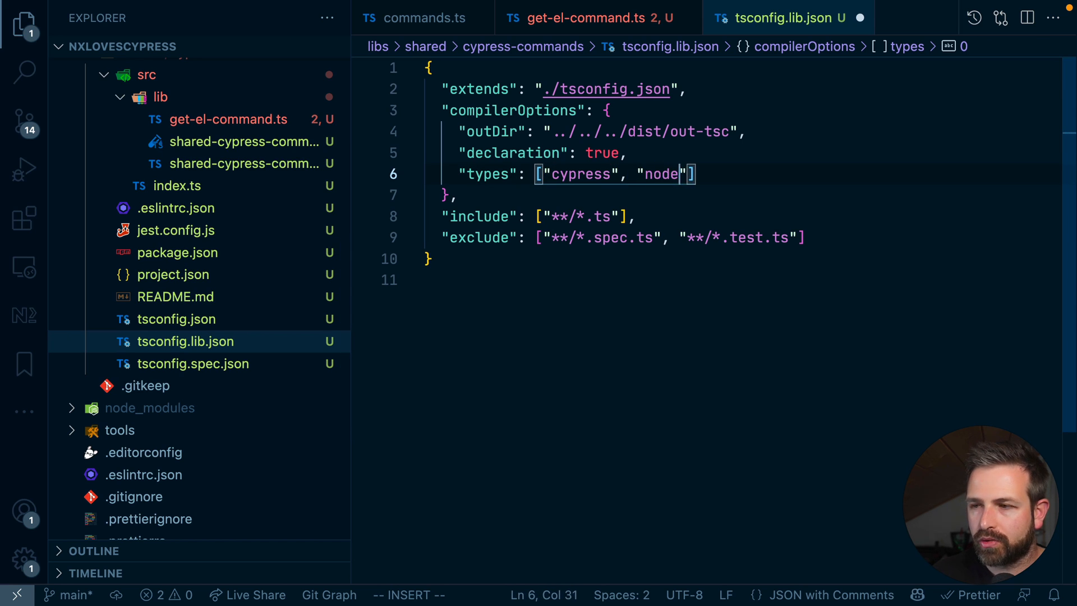
{"action": "left_click", "coordinate": [591, 18]}
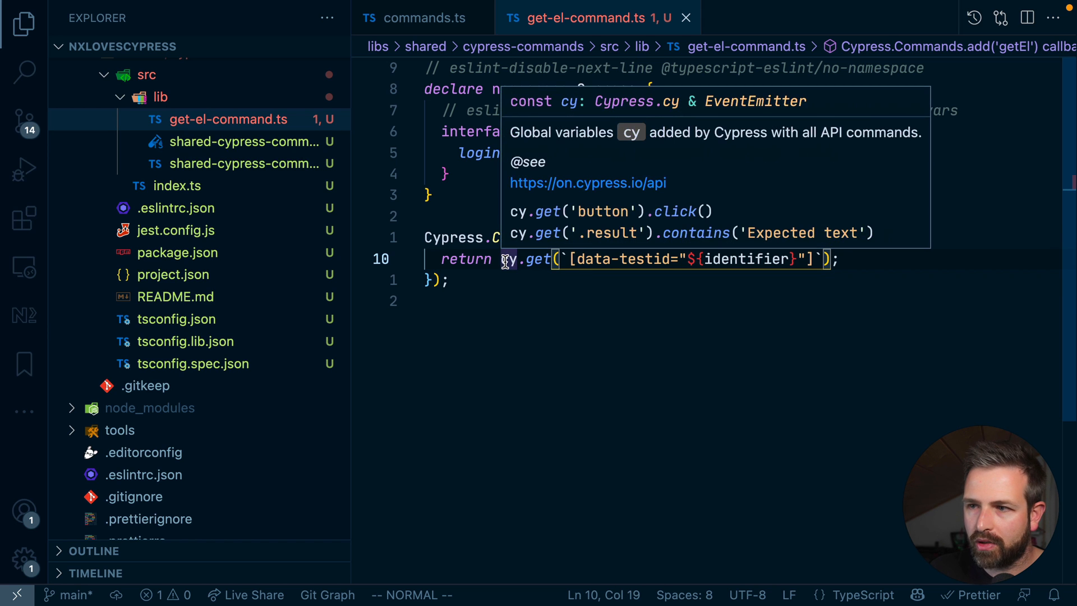
{"action": "mouse_move", "coordinate": [649, 113]}
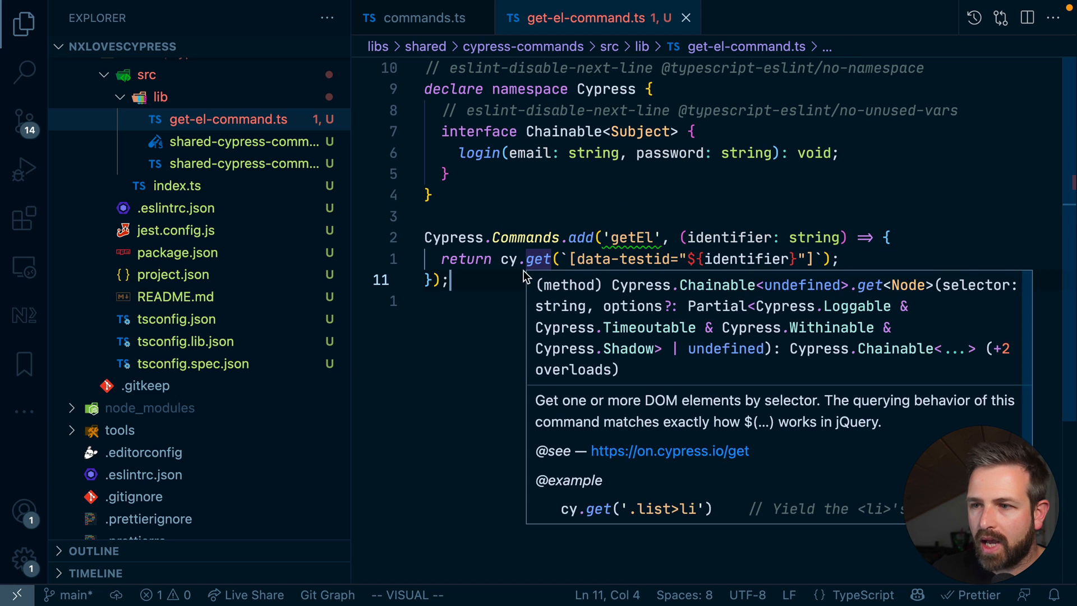
Replace login with getEl(identifier: string): Cypress.Chainable<JQuery<HTMLElement>> and save
{"action": "key", "text": "Escape"}
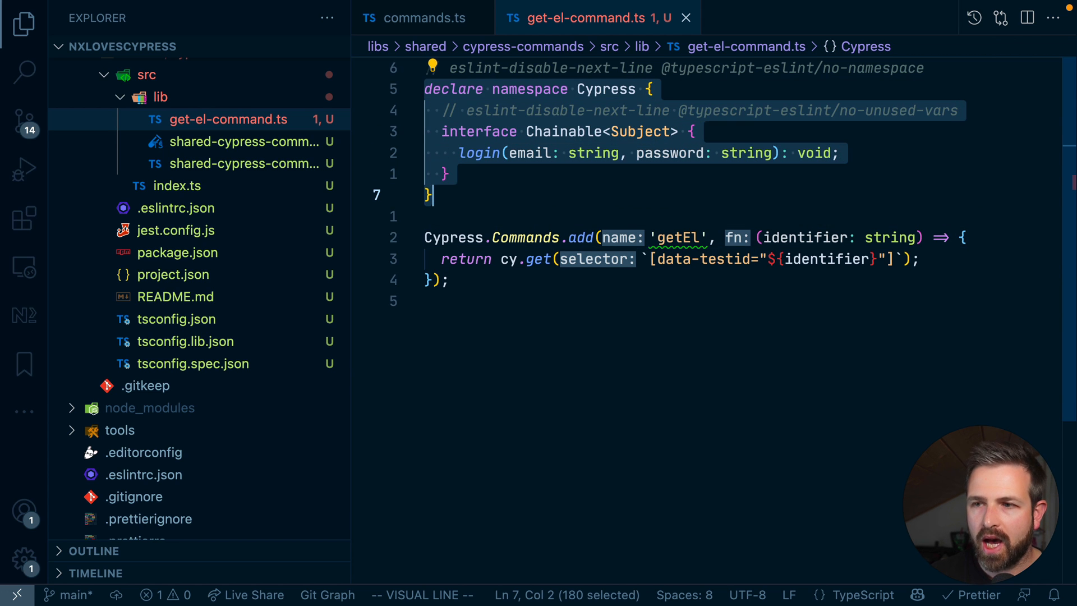
{"action": "key", "text": "Escape"}
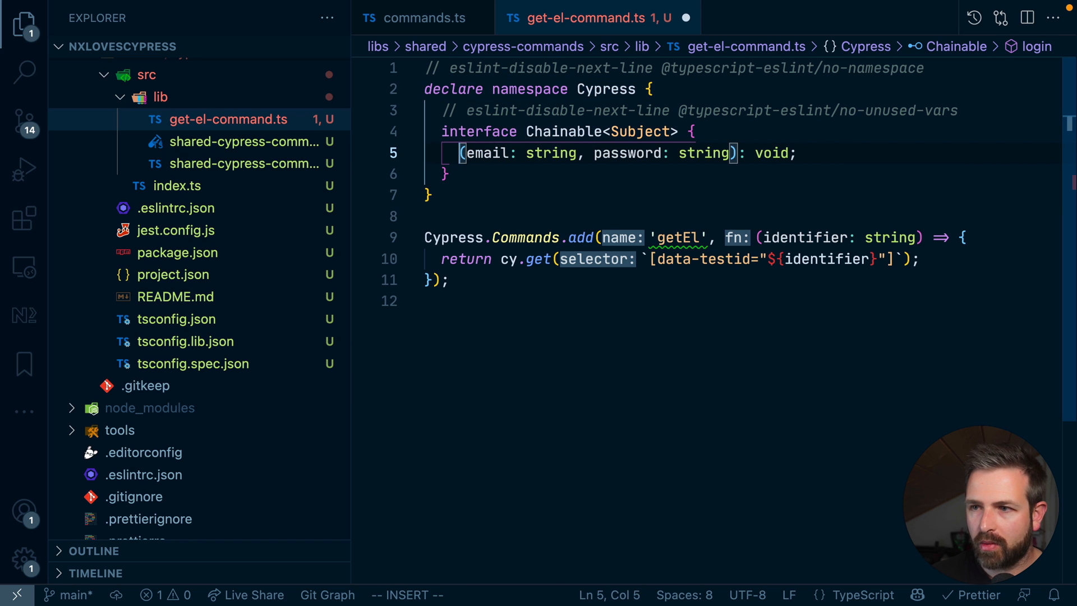
{"action": "type", "text": "getEl(): void;"}
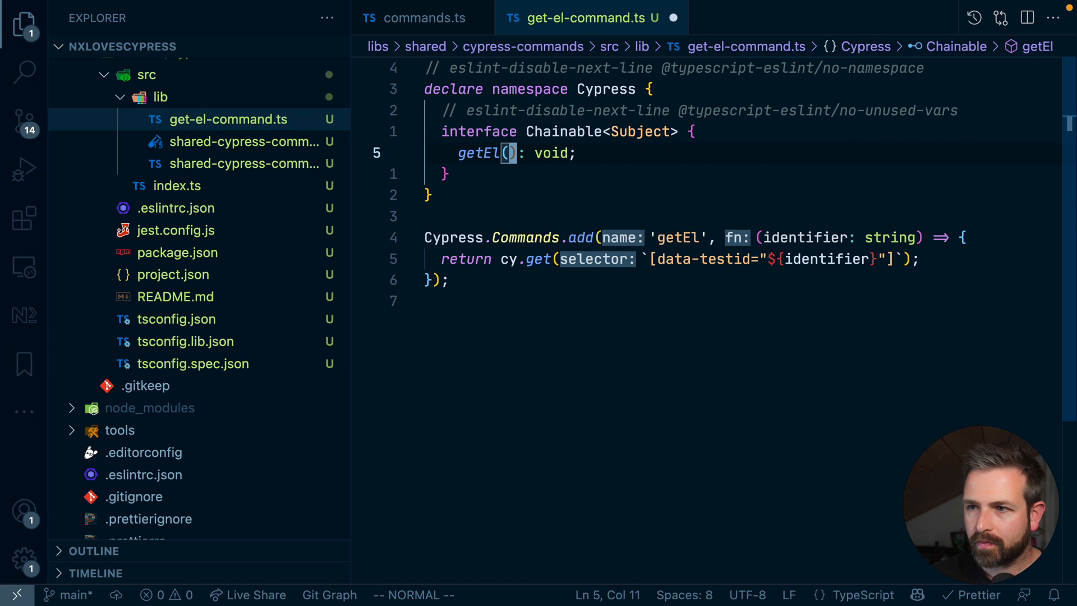
{"action": "type", "text": "identifier: s"}
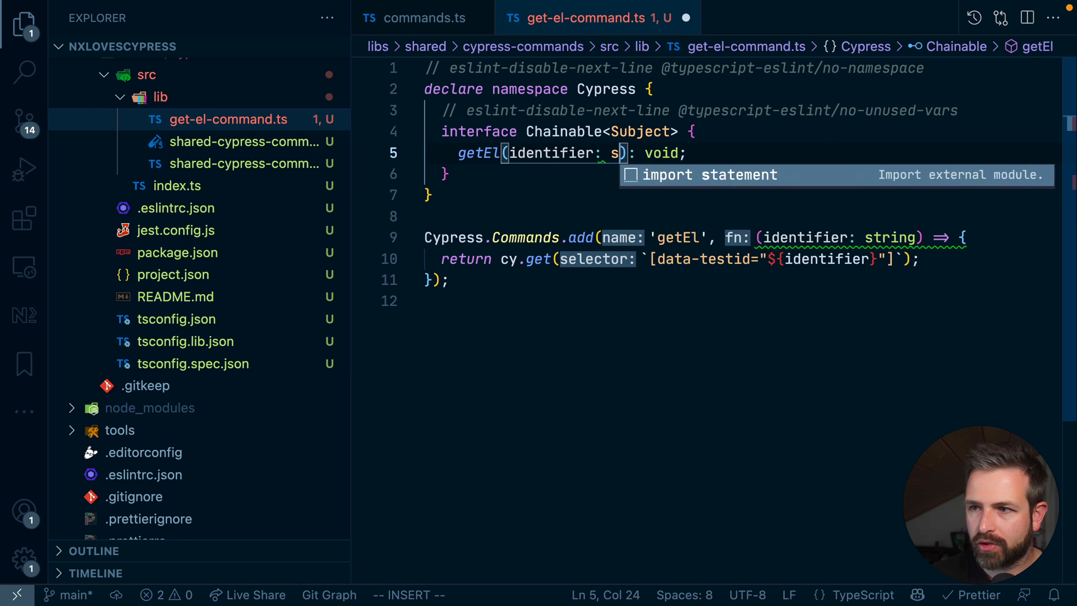
{"action": "key", "text": "Escape"}
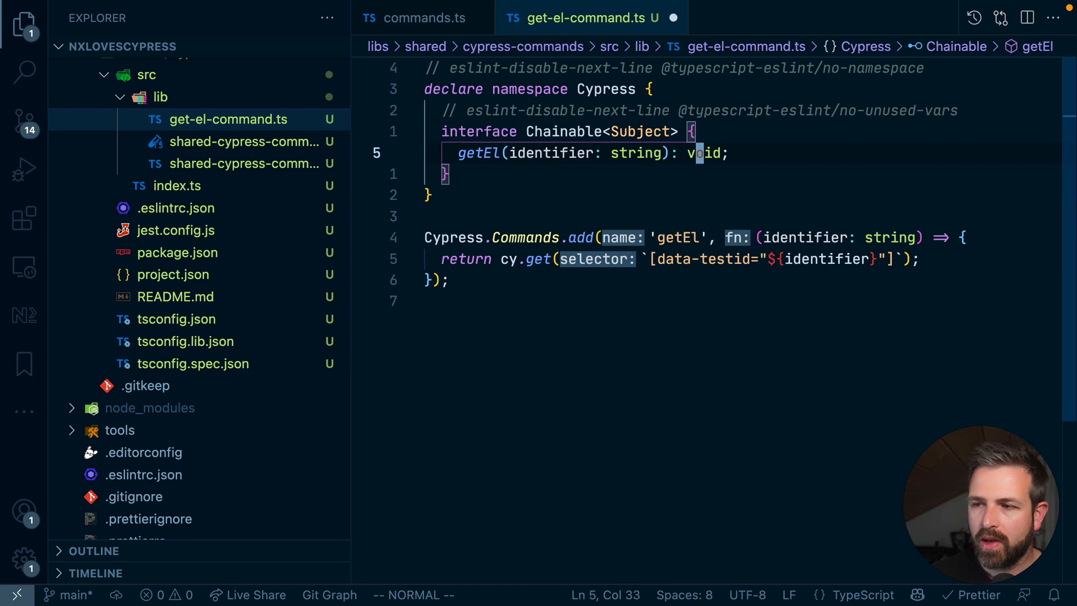
{"action": "type", "text": "Cypress.Chainable<J"}
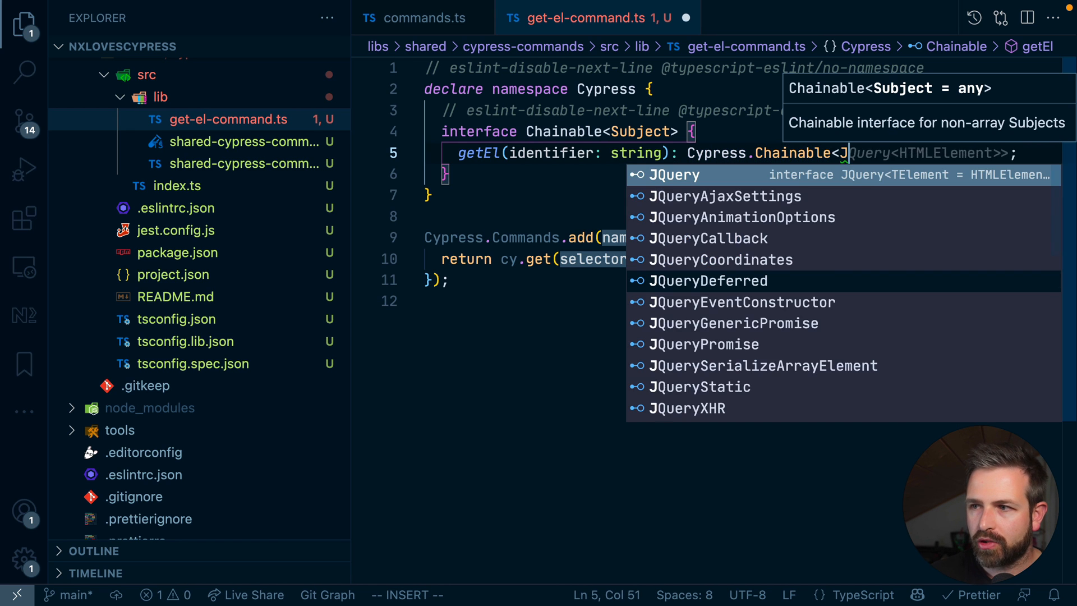
{"action": "key", "text": "Escape"}
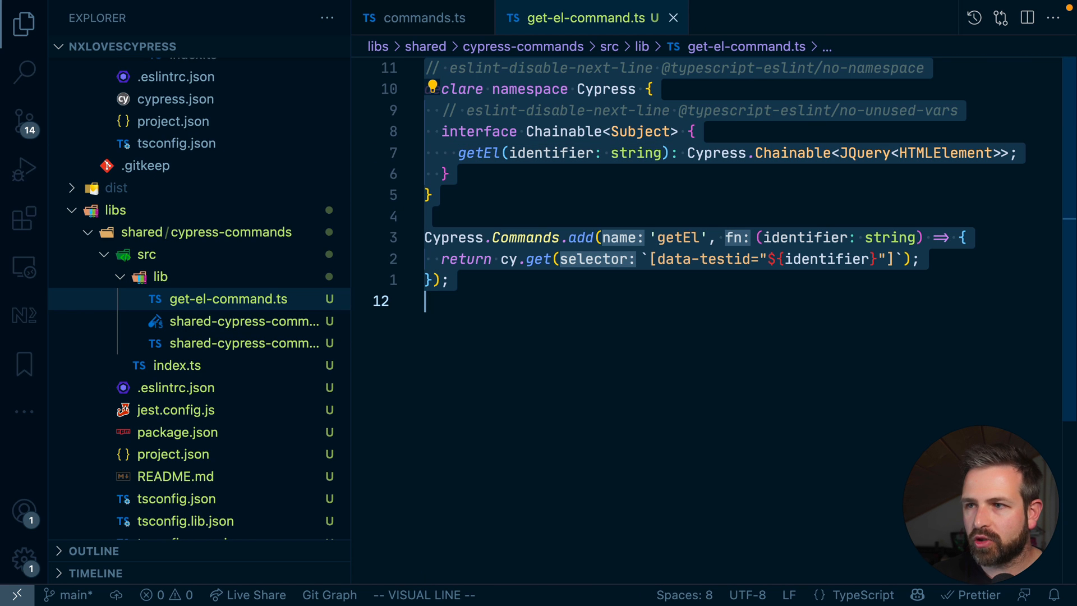
{"action": "key", "text": "Escape"}
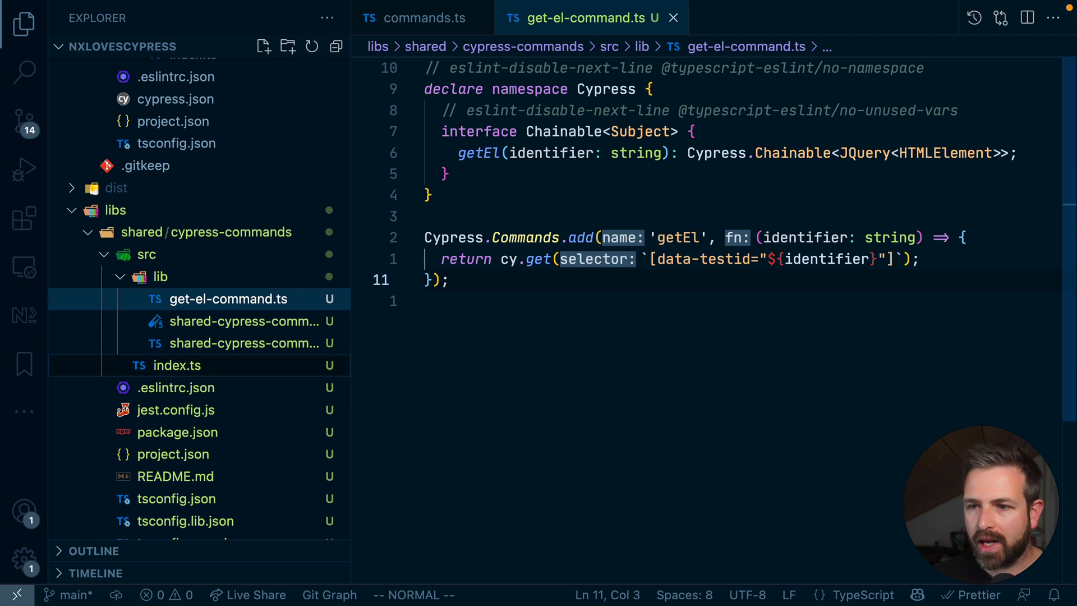
Copy the export statement line from the library's index.ts
{"action": "left_click", "coordinate": [177, 364]}
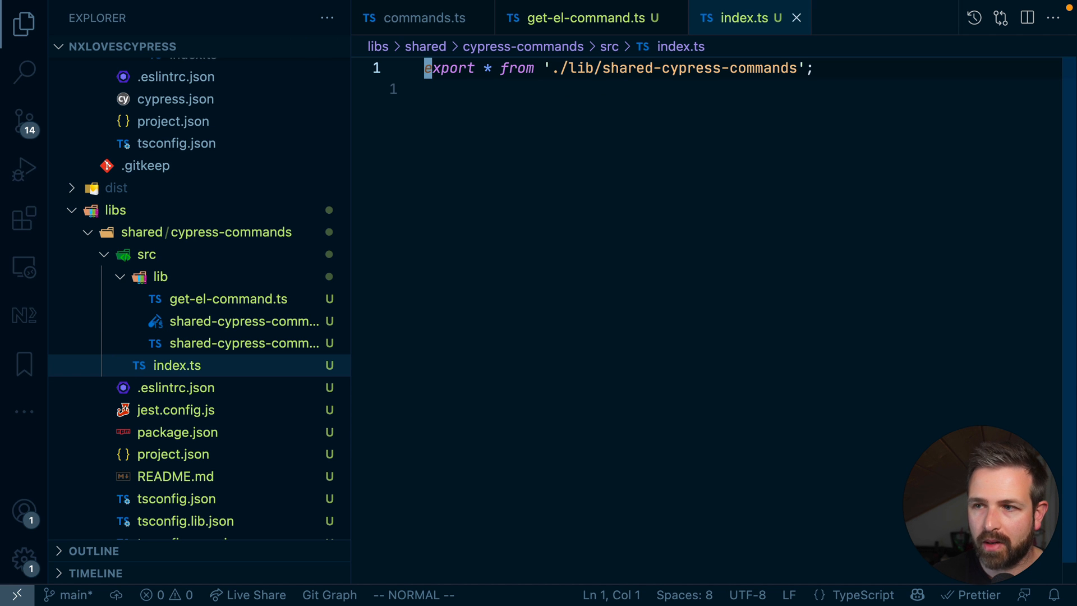
{"action": "key", "text": "V"}
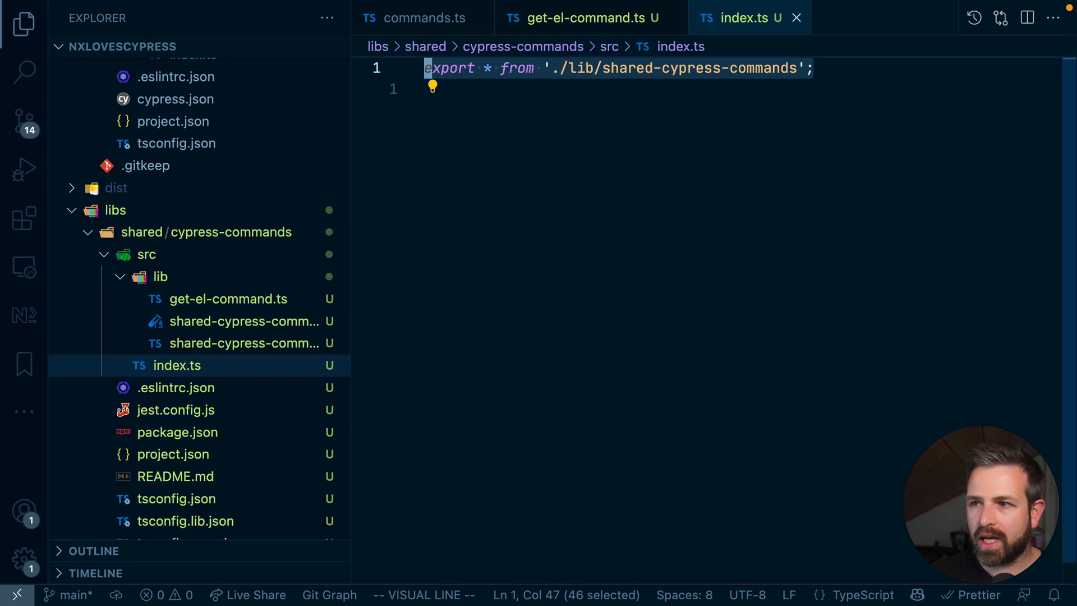
{"action": "key", "text": "Escape"}
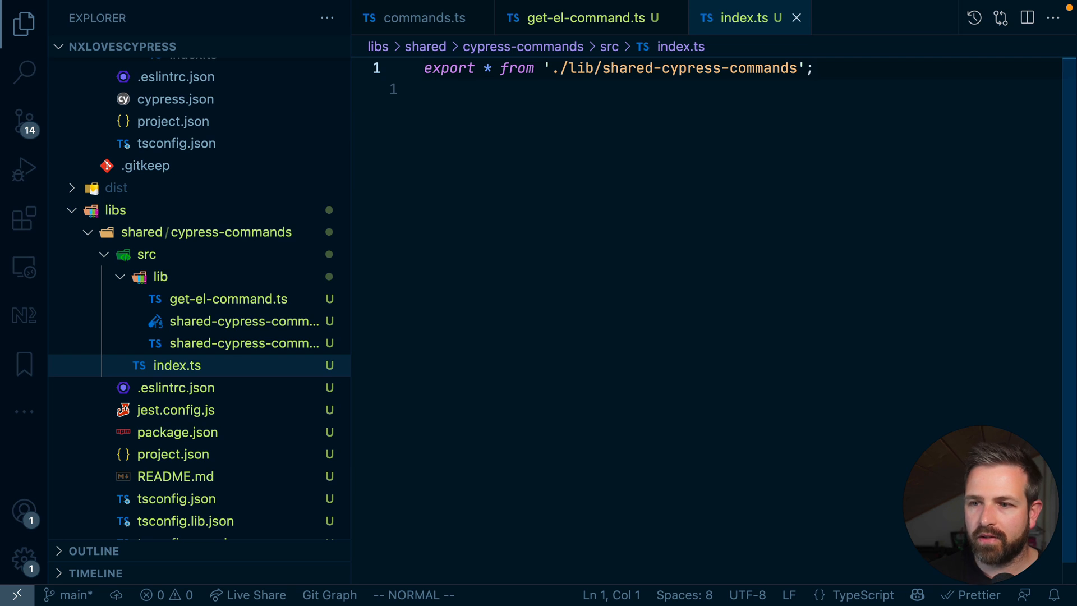
{"action": "scroll", "scroll_direction": "down", "scroll_amount": 3}
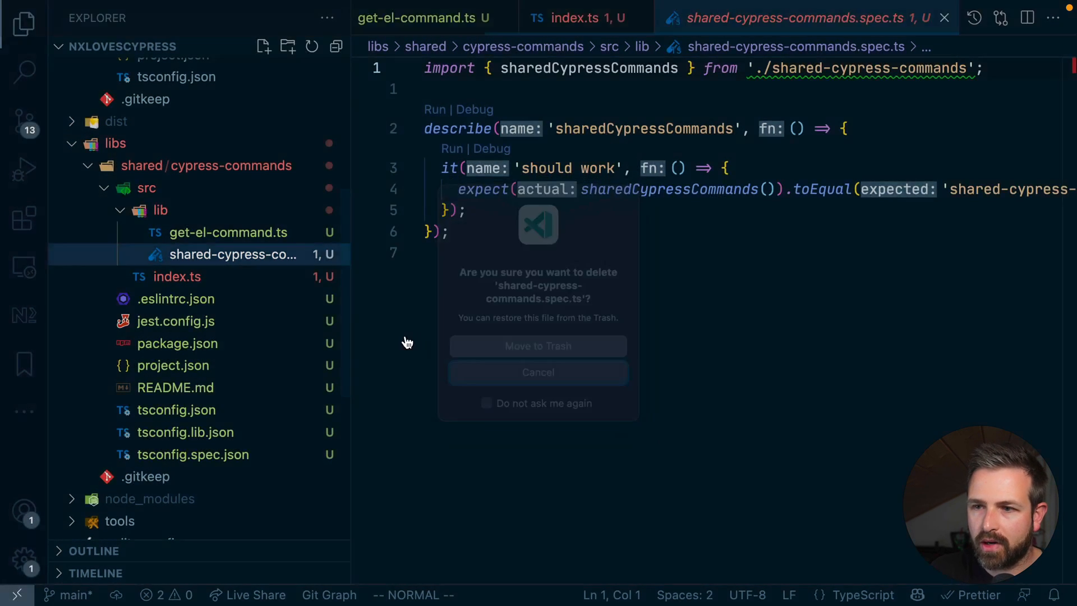
Trash the spec file and make index.ts contain import './lib/get-el-command';
{"action": "left_click", "coordinate": [538, 346]}
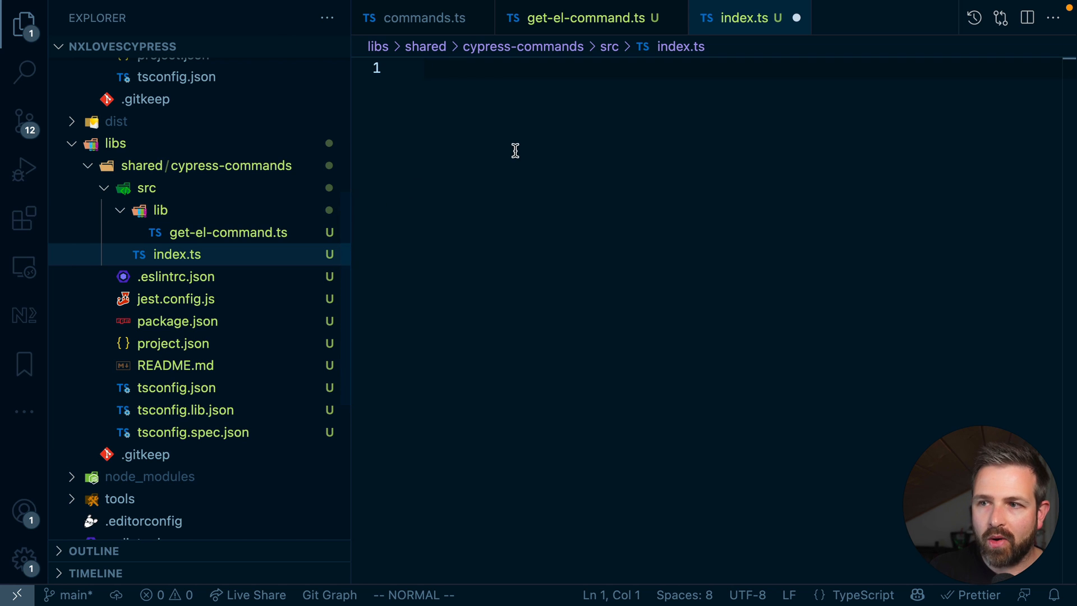
{"action": "type", "text": "import"}
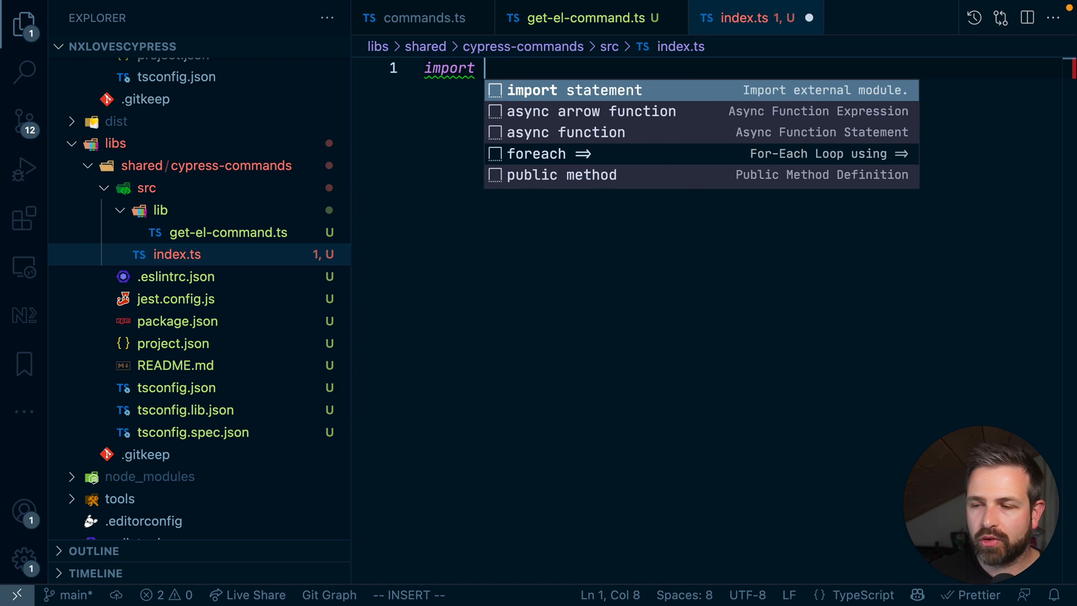
{"action": "type", "text": "'./lib'"}
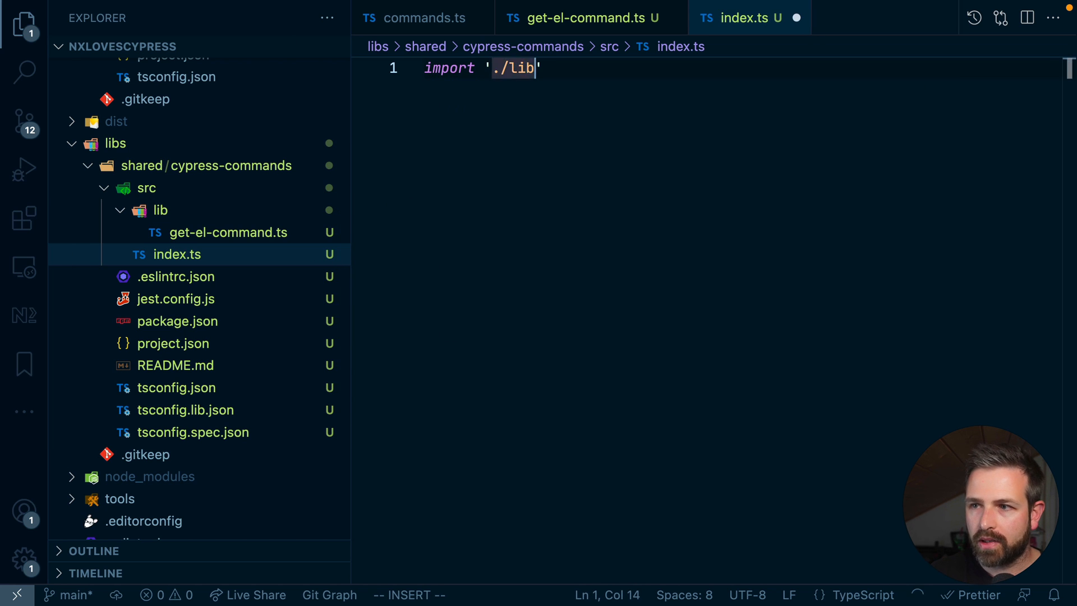
{"action": "type", "text": "/get-el-command';"}
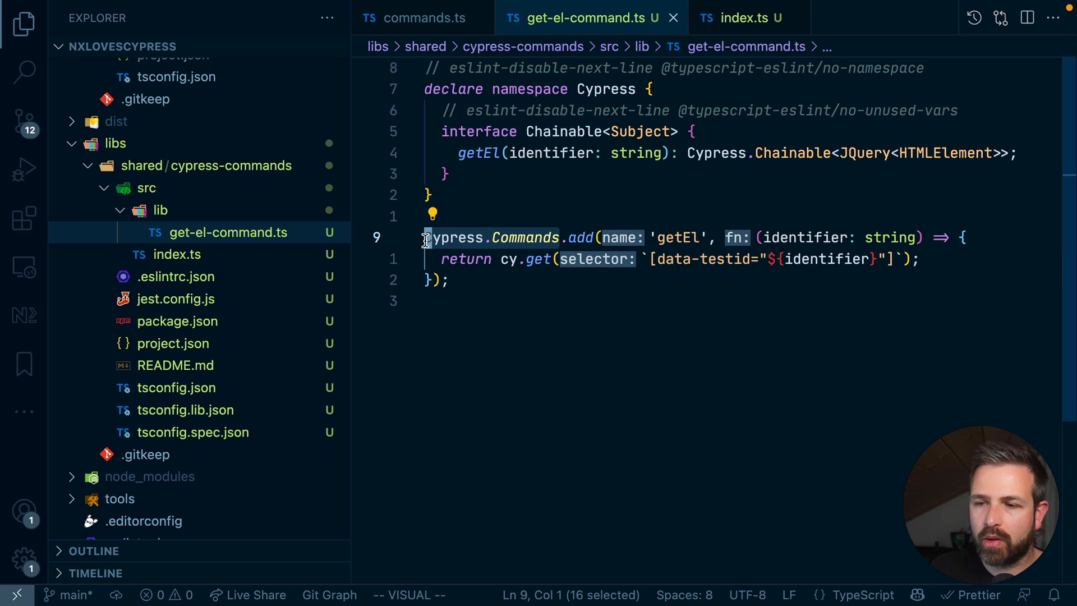
{"action": "left_click", "coordinate": [742, 18]}
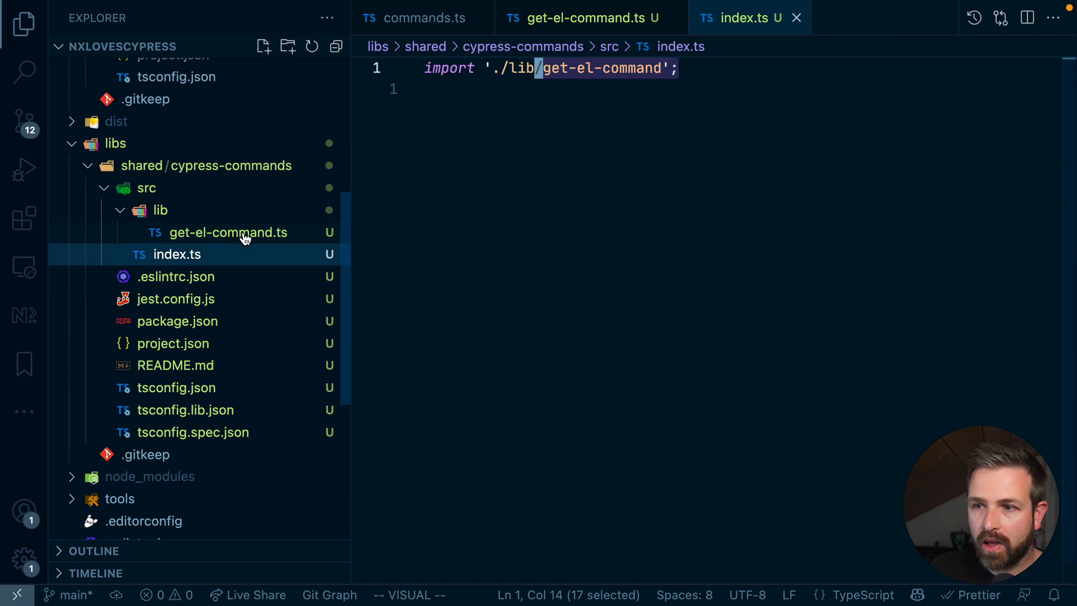
{"action": "left_click", "coordinate": [229, 233]}
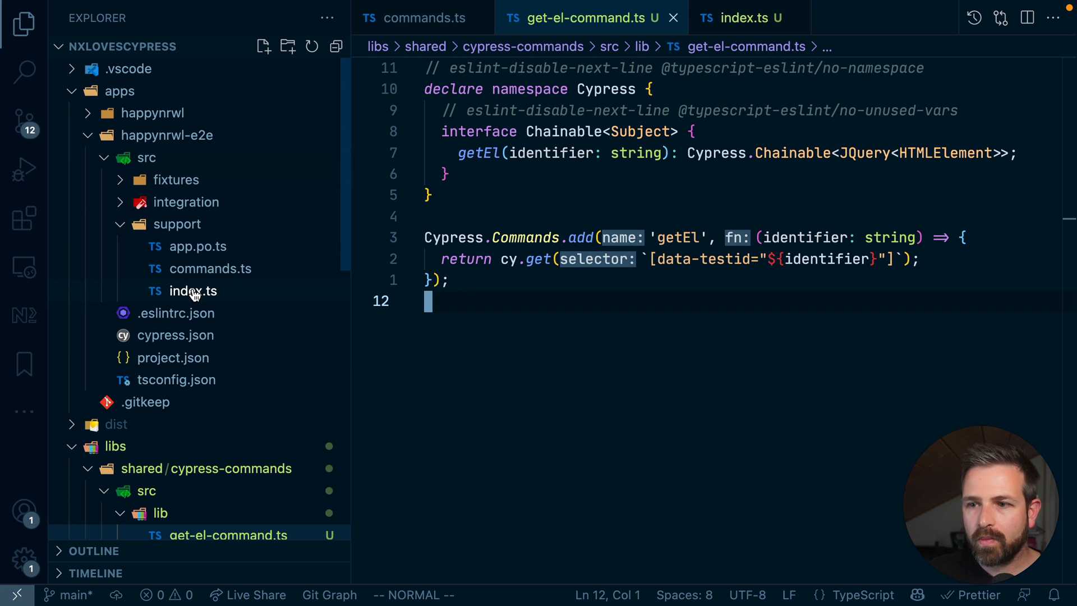
{"action": "left_click", "coordinate": [192, 290]}
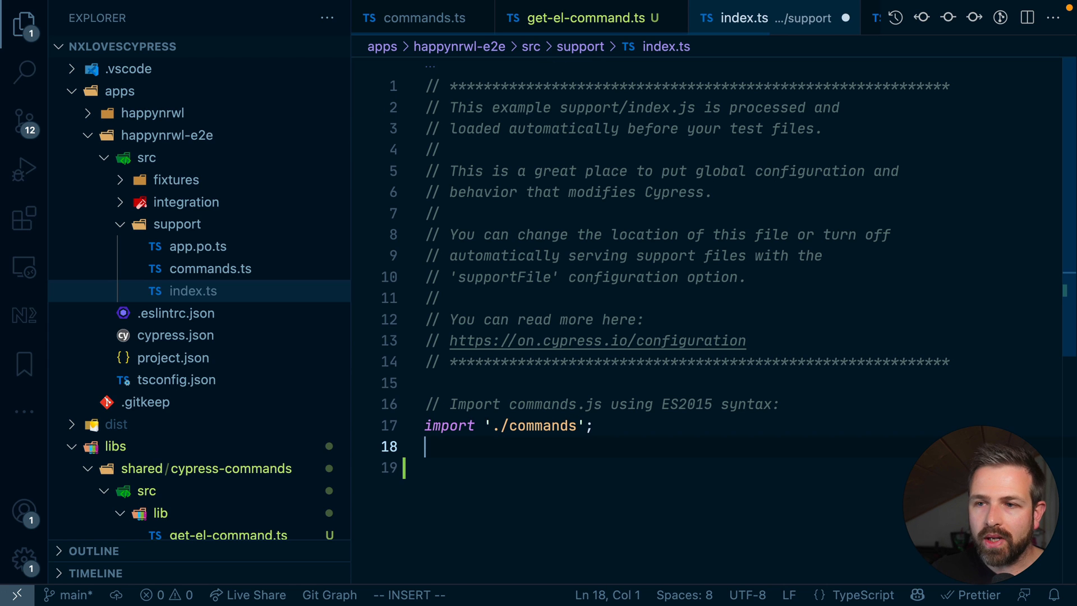
{"action": "mouse_move", "coordinate": [153, 432]}
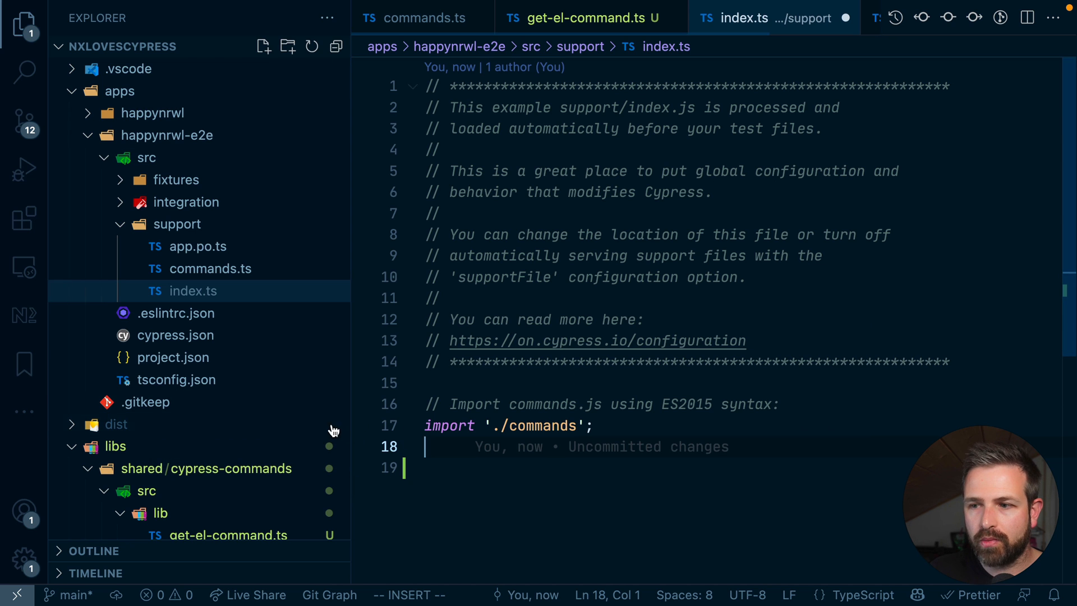
{"action": "scroll", "scroll_direction": "down", "scroll_amount": 3}
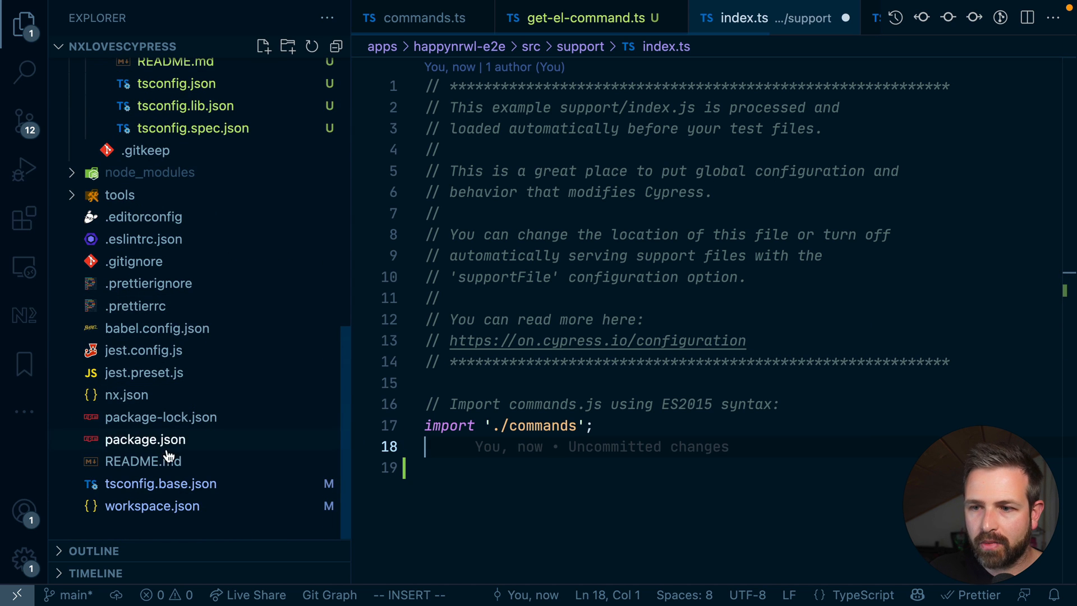
{"action": "left_click", "coordinate": [161, 483]}
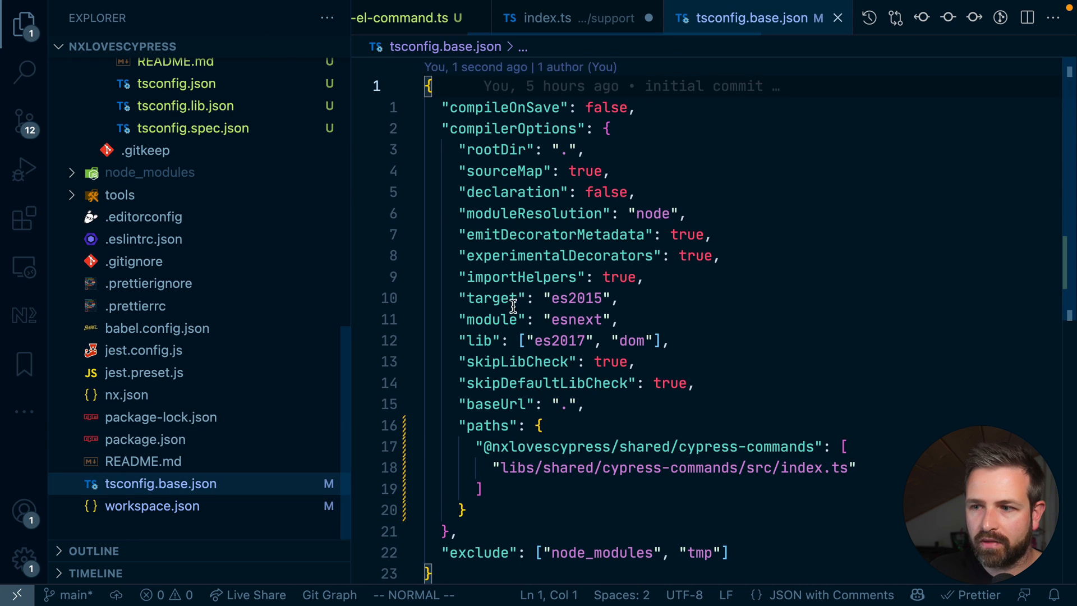
{"action": "scroll", "scroll_direction": "down", "scroll_amount": 3}
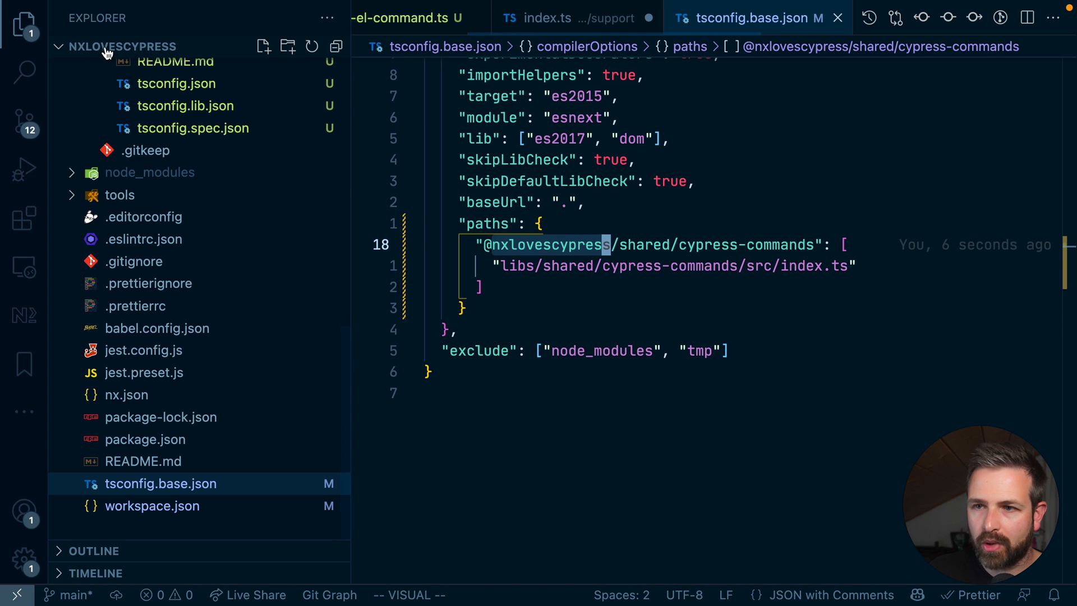
{"action": "mouse_move", "coordinate": [622, 244]}
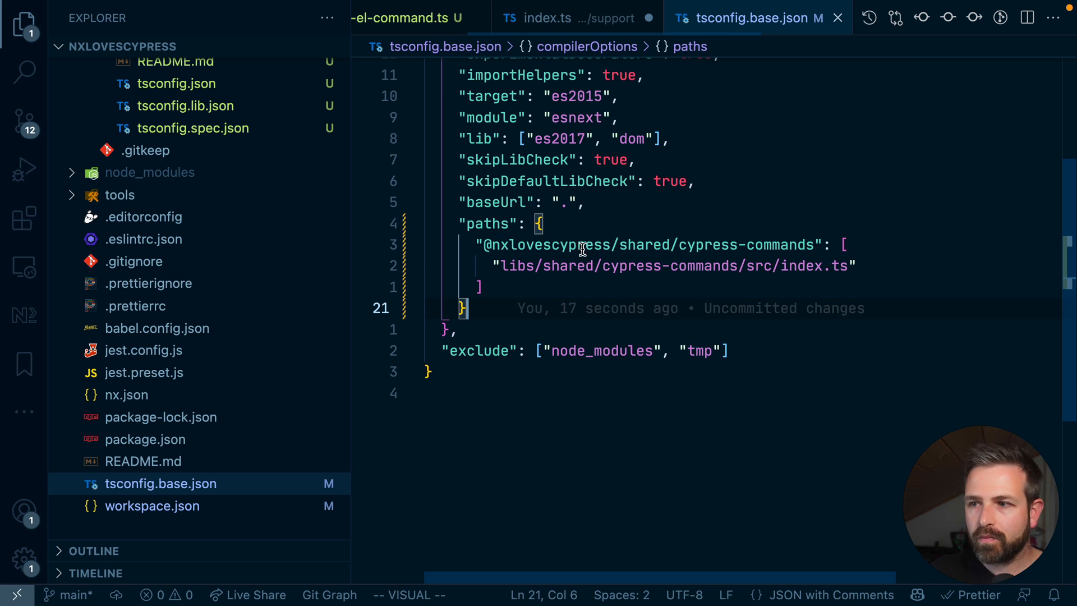
{"action": "left_click", "coordinate": [607, 18]}
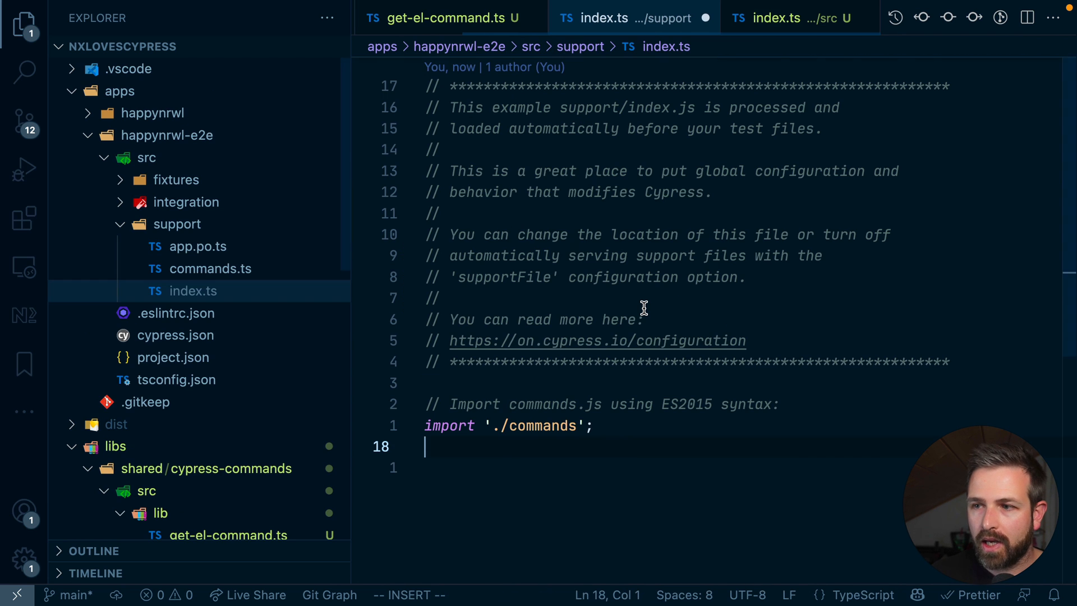
{"action": "type", "text": "import"}
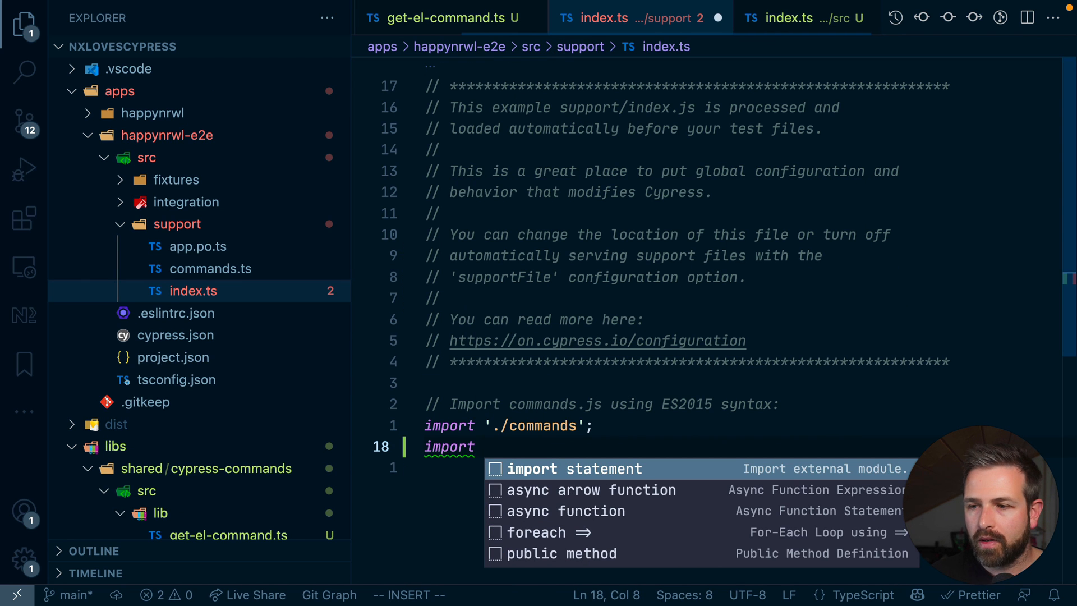
{"action": "type", "text": "'@nxlovescypress/shared/cypress-commands"}
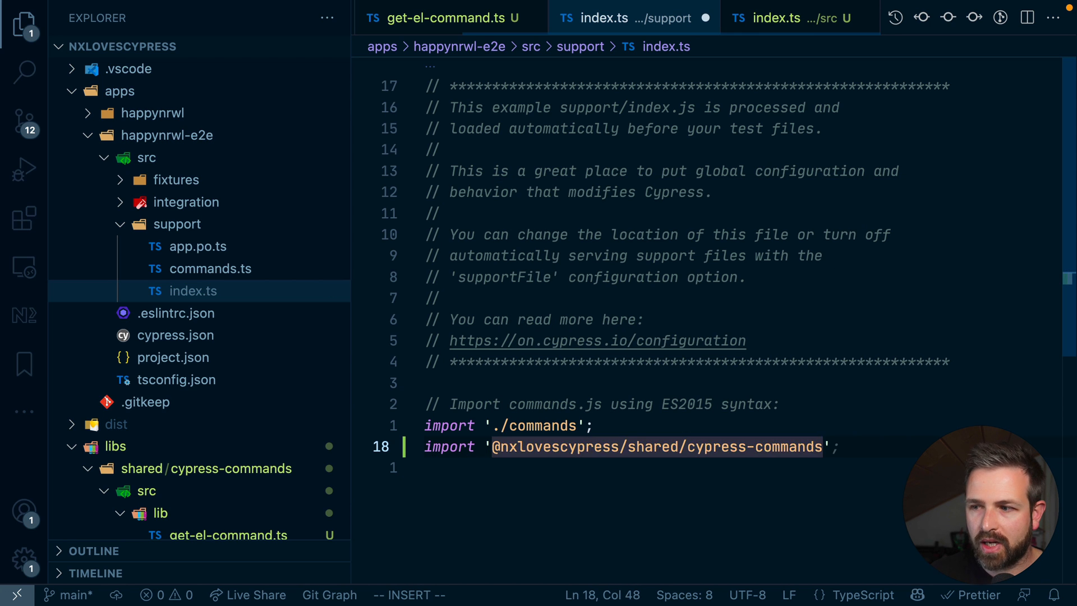
{"action": "key", "text": "Escape"}
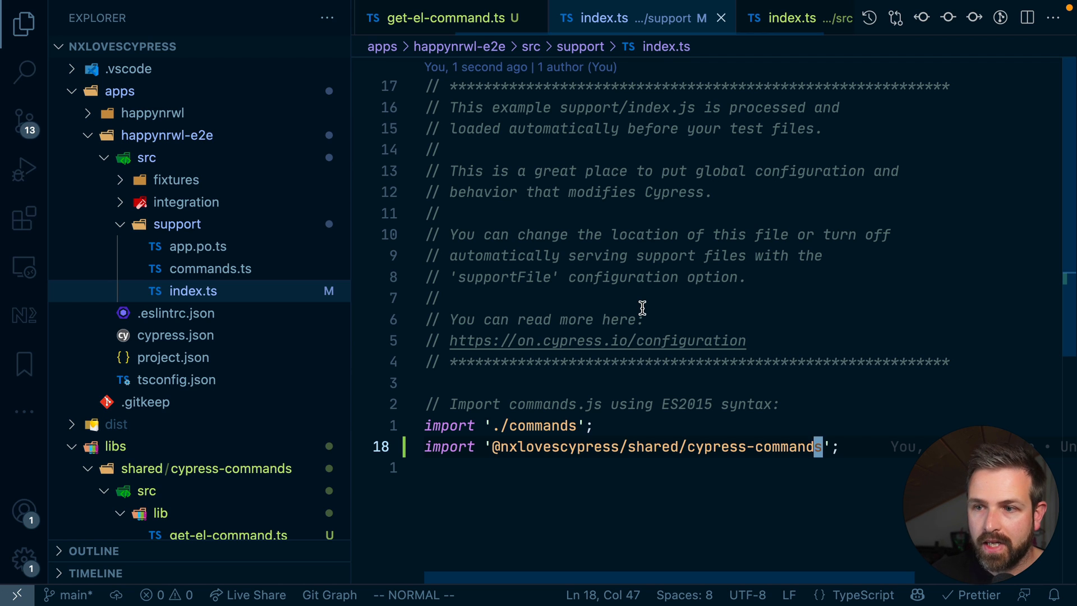
Open app.spec.ts and the happynrwl app's nx-welcome.tsx component
{"action": "left_click", "coordinate": [185, 202]}
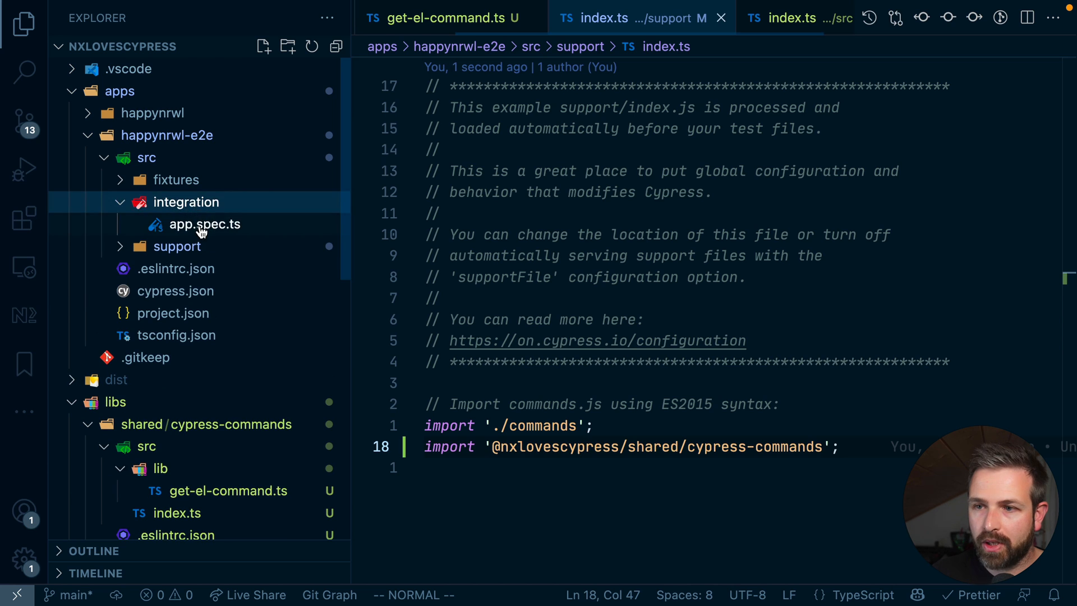
{"action": "left_click", "coordinate": [205, 224]}
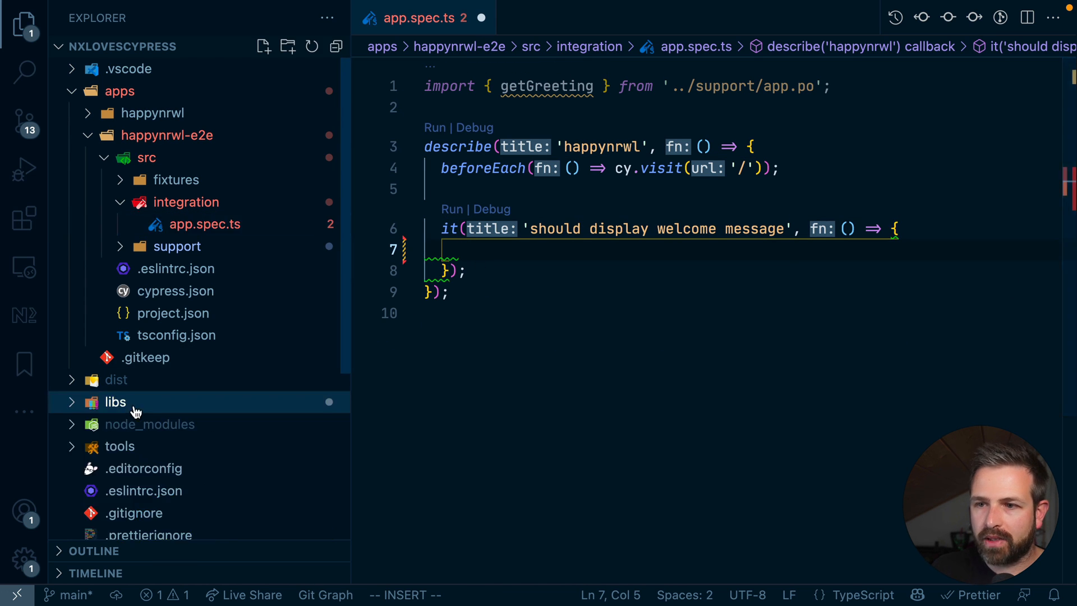
{"action": "left_click", "coordinate": [149, 113]}
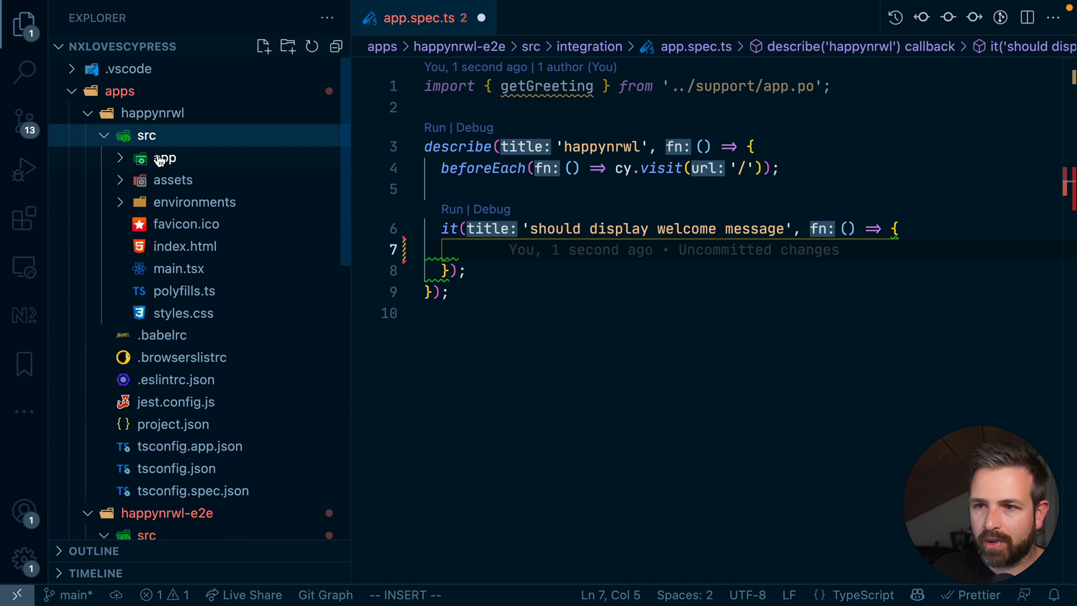
{"action": "left_click", "coordinate": [165, 159]}
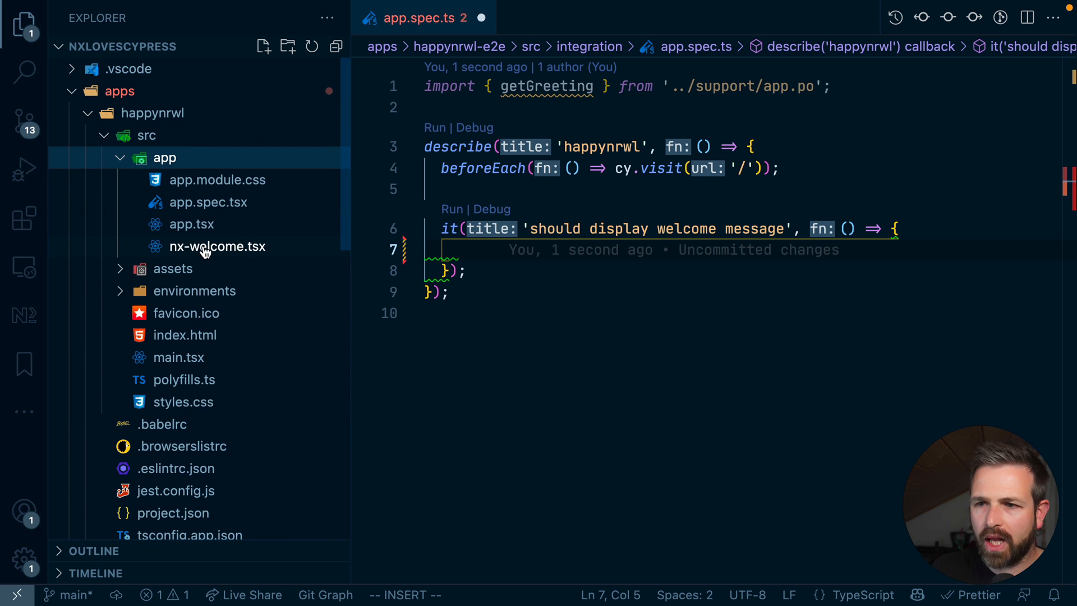
{"action": "left_click", "coordinate": [217, 246]}
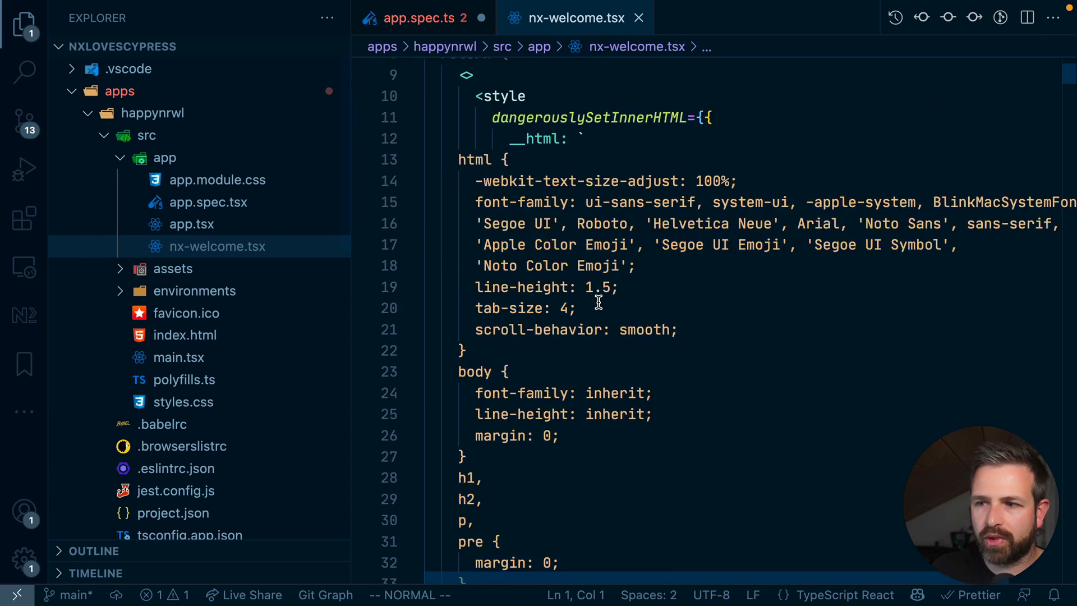
{"action": "scroll", "scroll_direction": "down", "scroll_amount": 3}
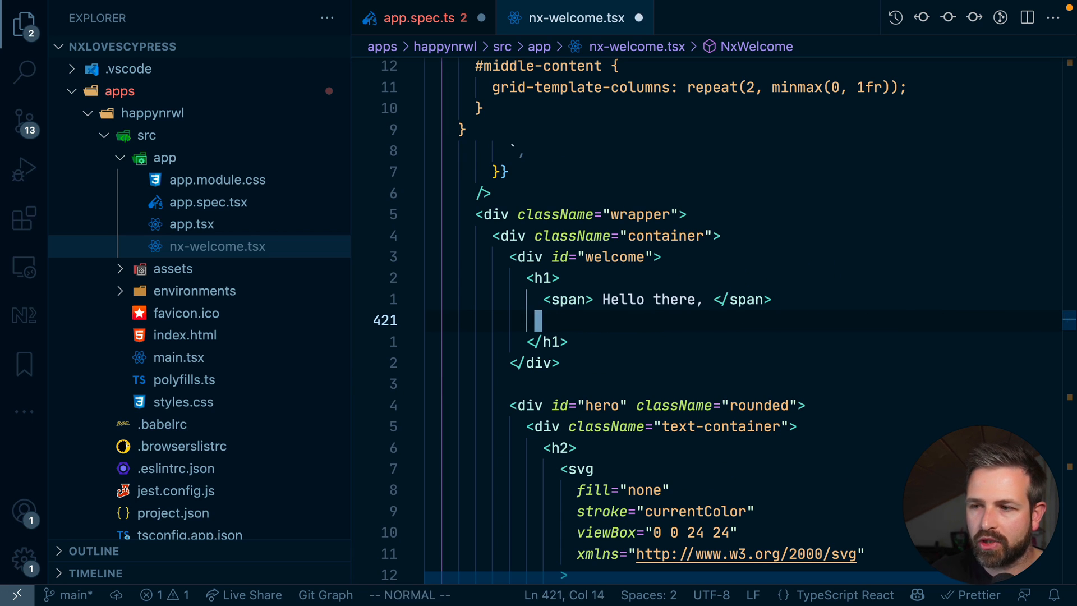
Change the h1 text to 'Nx loves Cypress!' and add data-testid="welcometitle"
{"action": "type", "text": "N"}
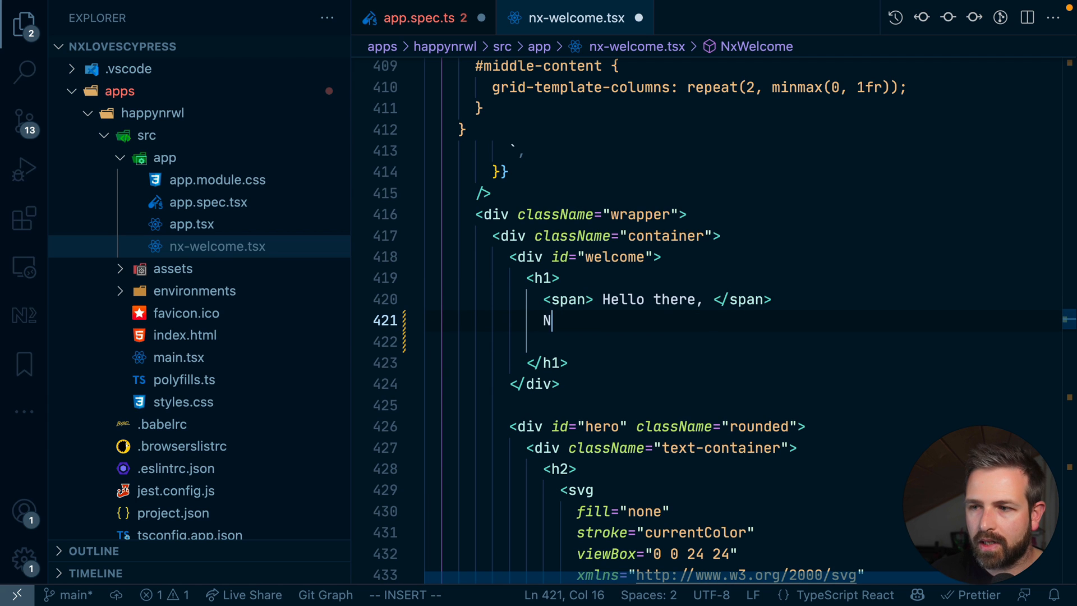
{"action": "type", "text": "x loves Cypress"}
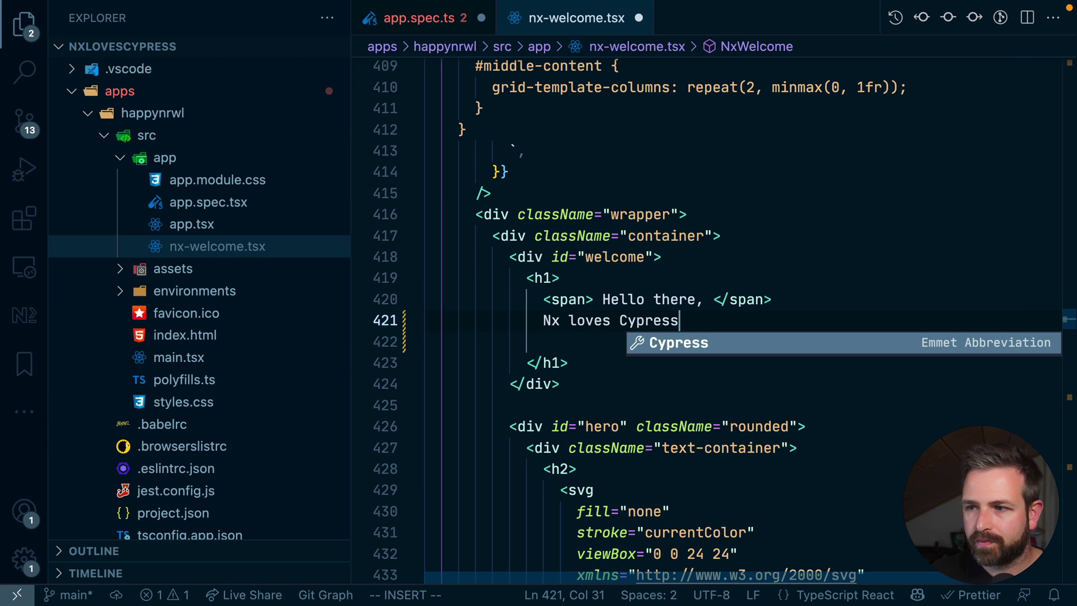
{"action": "key", "text": "Escape"}
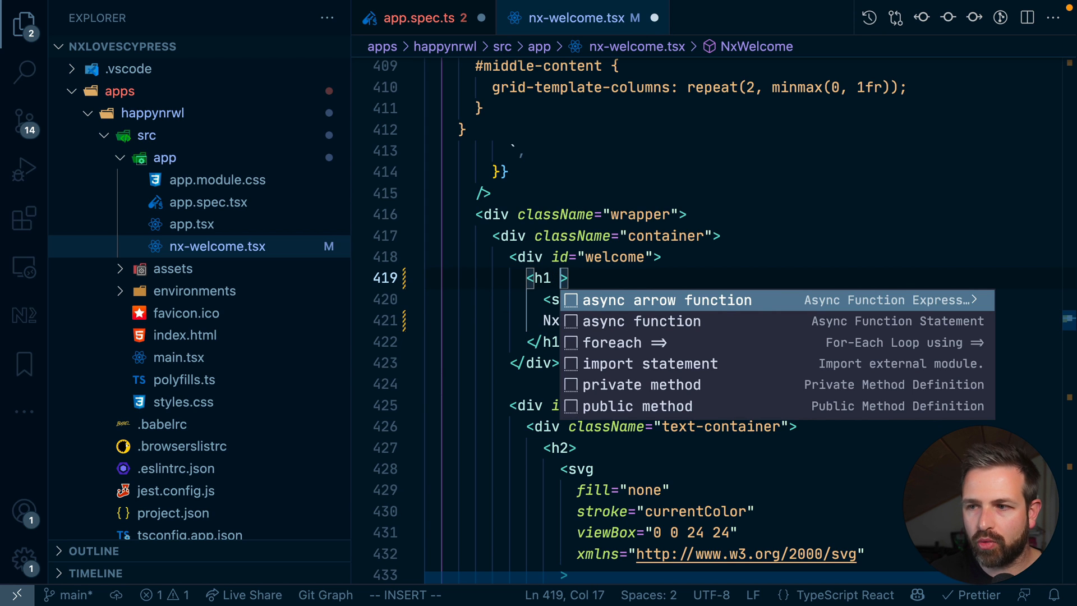
{"action": "type", "text": "data-testid="}
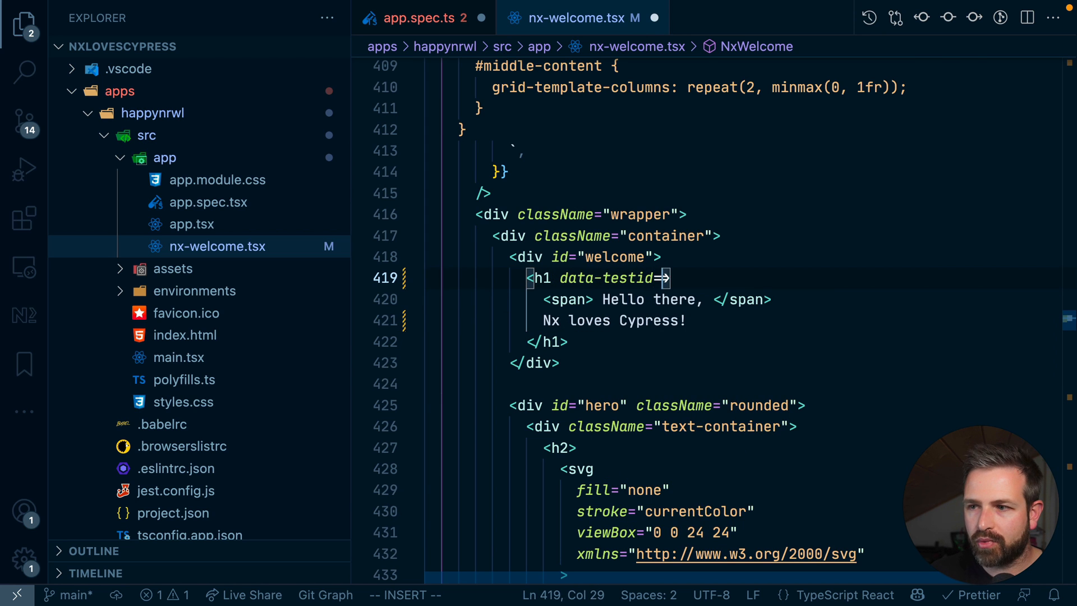
{"action": "type", "text": "\"welcomet\""}
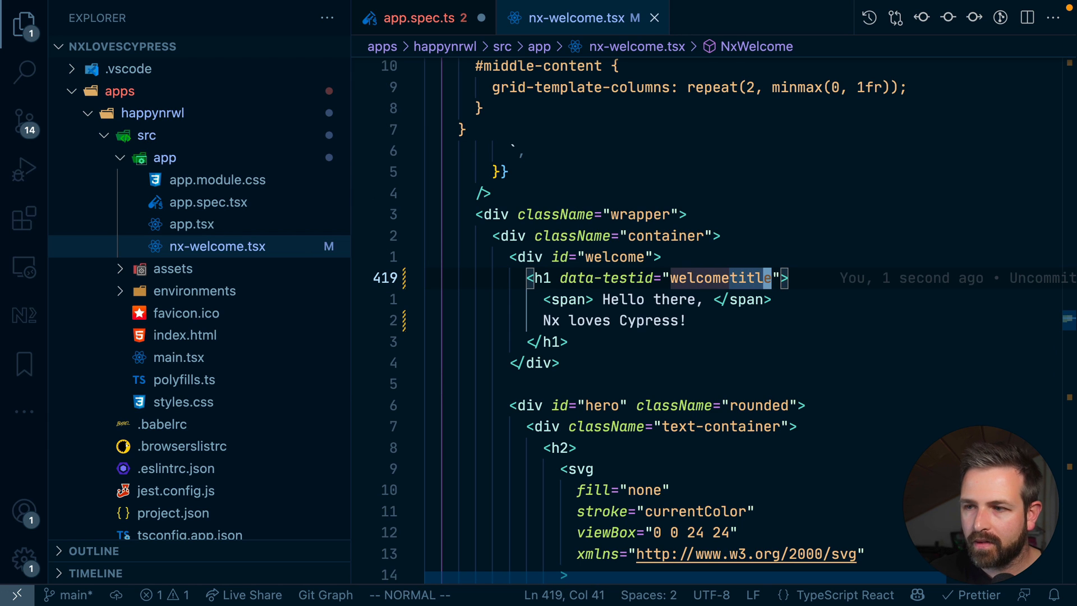
Write cy.getEl('welcometitle').contains('Nx loves Cypress') in the app.spec.ts welcome test
{"action": "left_click", "coordinate": [413, 18]}
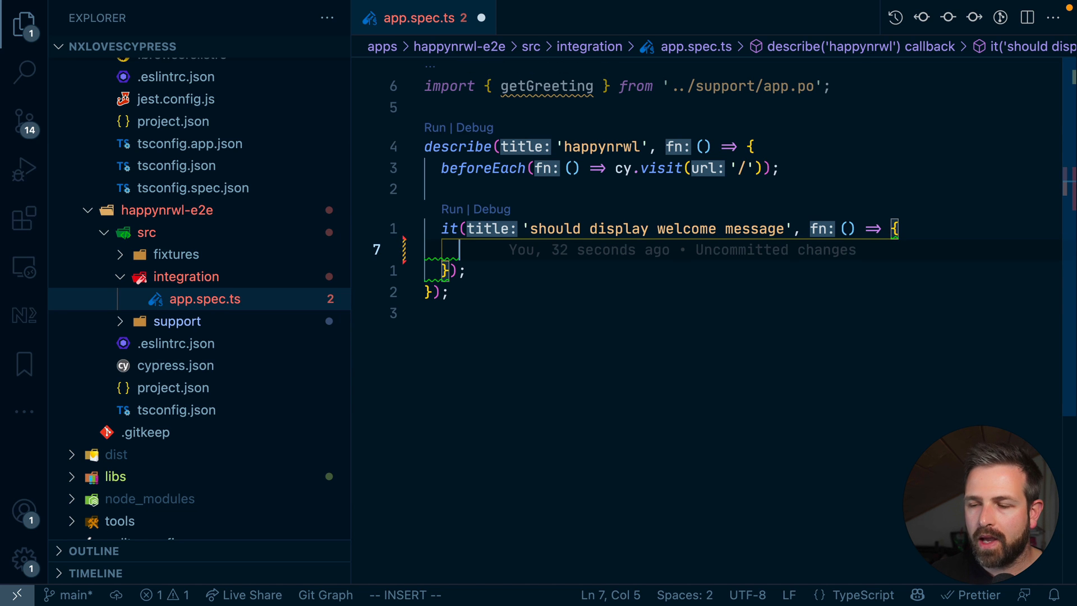
{"action": "type", "text": "cy."}
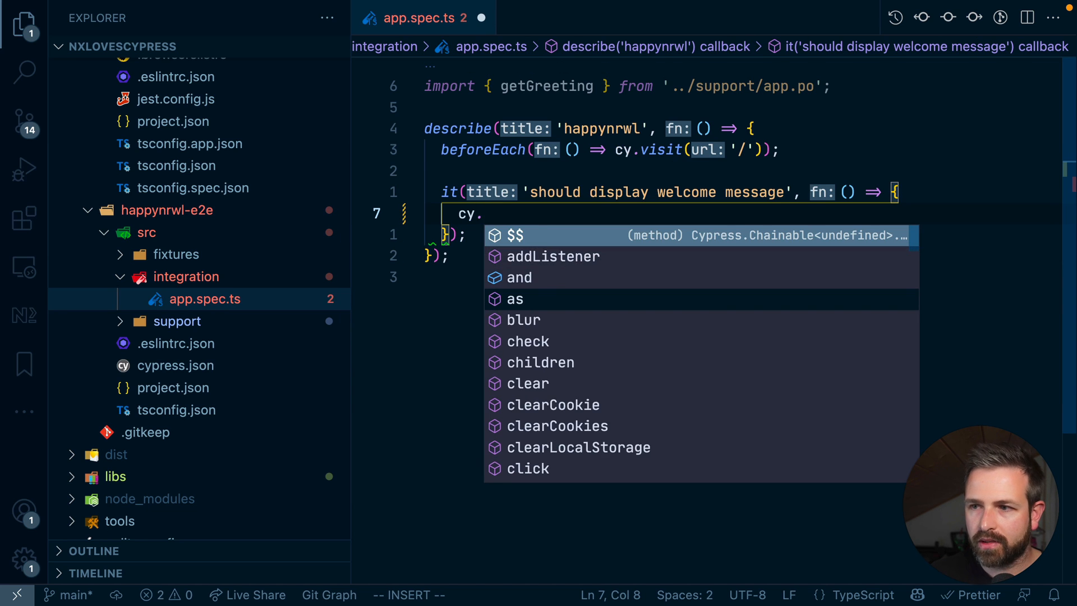
{"action": "type", "text": "getEl('"}
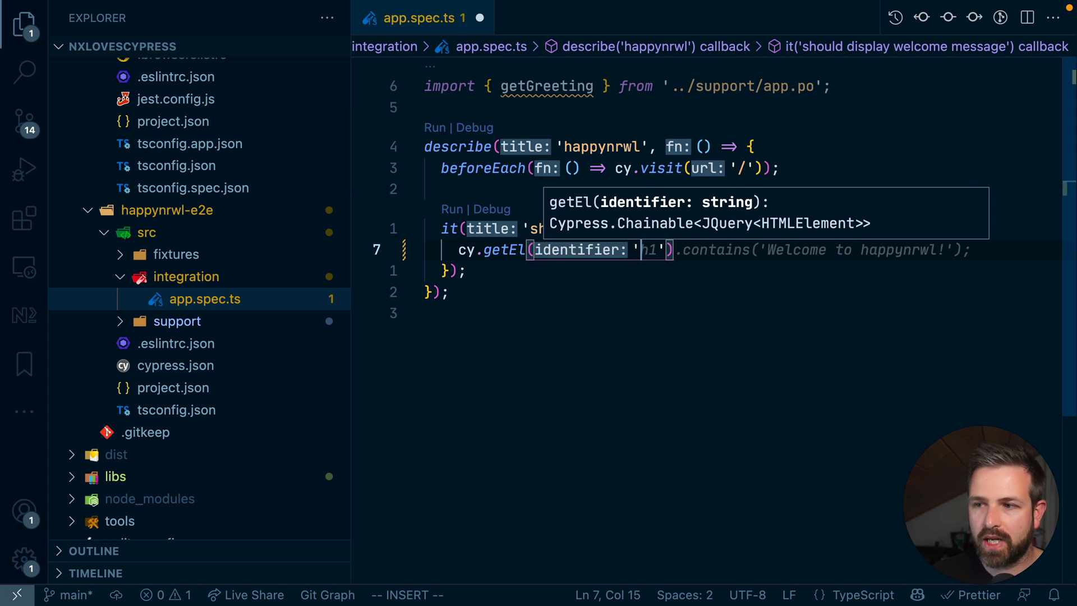
{"action": "type", "text": "welcometitle"}
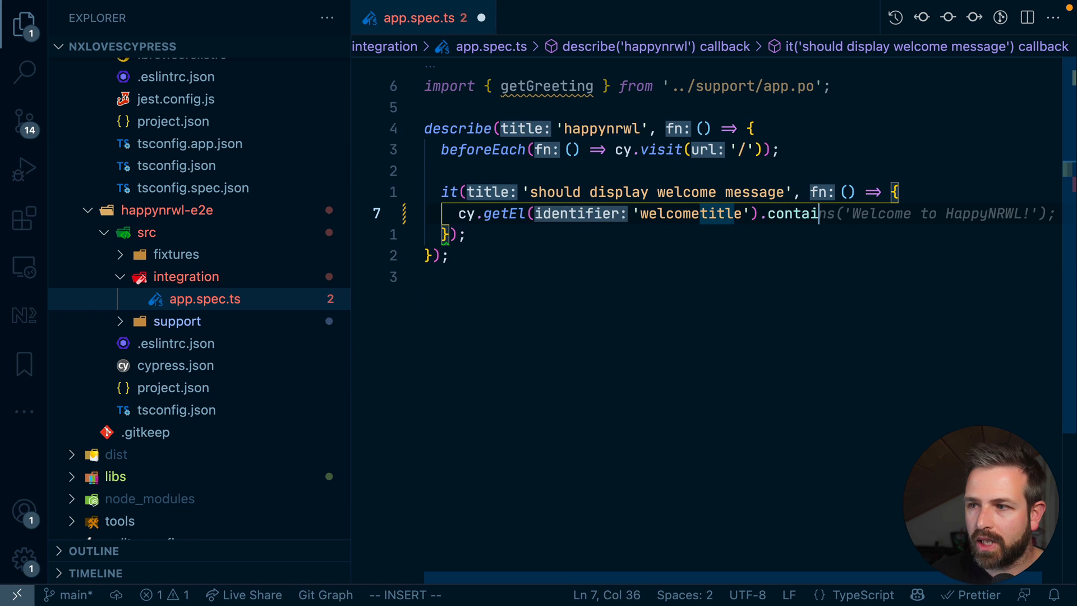
{"action": "type", "text": "Nx loves Cypress');"}
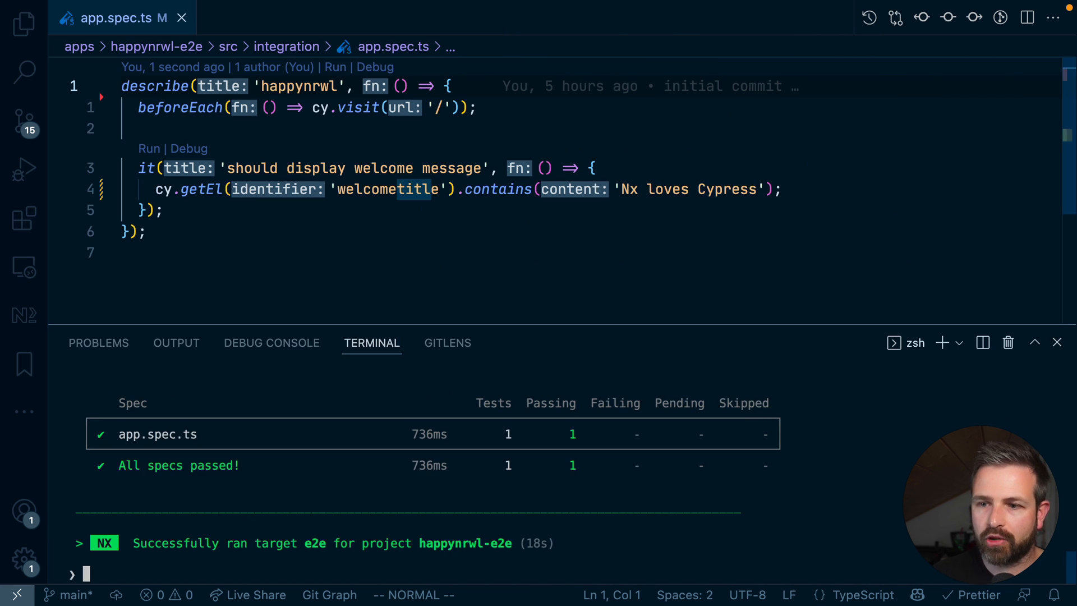
Run npx nx e2e happynrwl-e2e --watch in the integrated terminal
{"action": "type", "text": "c"}
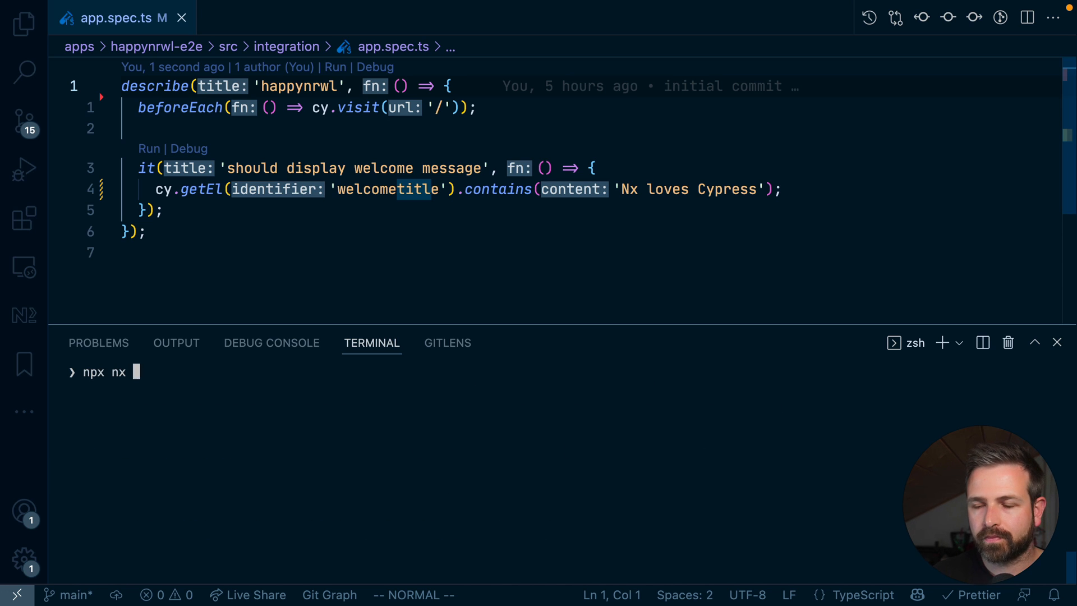
{"action": "type", "text": "e2e happy"}
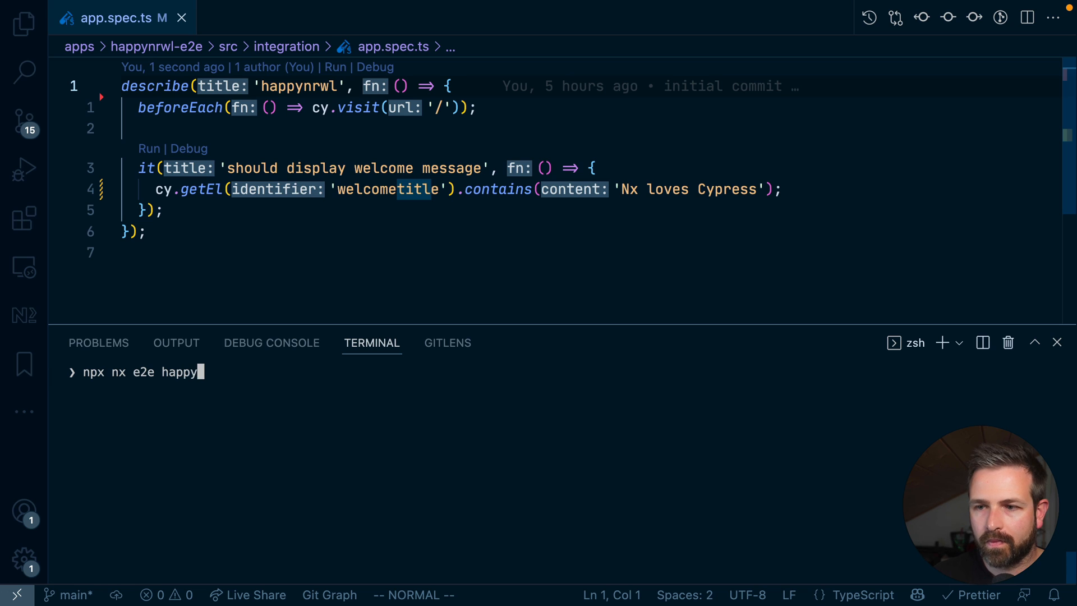
{"action": "type", "text": "nrwl-e2e --watch"}
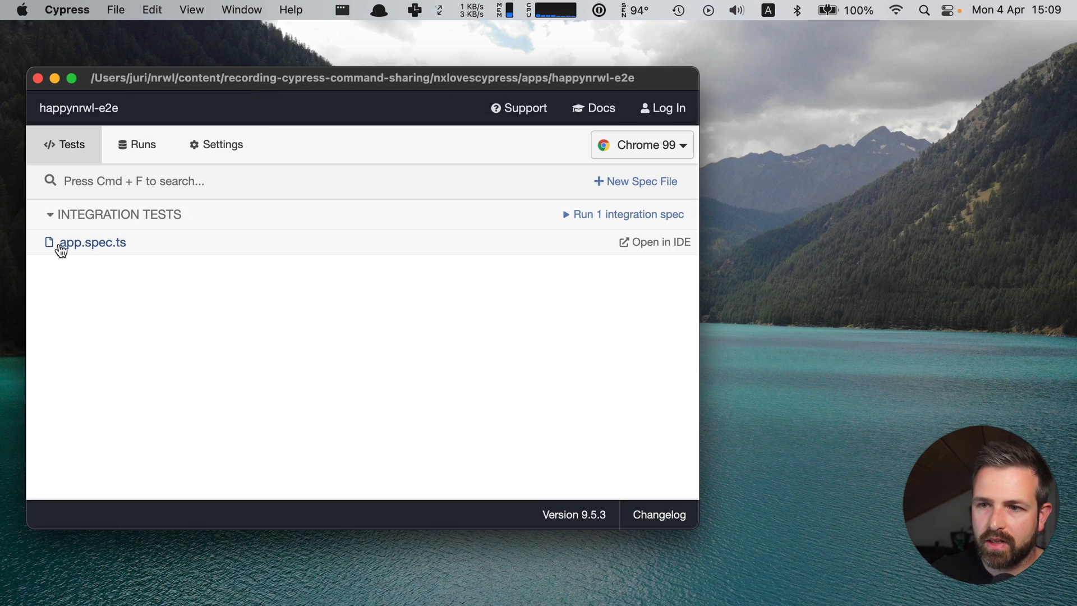
Run app.spec.ts from the Cypress runner's Integration Tests list
{"action": "left_click", "coordinate": [92, 241]}
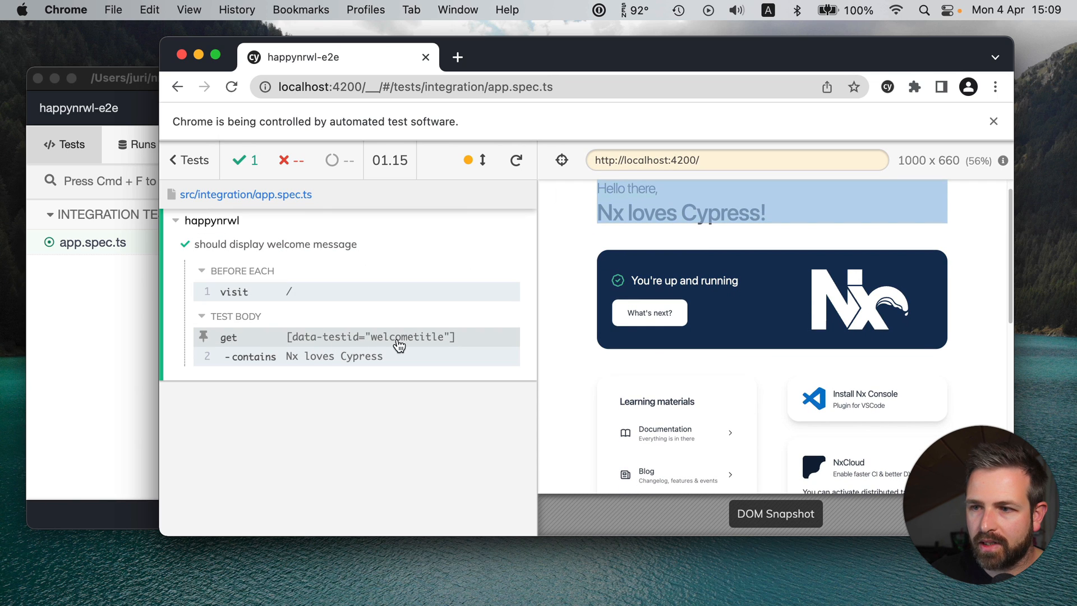
{"action": "mouse_move", "coordinate": [616, 213]}
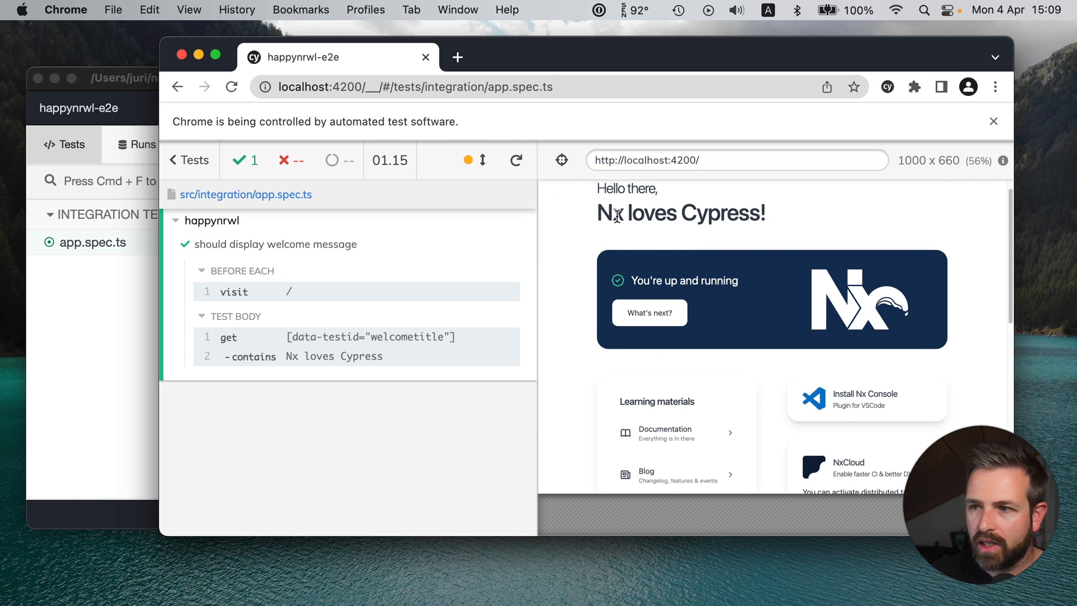